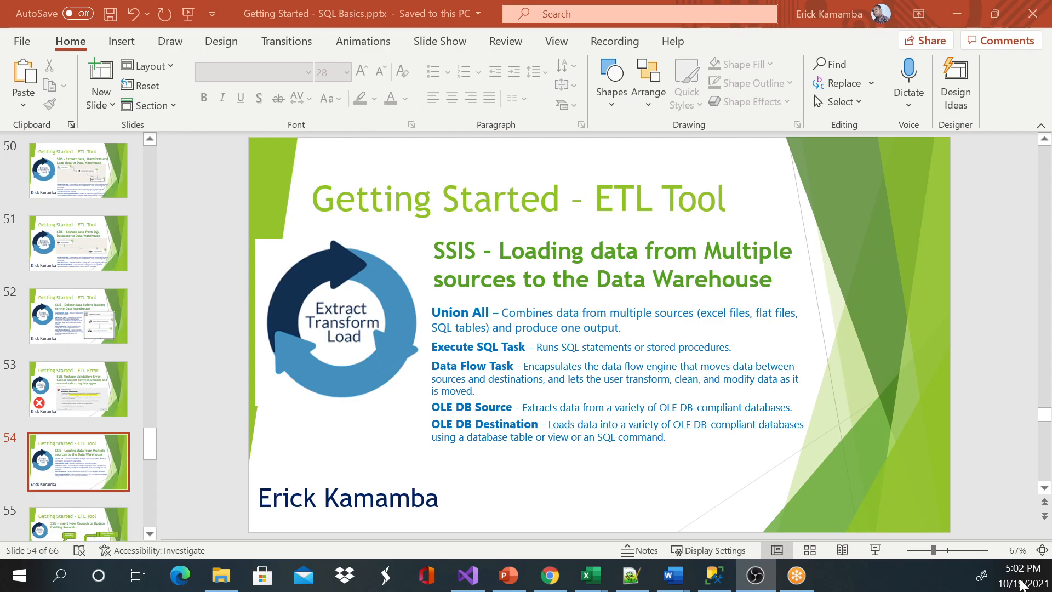
pyautogui.moveTo(491, 404)
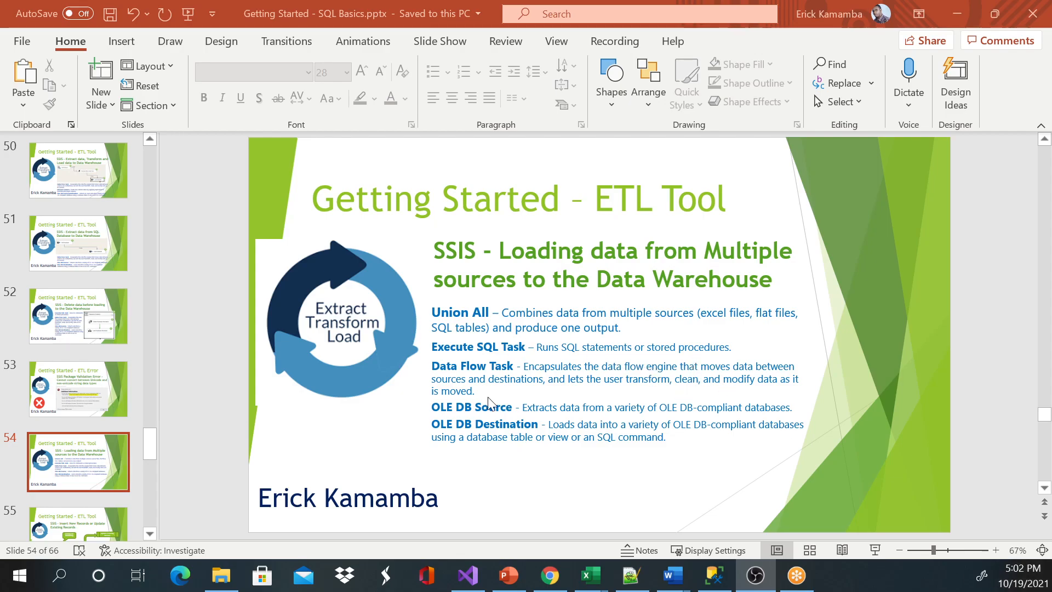
# Return to the SSIS project and show SQLDBDataExtraction's data flow from Get Employee to Load Employee
pyautogui.click(467, 575)
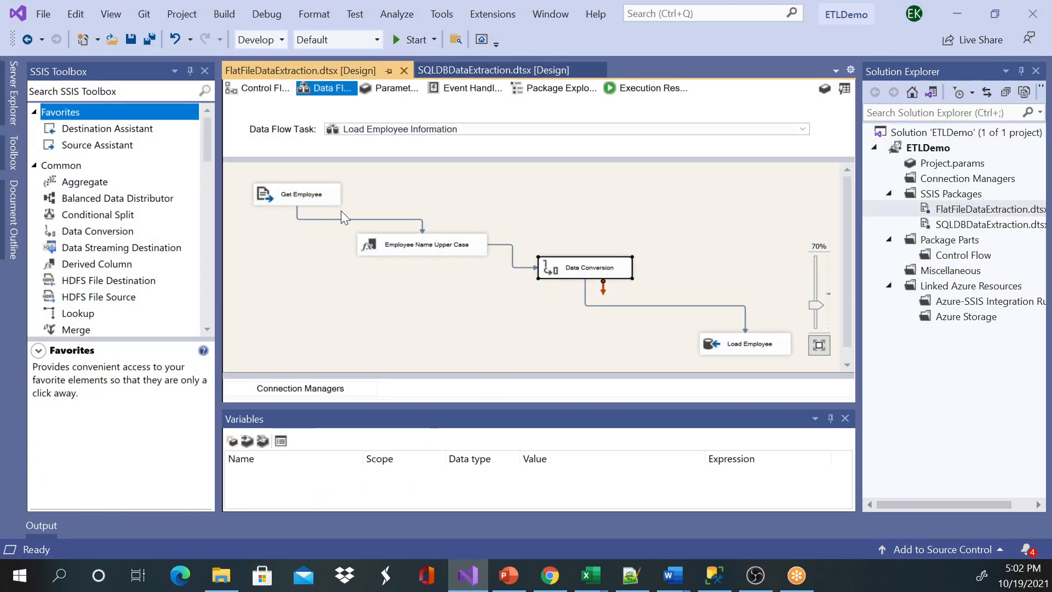
pyautogui.moveTo(357, 182)
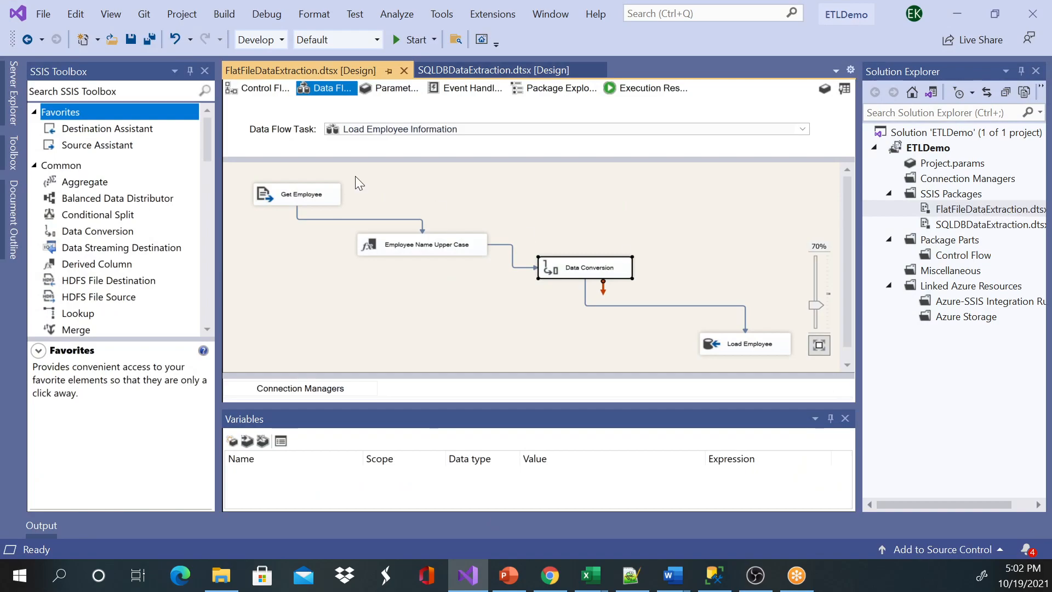
pyautogui.click(296, 194)
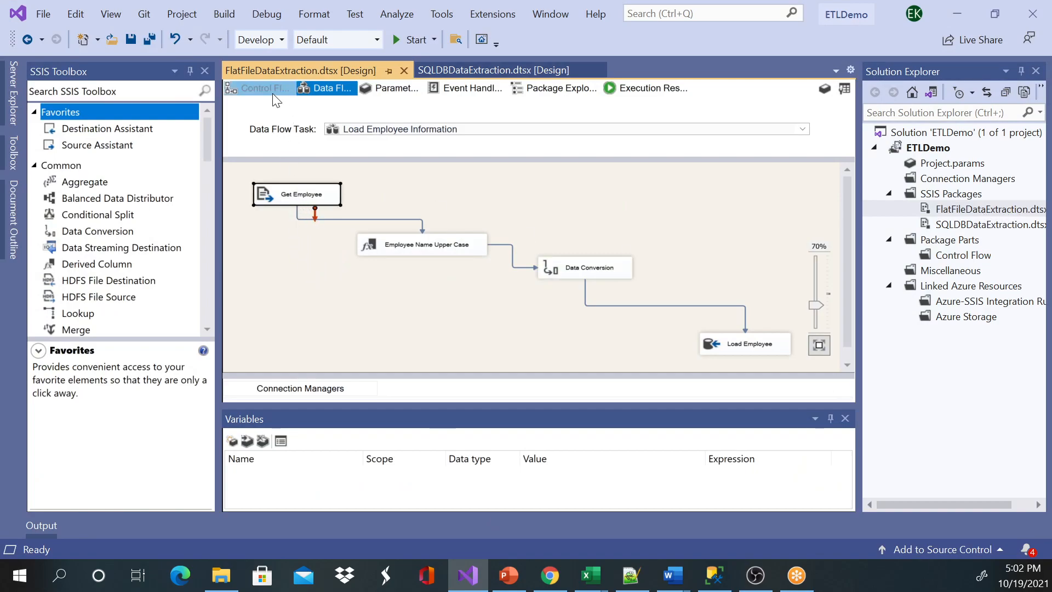
pyautogui.click(265, 87)
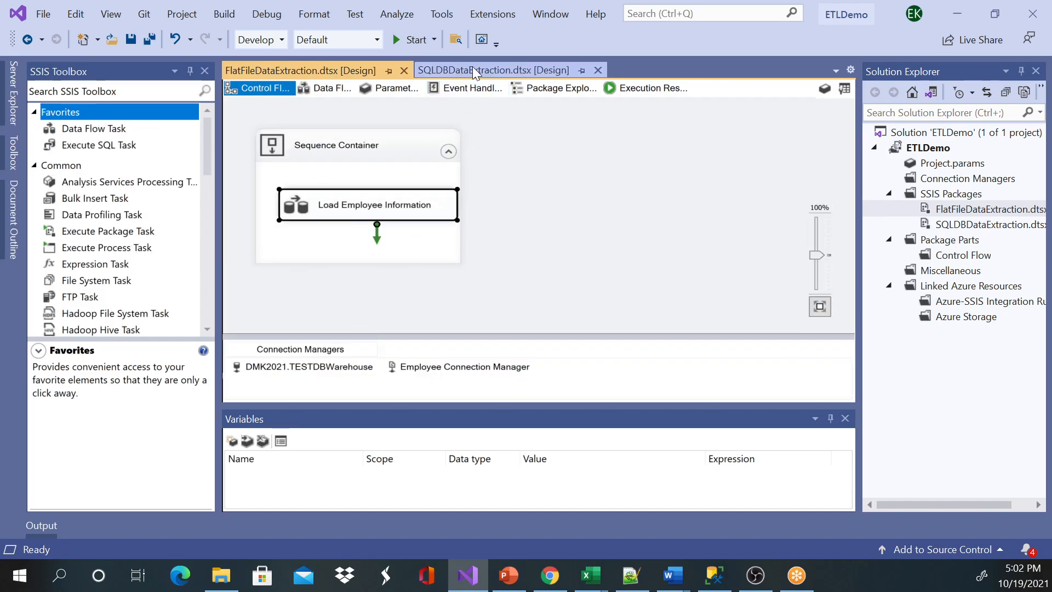
pyautogui.click(477, 70)
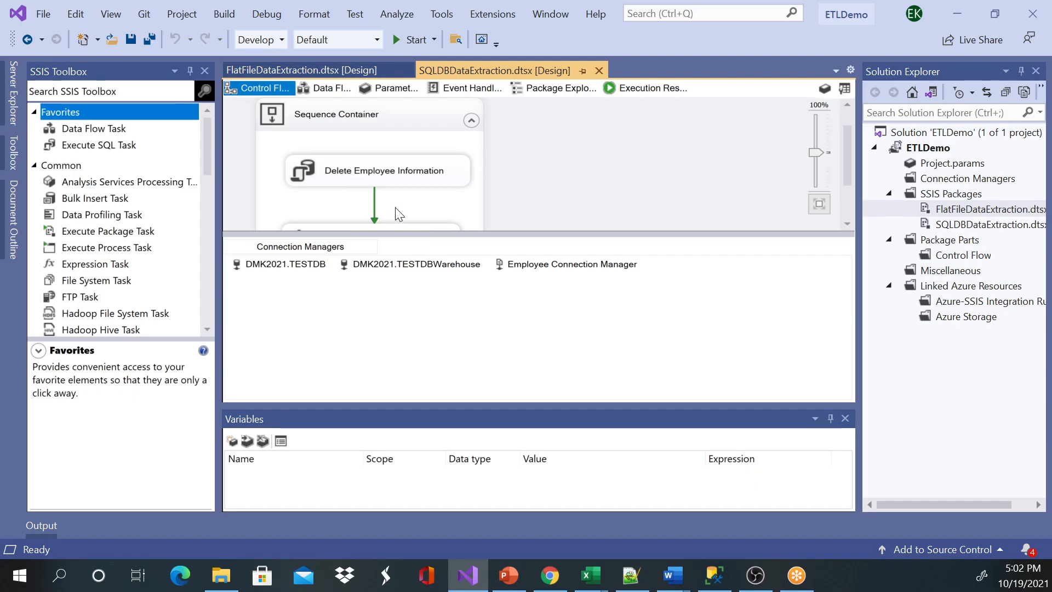
pyautogui.click(329, 88)
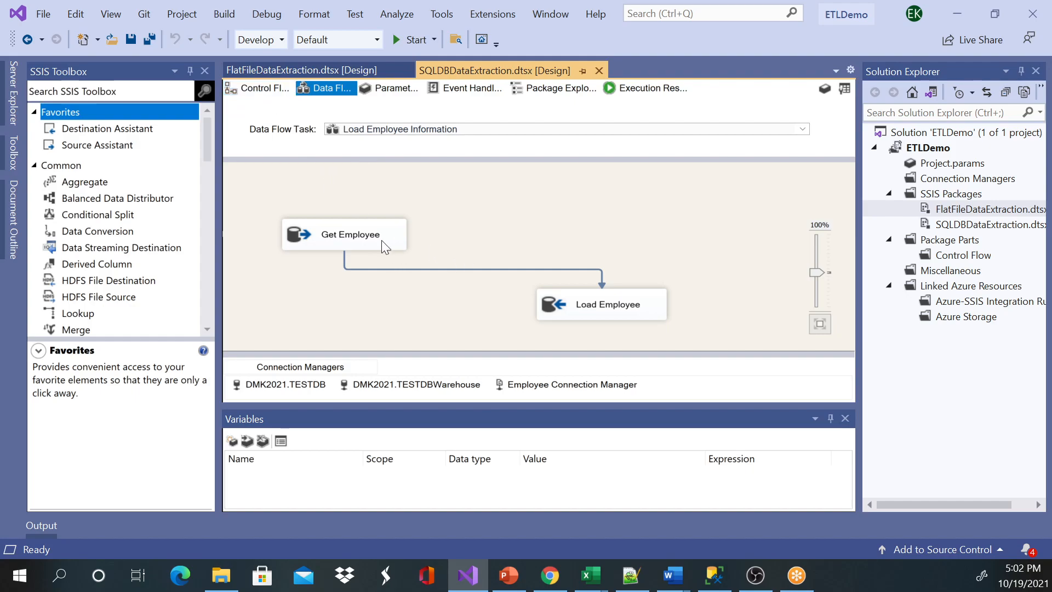
pyautogui.moveTo(488, 246)
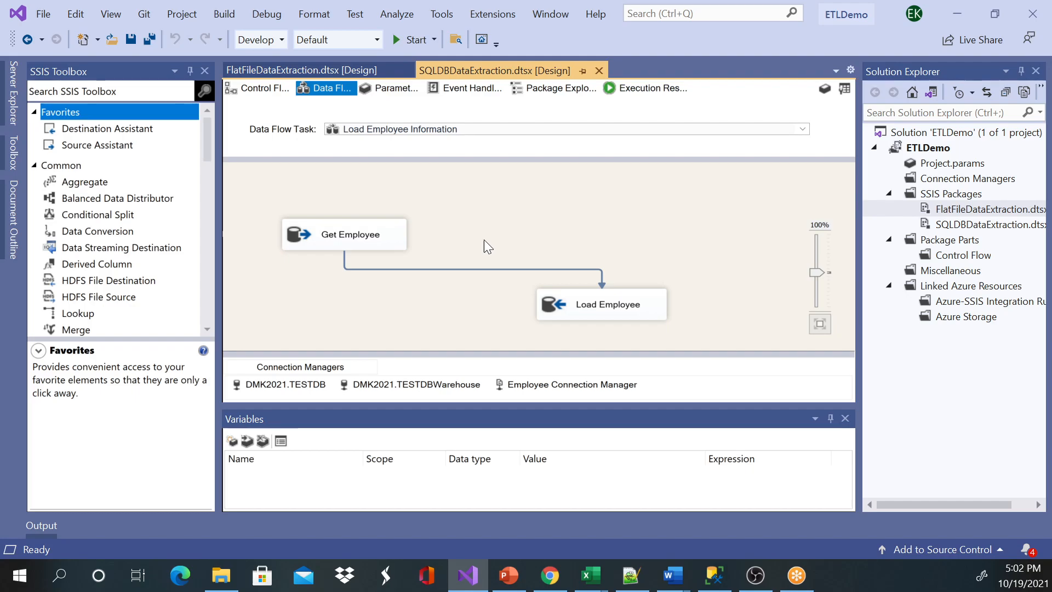
pyautogui.moveTo(474, 253)
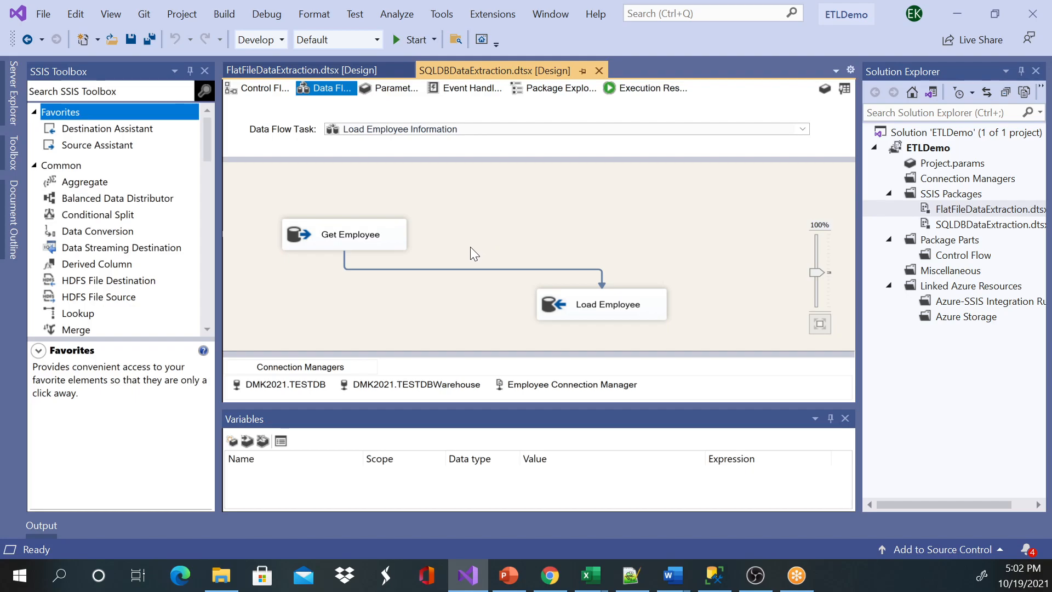
pyautogui.moveTo(285, 94)
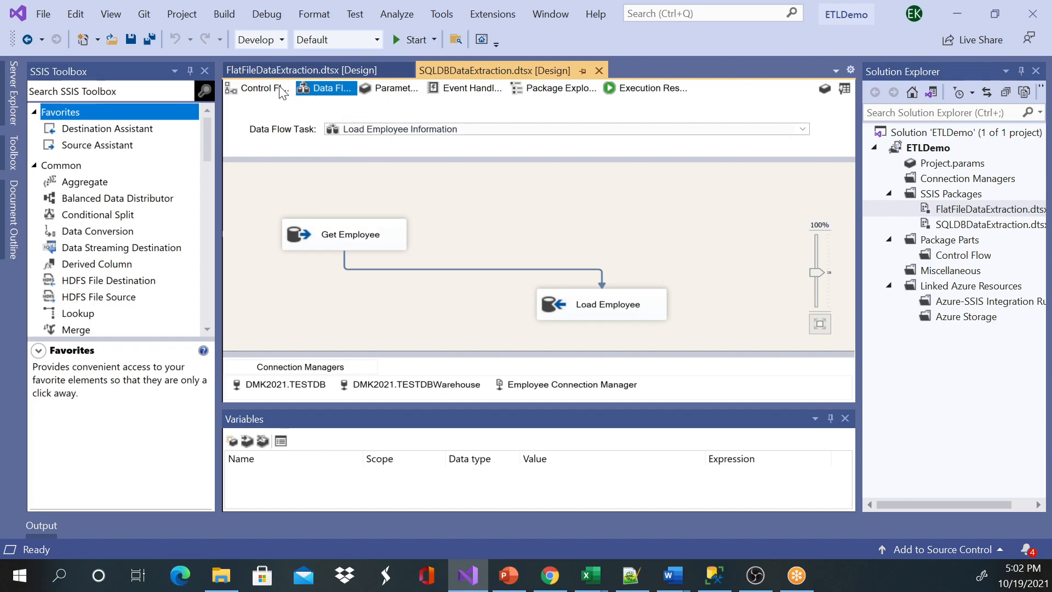
pyautogui.moveTo(273, 92)
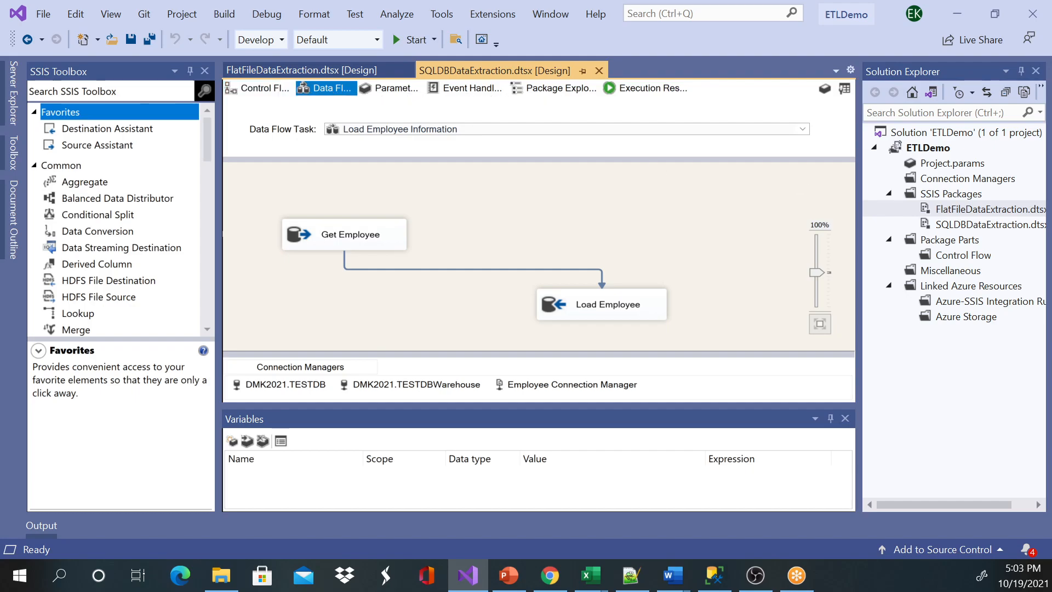
# Copy SQLDBDataExtraction.dtsx and paste it into SSIS Packages as SQLDBDataExtraction 1.dtsx
pyautogui.rightClick(990, 223)
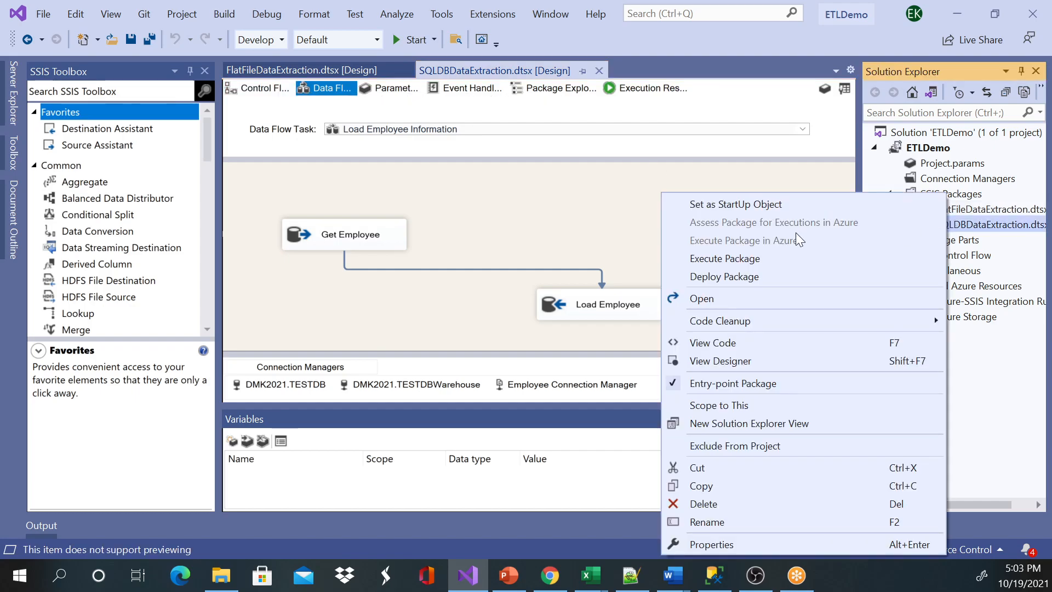
pyautogui.moveTo(712, 523)
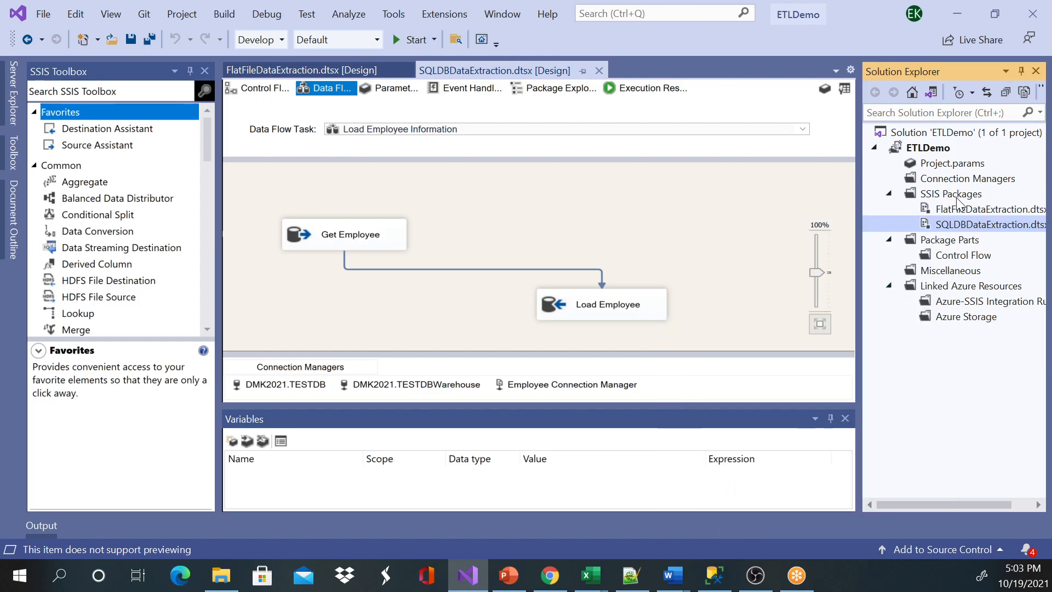
pyautogui.rightClick(951, 193)
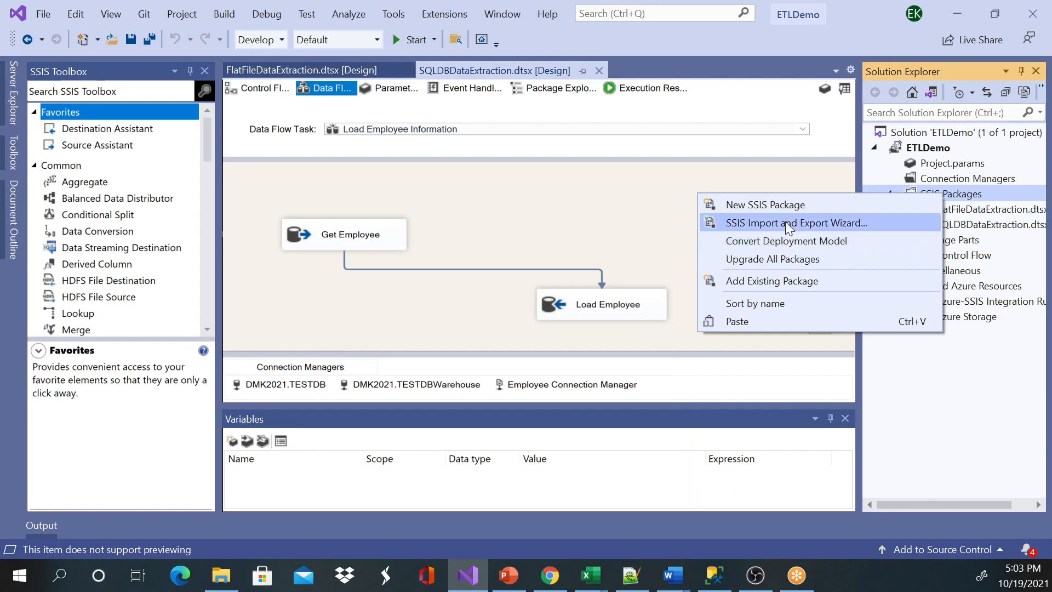
pyautogui.moveTo(756, 332)
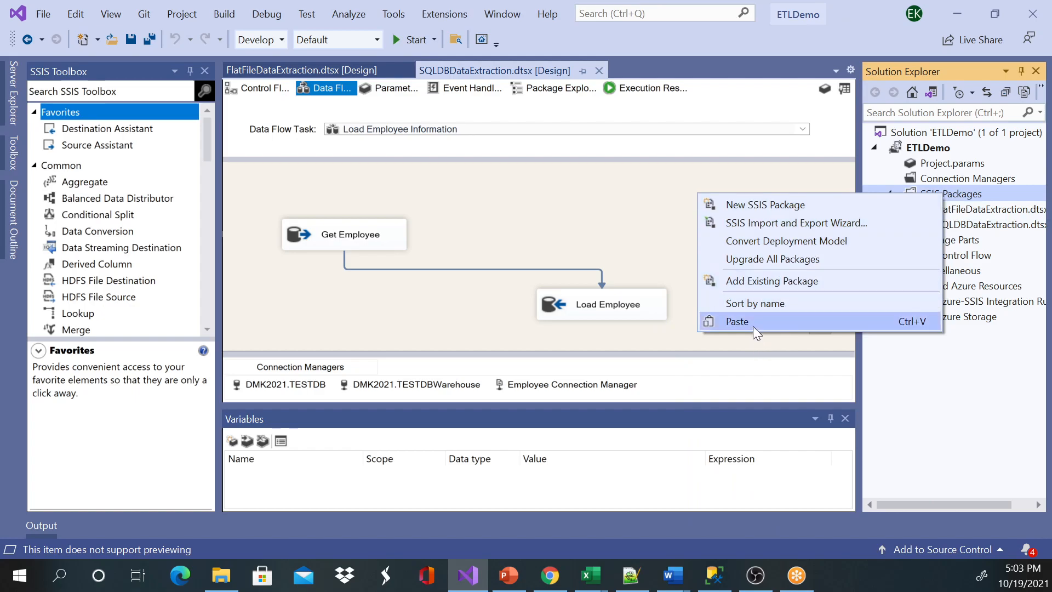
pyautogui.click(737, 322)
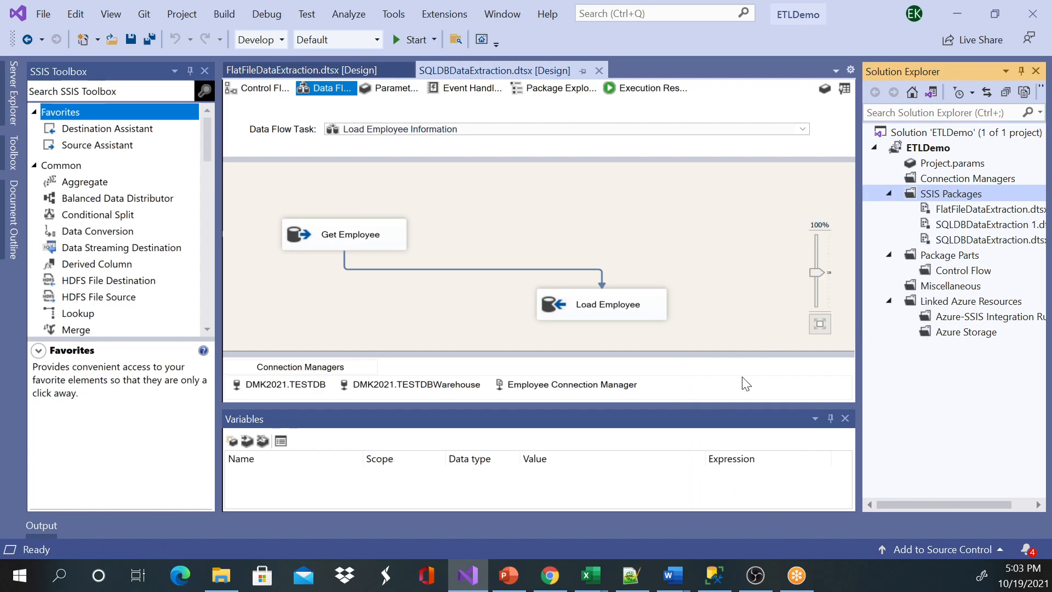
pyautogui.moveTo(925, 526)
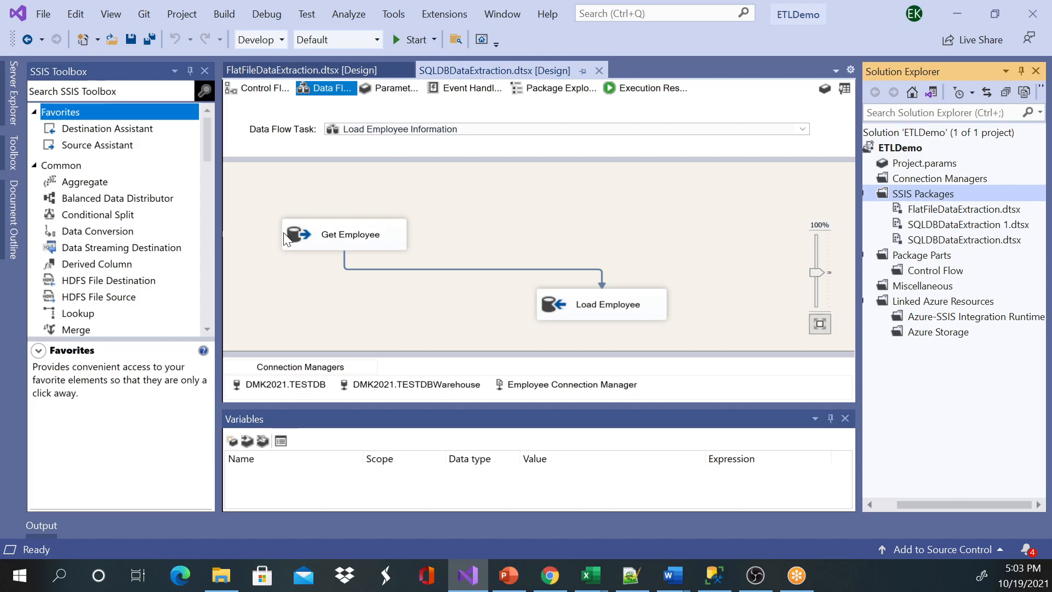
pyautogui.moveTo(328, 259)
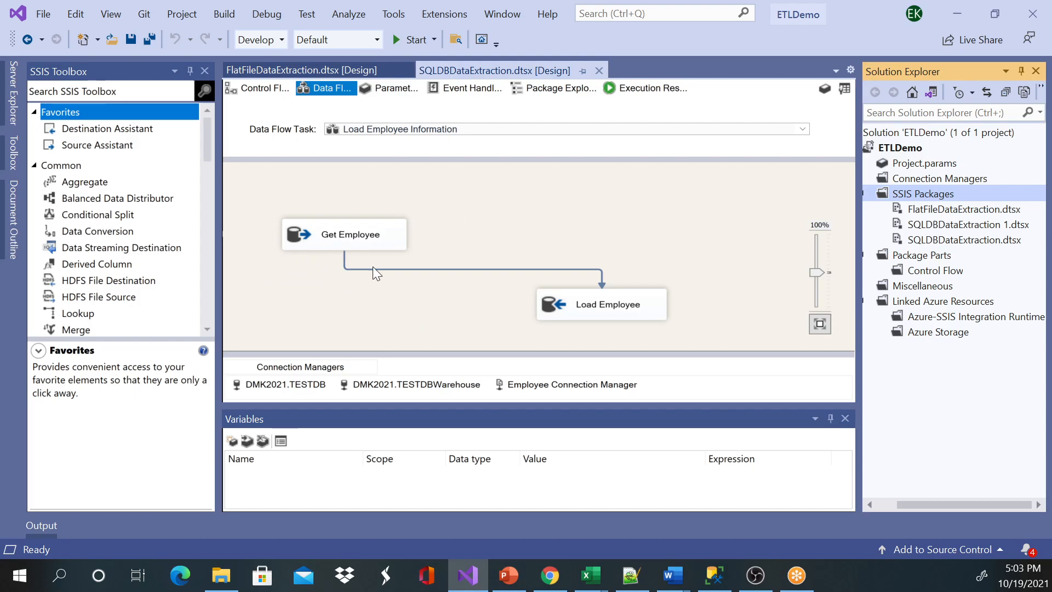
pyautogui.moveTo(947, 234)
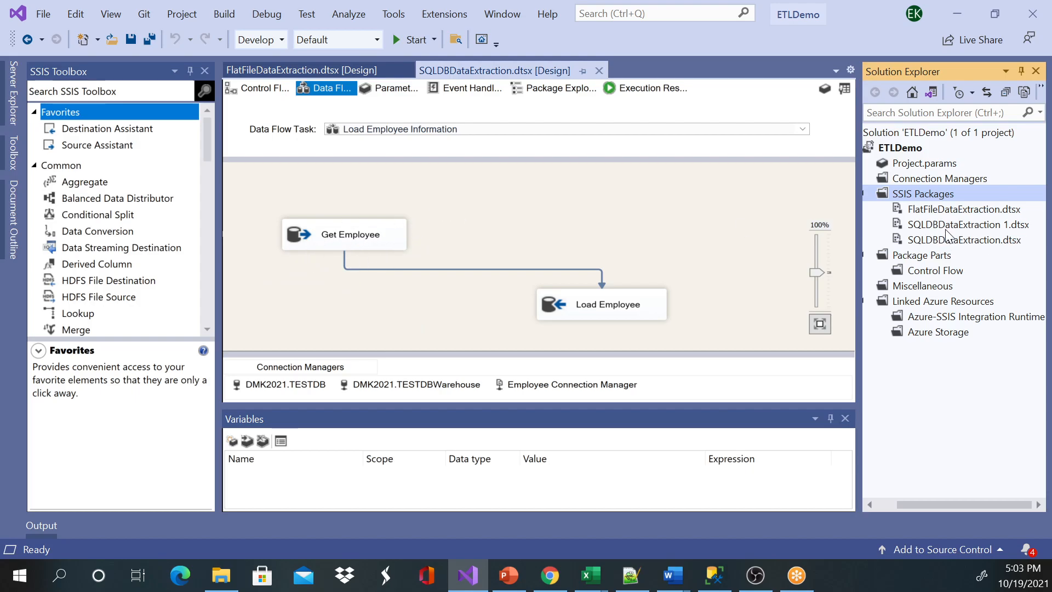
# Rename the copy to MultipleSourcesDataExtraction.dtsx and open it in the designer
pyautogui.rightClick(968, 224)
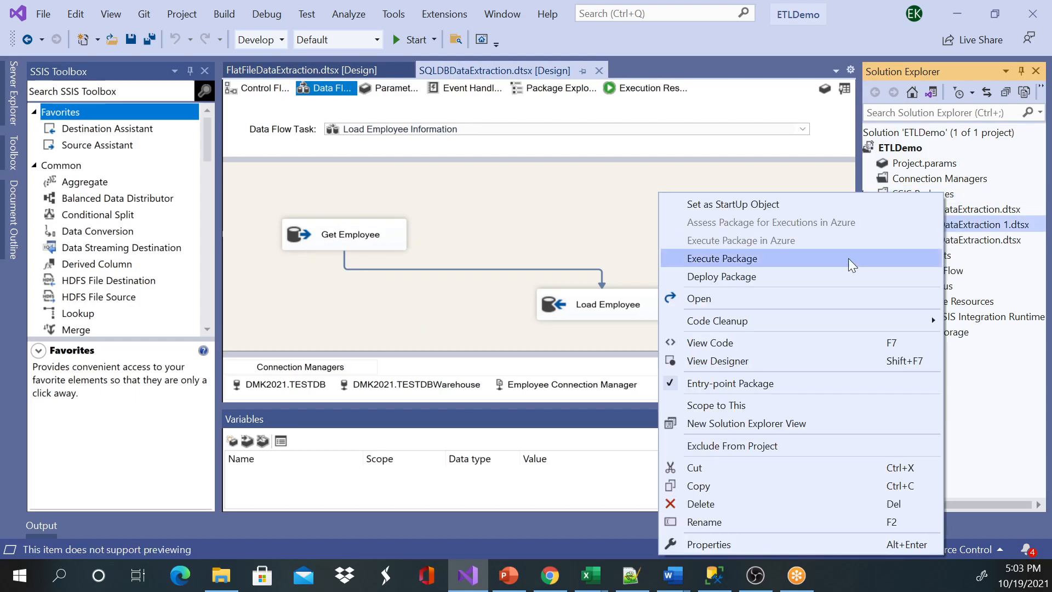
pyautogui.moveTo(721, 530)
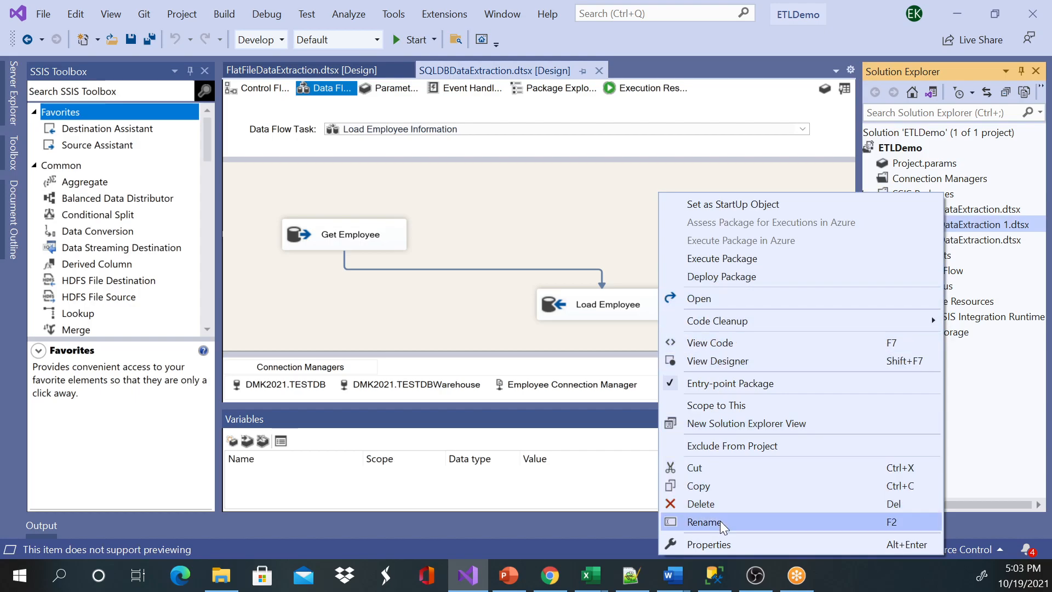
pyautogui.click(706, 522)
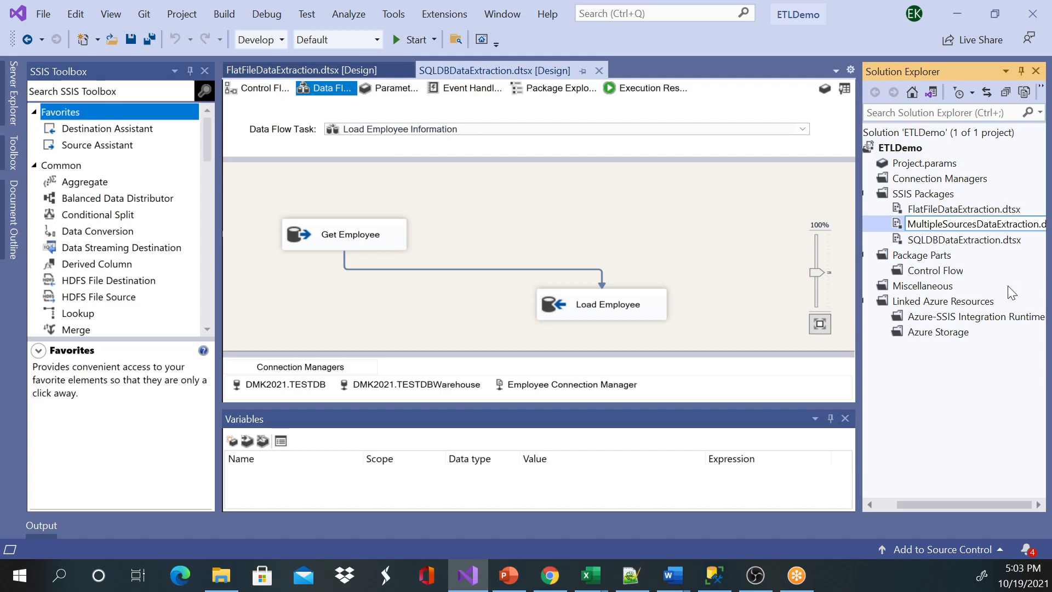
pyautogui.doubleClick(977, 223)
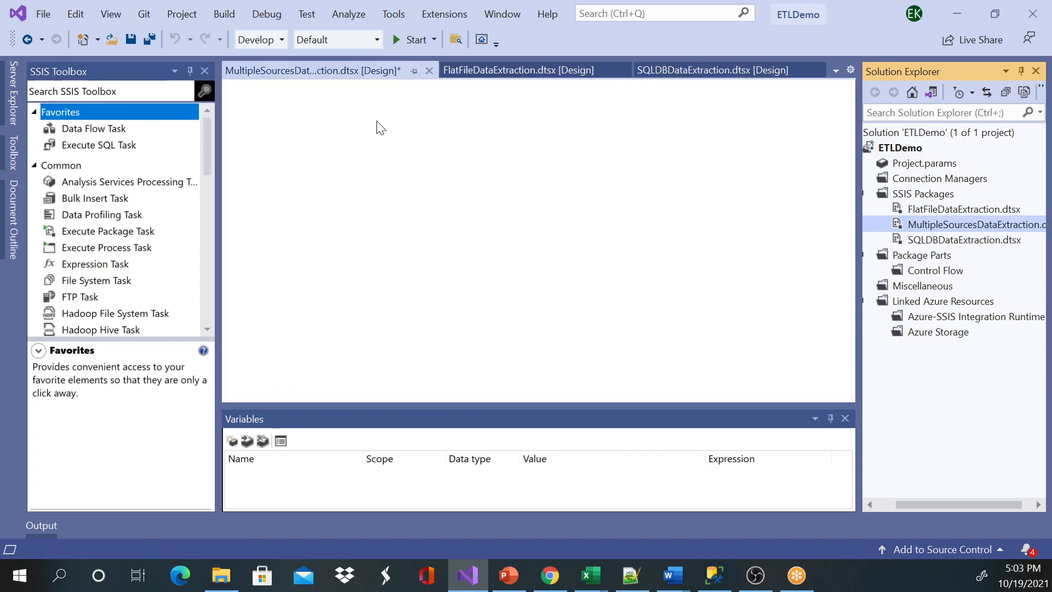
# Review MultipleSourcesDataExtraction's control flow with Delete Employee Information leading to Load Employee Information
pyautogui.click(133, 39)
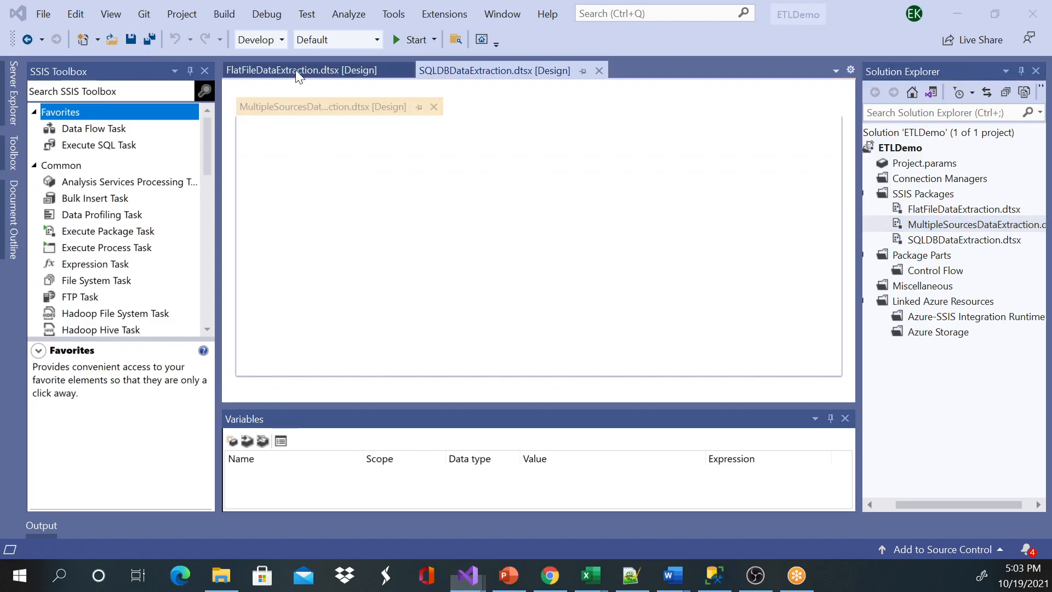
pyautogui.click(322, 106)
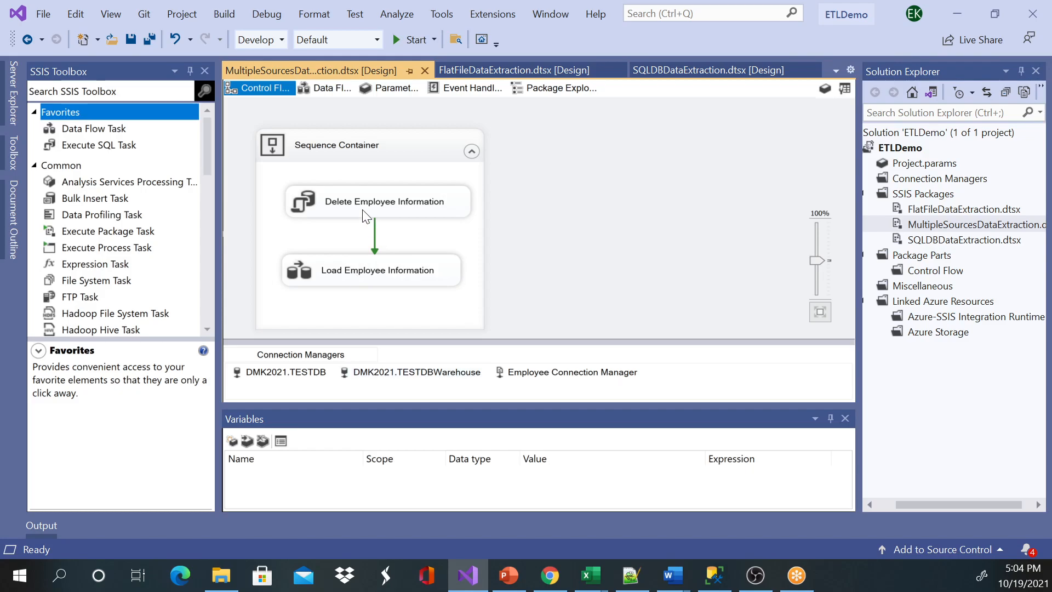
pyautogui.doubleClick(377, 202)
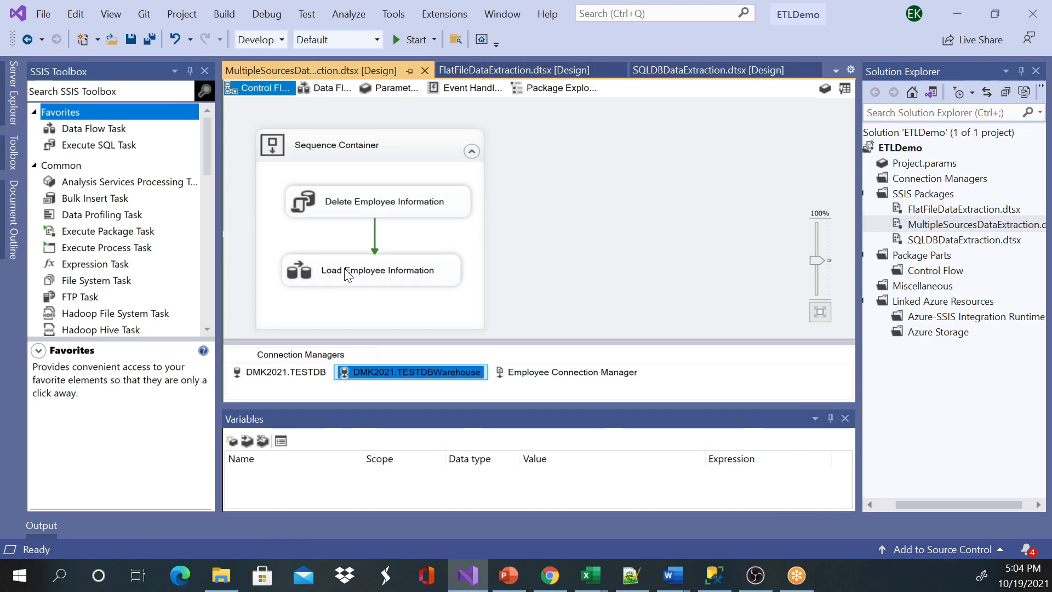
pyautogui.click(554, 216)
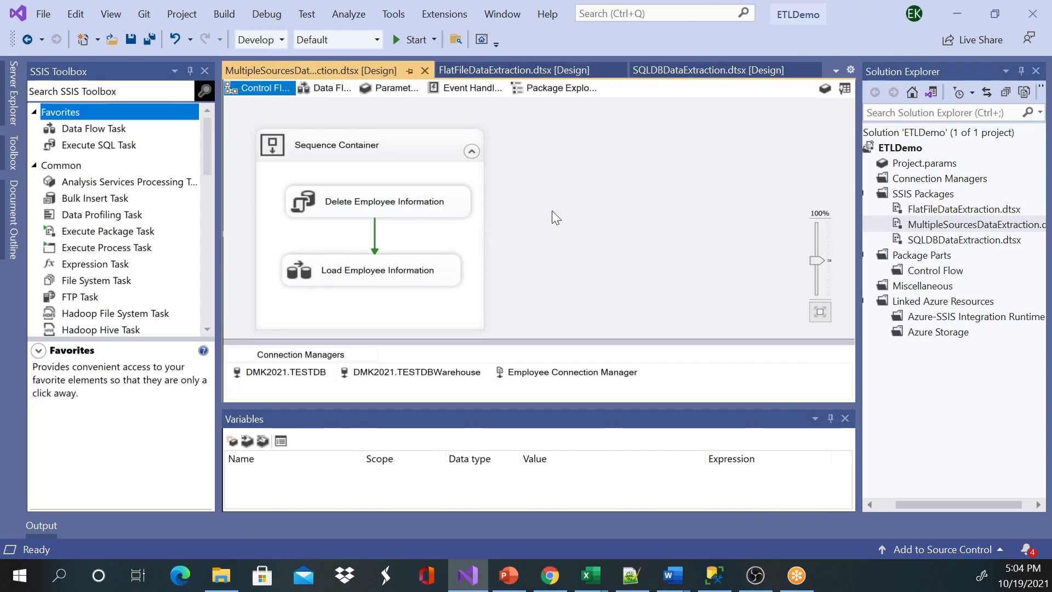
pyautogui.moveTo(549, 216)
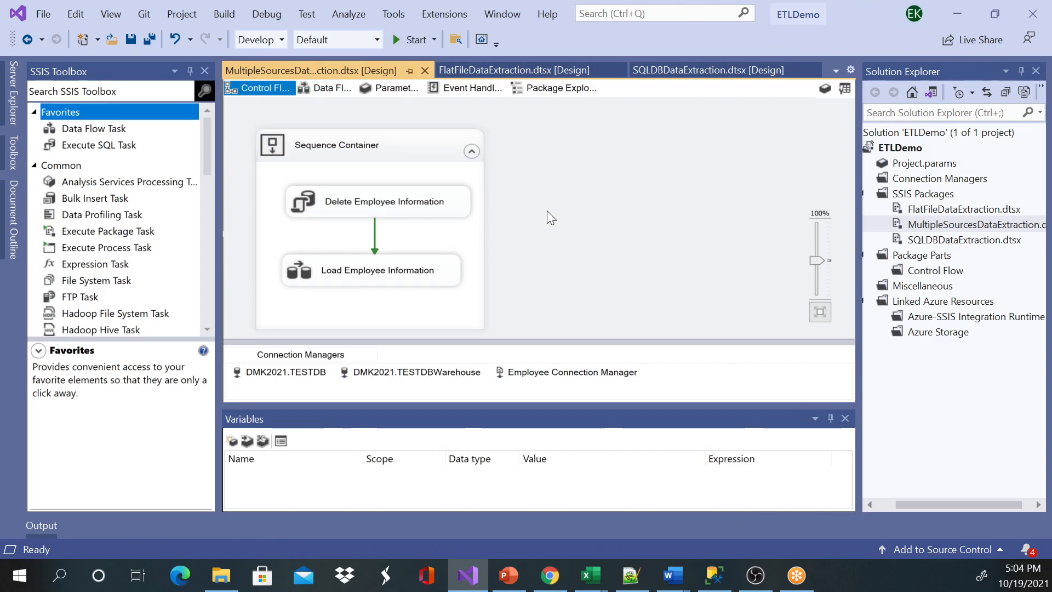
pyautogui.moveTo(619, 274)
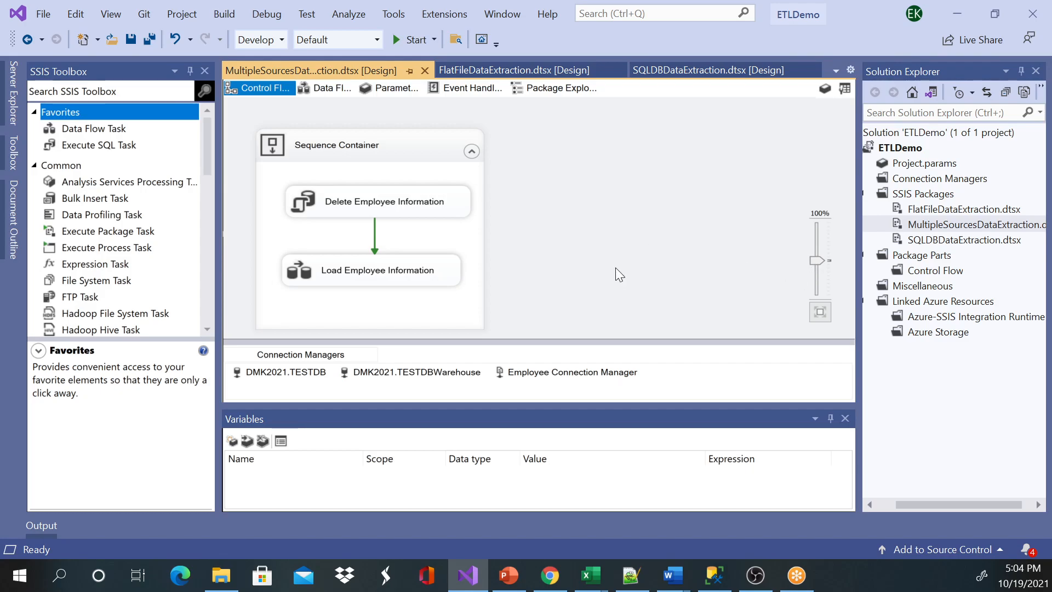
pyautogui.moveTo(716, 585)
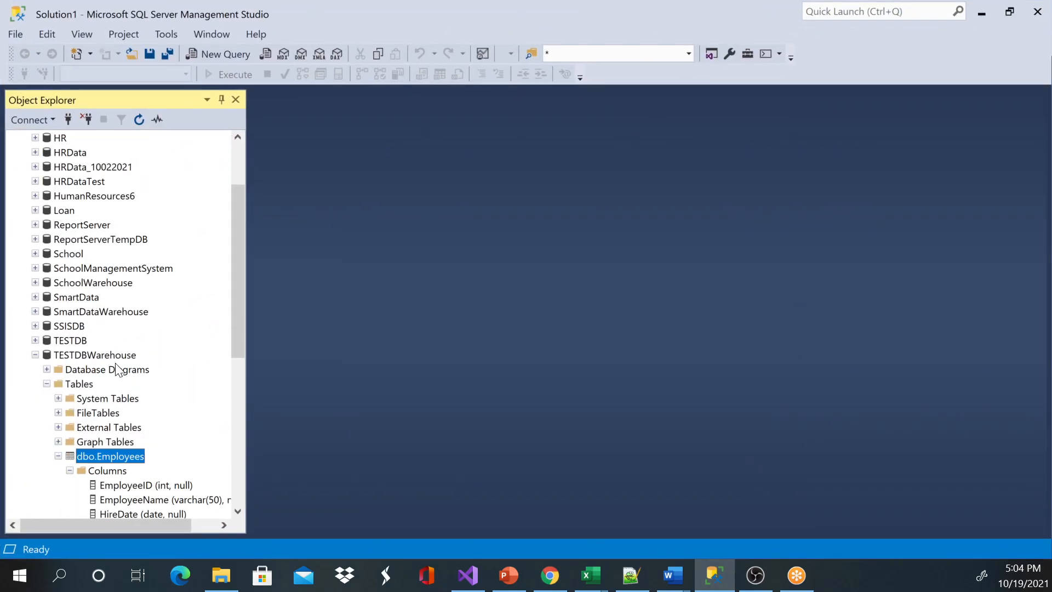
# Select Top 1000 Rows from dbo.Employees in TESTDBWarehouse, returning 15 employee rows
pyautogui.rightClick(110, 456)
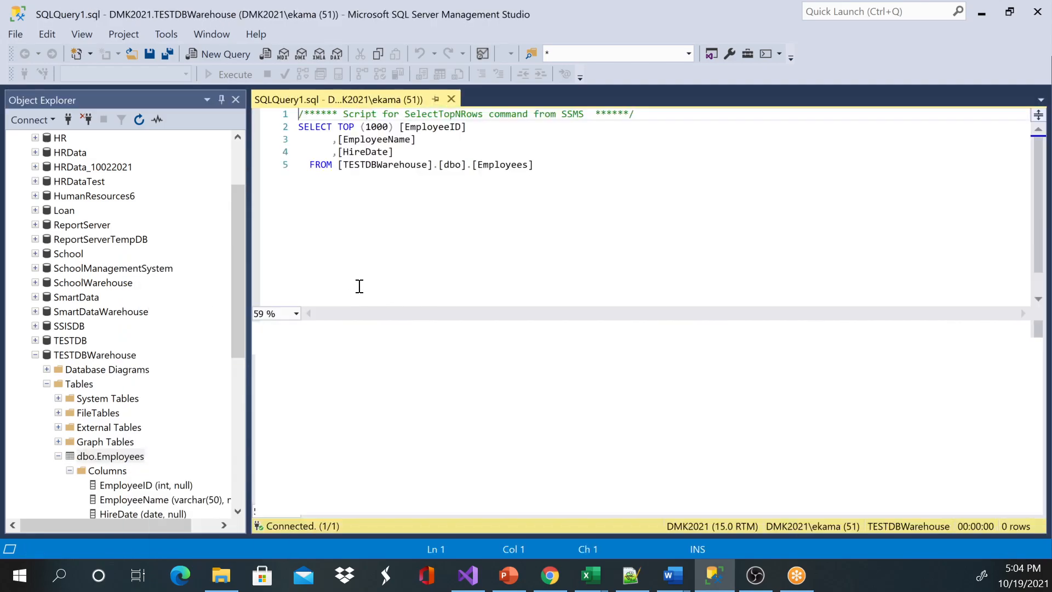
pyautogui.click(208, 74)
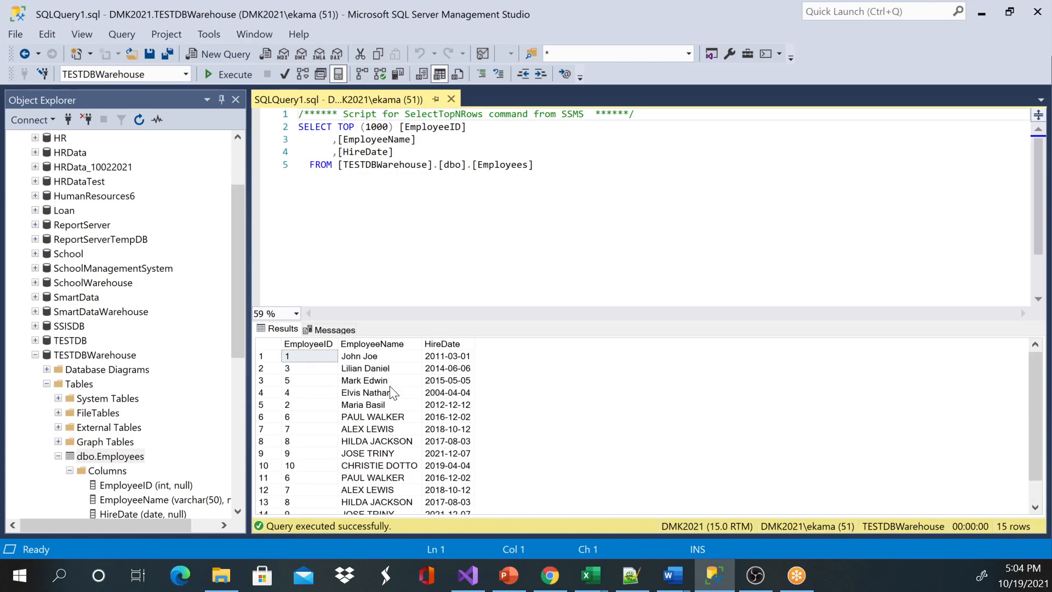
pyautogui.moveTo(758, 218)
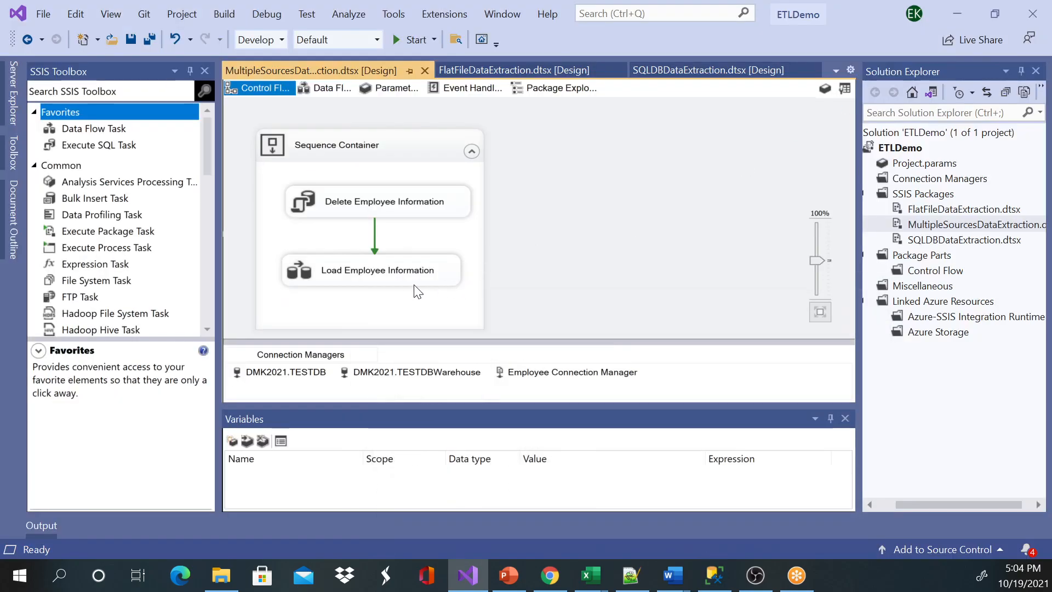
# Check the TESTDB connection manager without changes, then show the Load Employee Information data flow
pyautogui.click(372, 269)
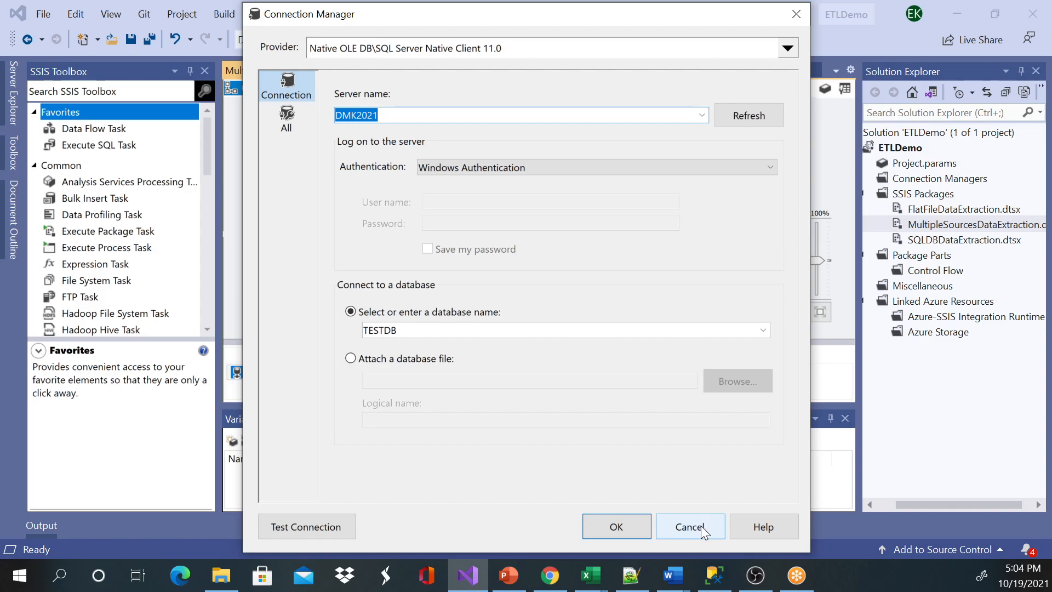
pyautogui.click(691, 526)
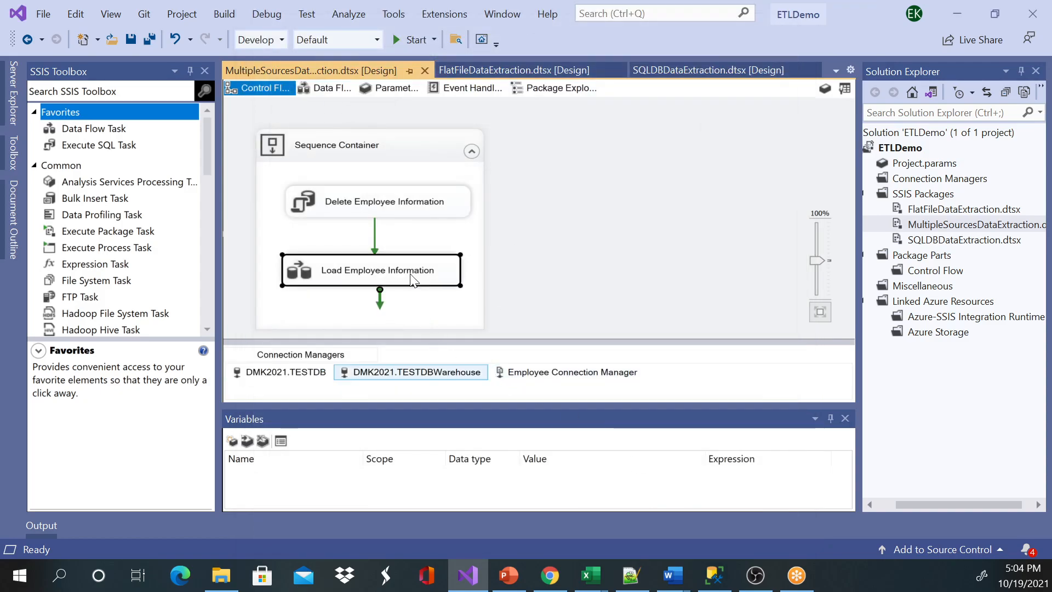
pyautogui.rightClick(417, 373)
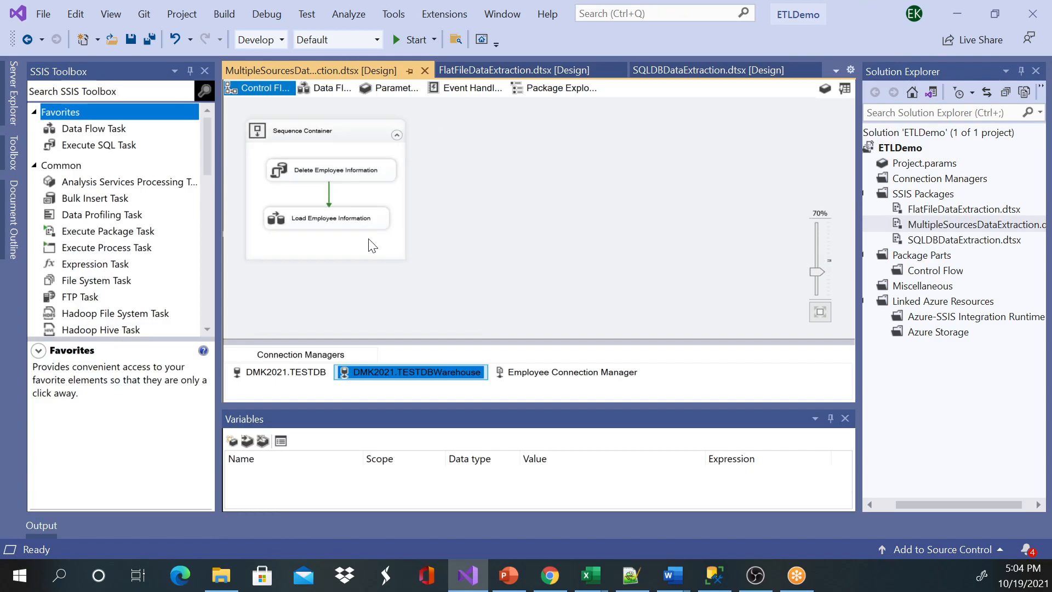
pyautogui.click(327, 88)
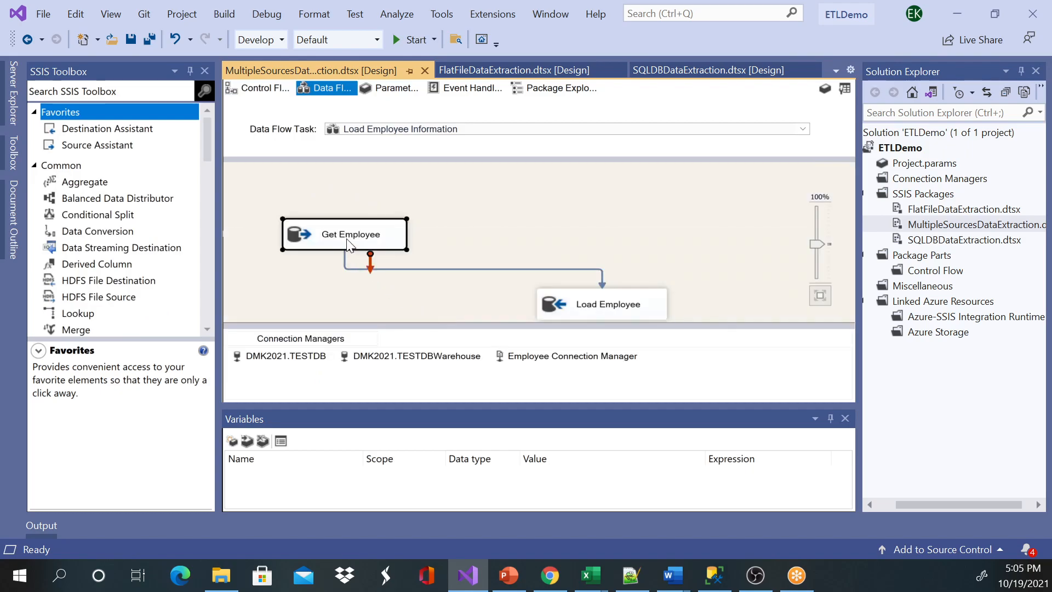
pyautogui.doubleClick(344, 234)
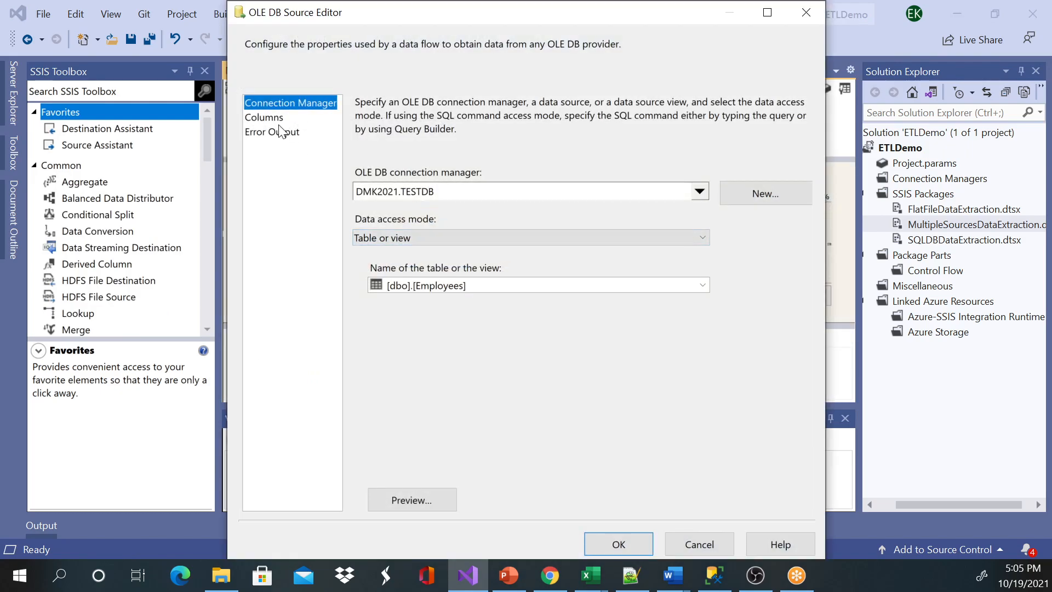
pyautogui.click(263, 116)
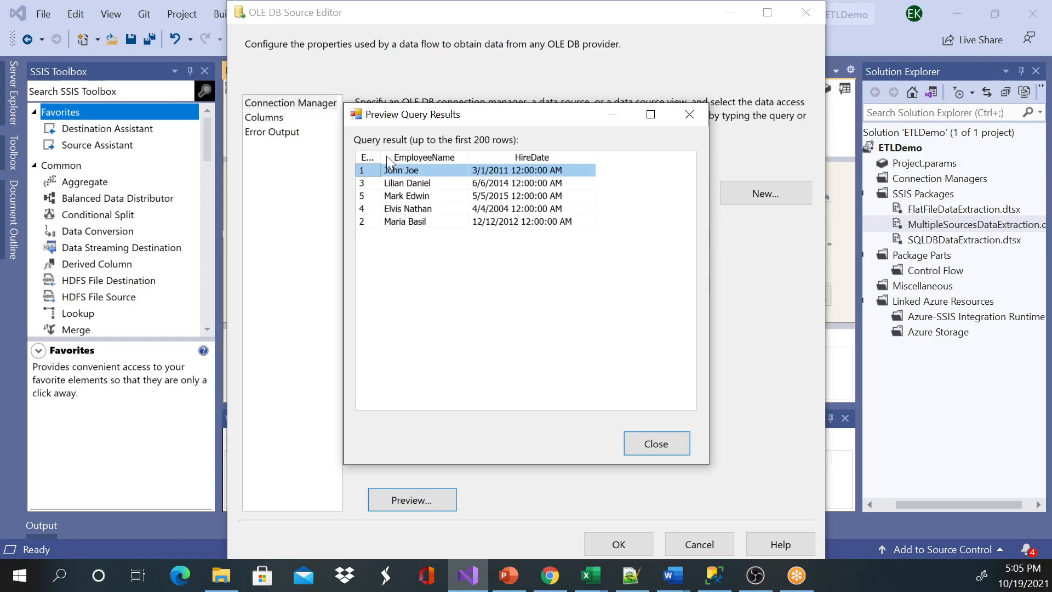
pyautogui.click(366, 158)
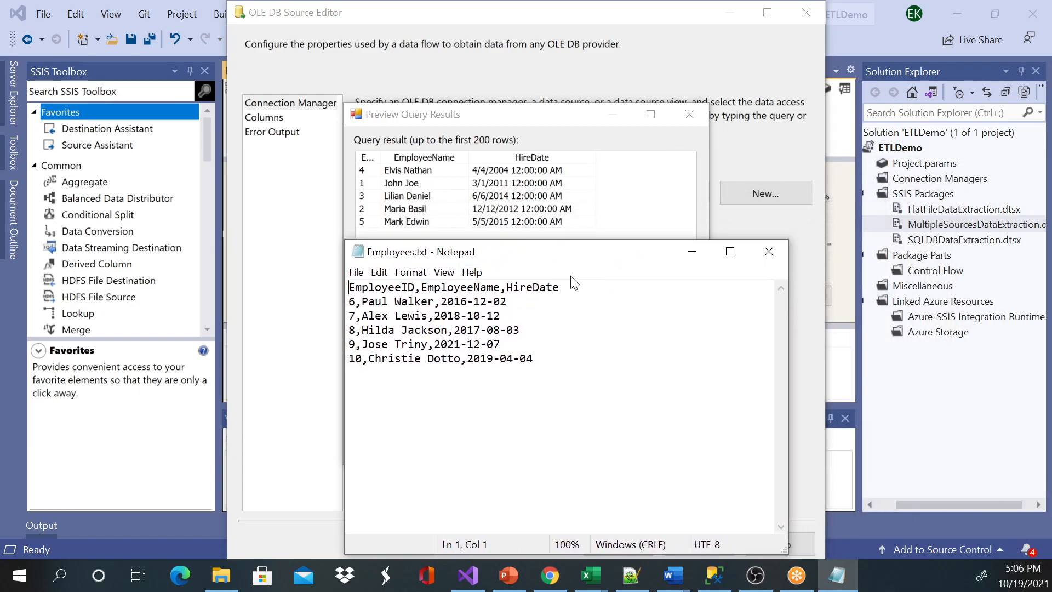
pyautogui.click(769, 251)
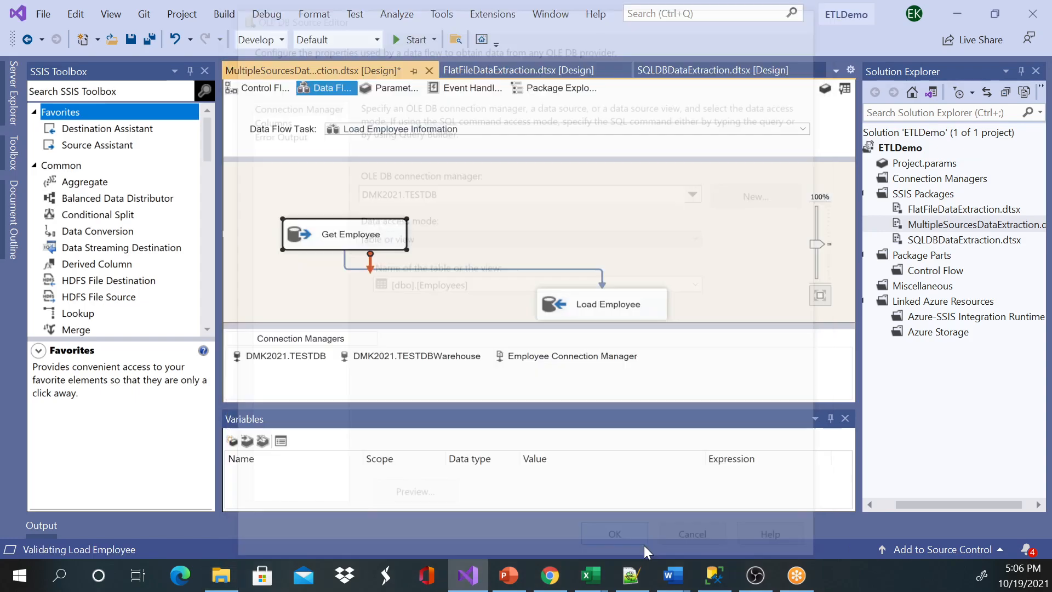
# Select Union All in the SSIS Toolbox's Common group to read its description
pyautogui.click(614, 534)
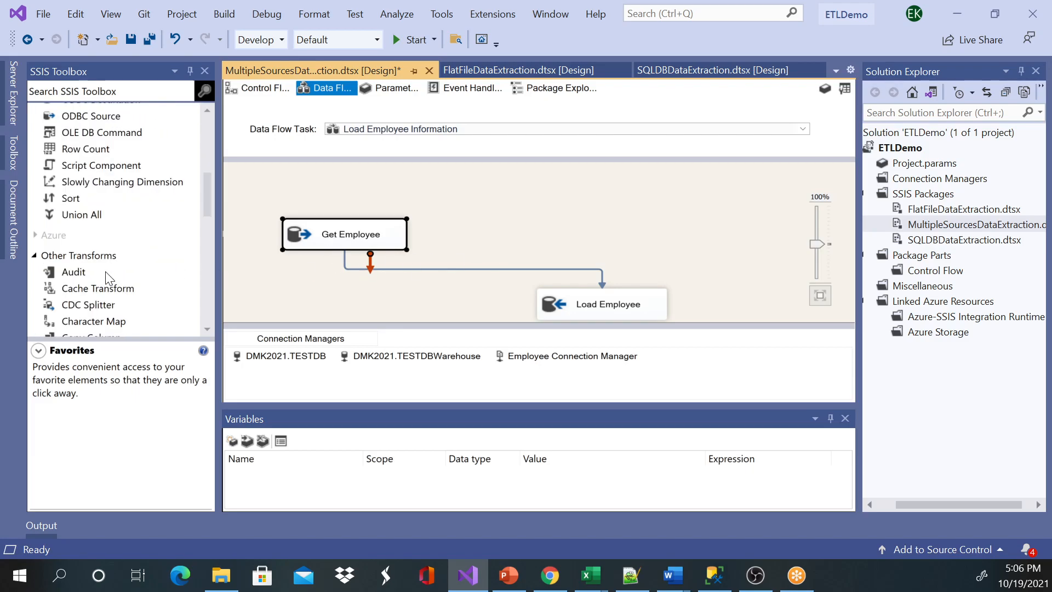
pyautogui.click(81, 215)
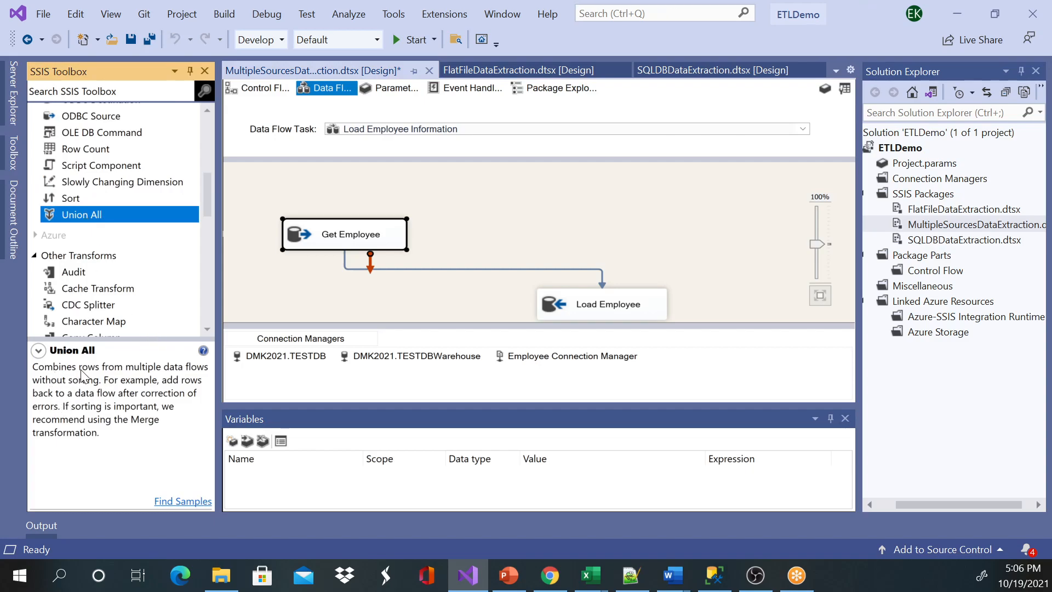
pyautogui.moveTo(115, 396)
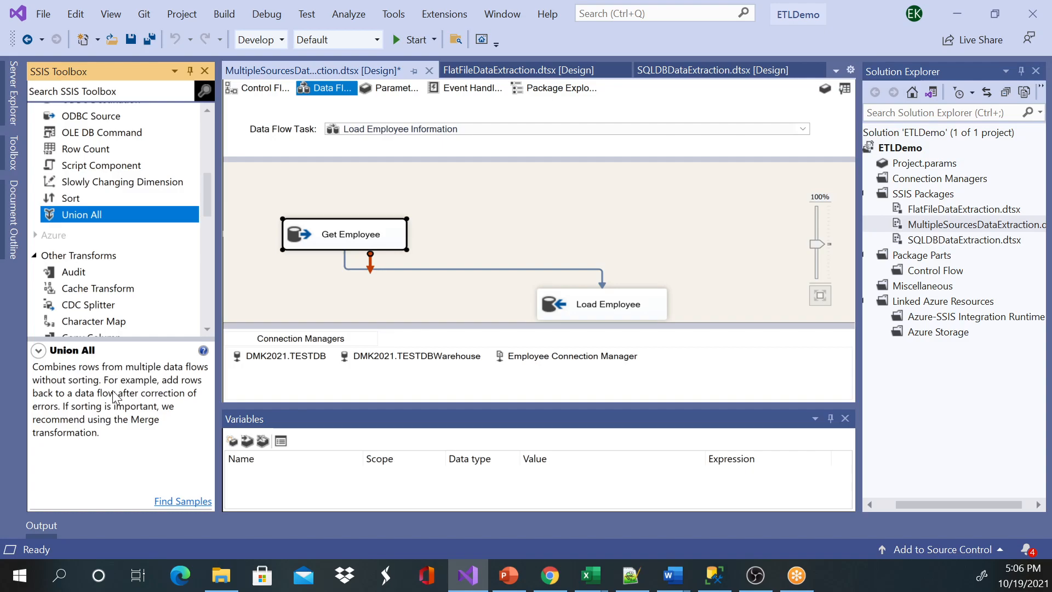
pyautogui.moveTo(98, 401)
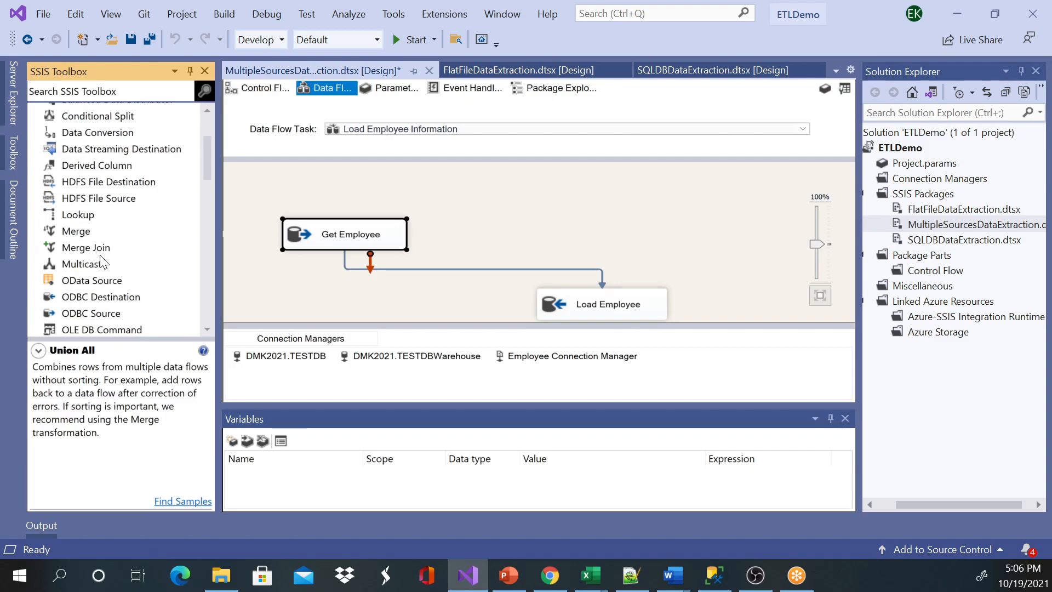
pyautogui.scroll(-3)
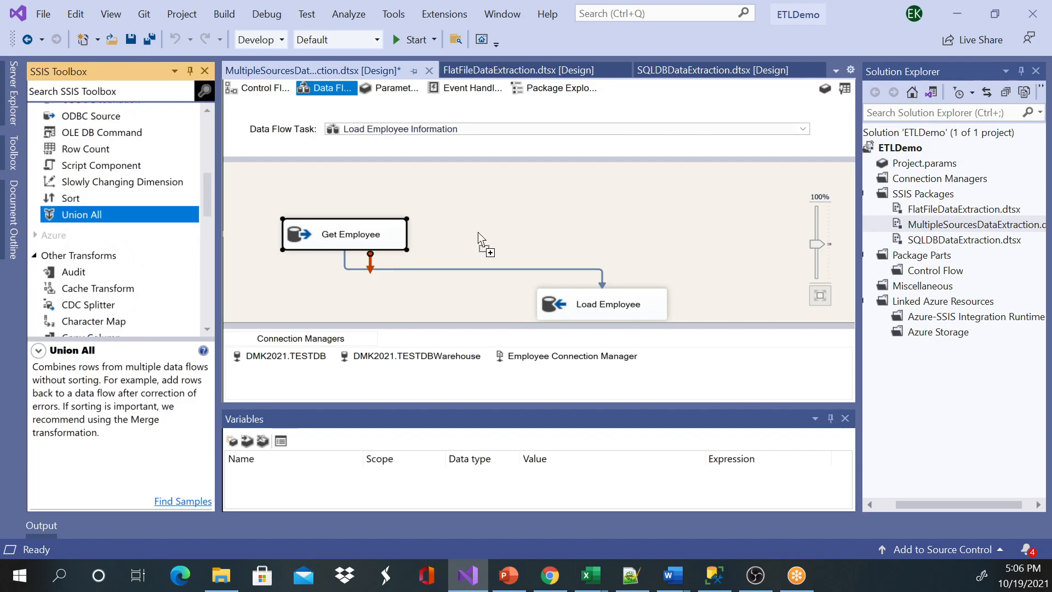
# Add a Union All transformation, remove the old path into Load Employee and connect Get Employee to Union All
pyautogui.moveTo(82, 214); pyautogui.dragTo(529, 228)
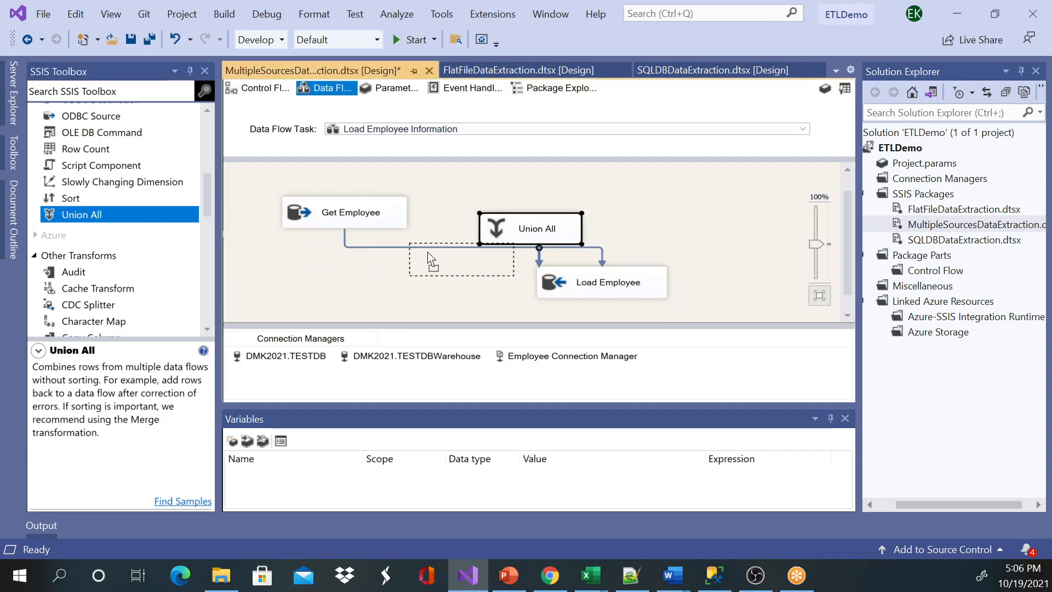
pyautogui.moveTo(529, 228); pyautogui.dragTo(461, 259)
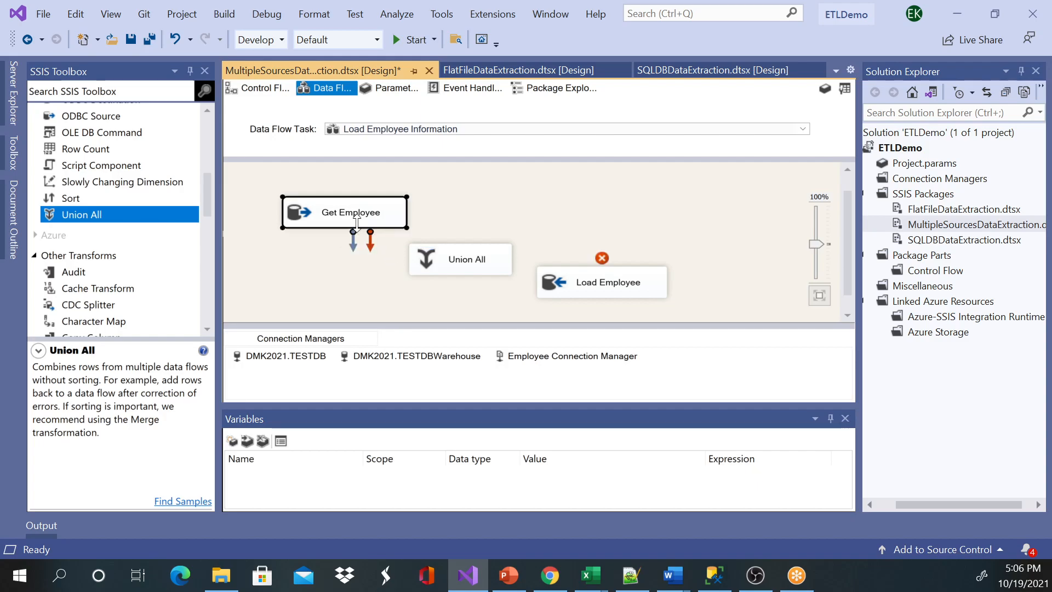
pyautogui.moveTo(354, 230); pyautogui.dragTo(460, 243)
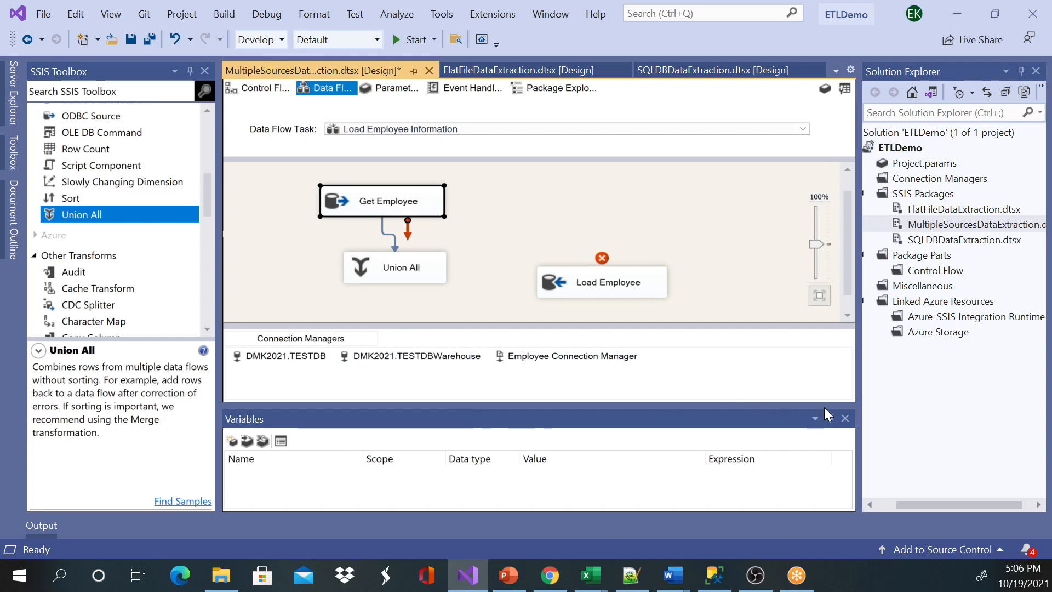
# Move Load Employee down so it lines up below Union All
pyautogui.click(845, 419)
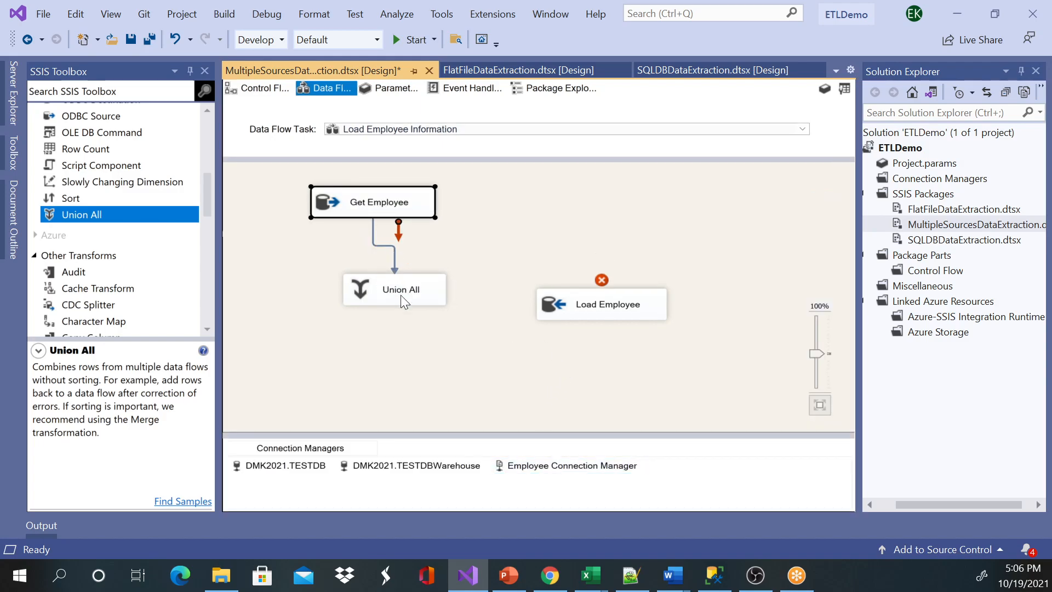
pyautogui.moveTo(601, 304); pyautogui.dragTo(331, 373)
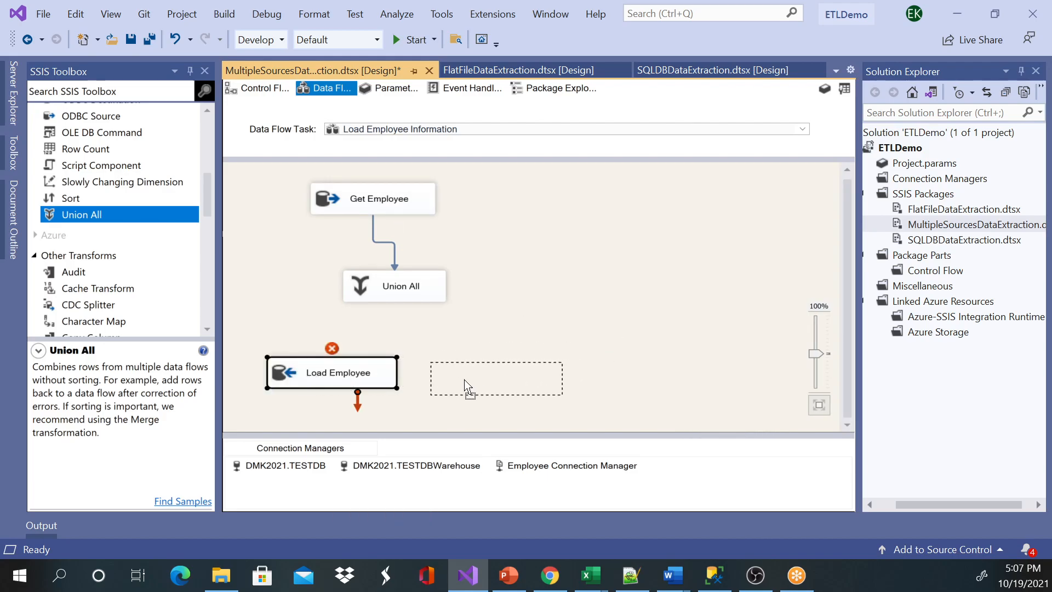
pyautogui.moveTo(331, 372); pyautogui.dragTo(405, 380)
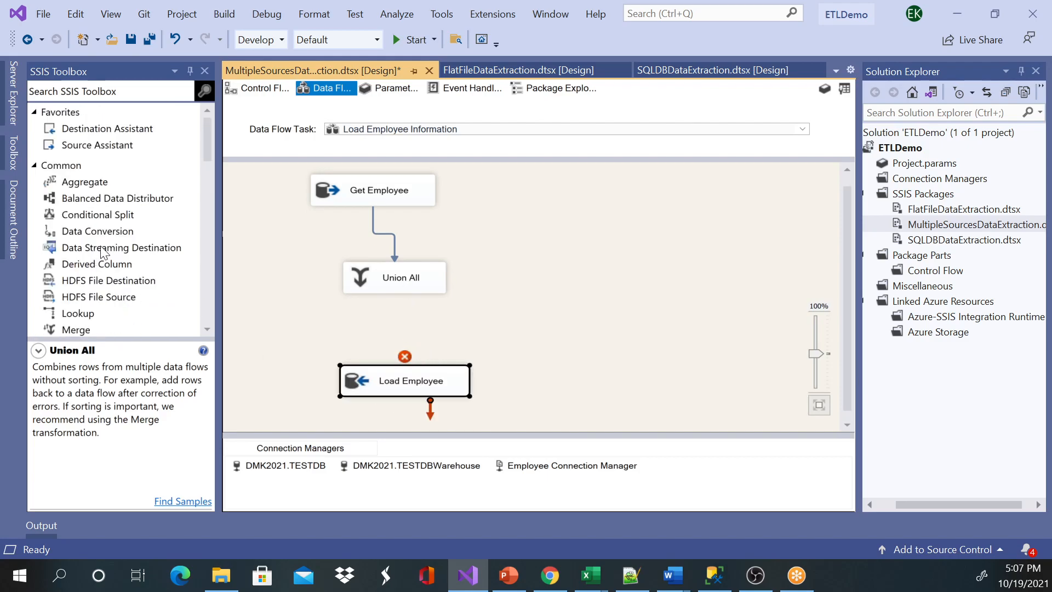
pyautogui.moveTo(97, 239)
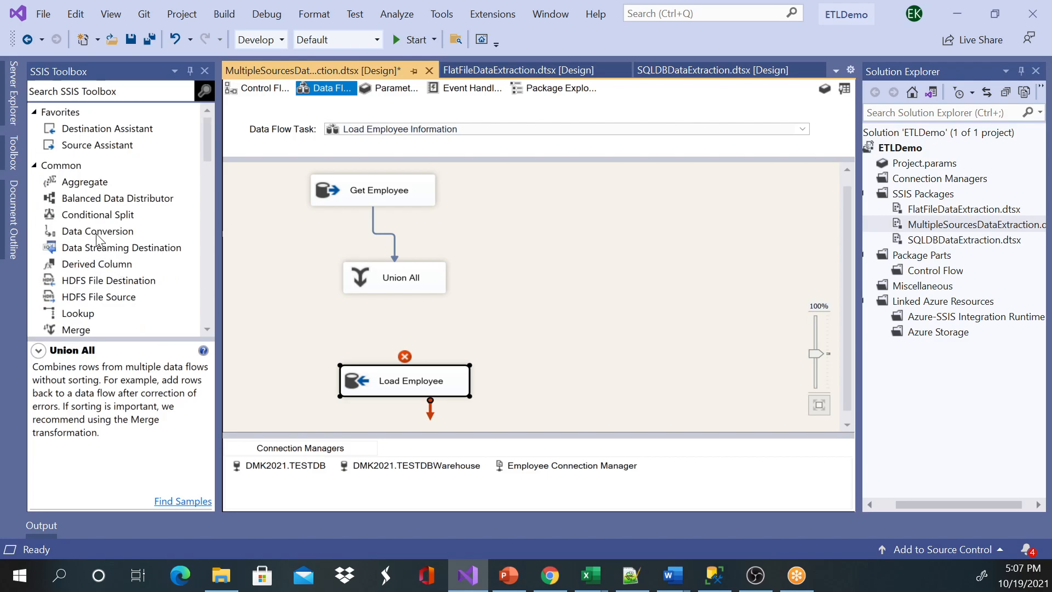
pyautogui.scroll(-3)
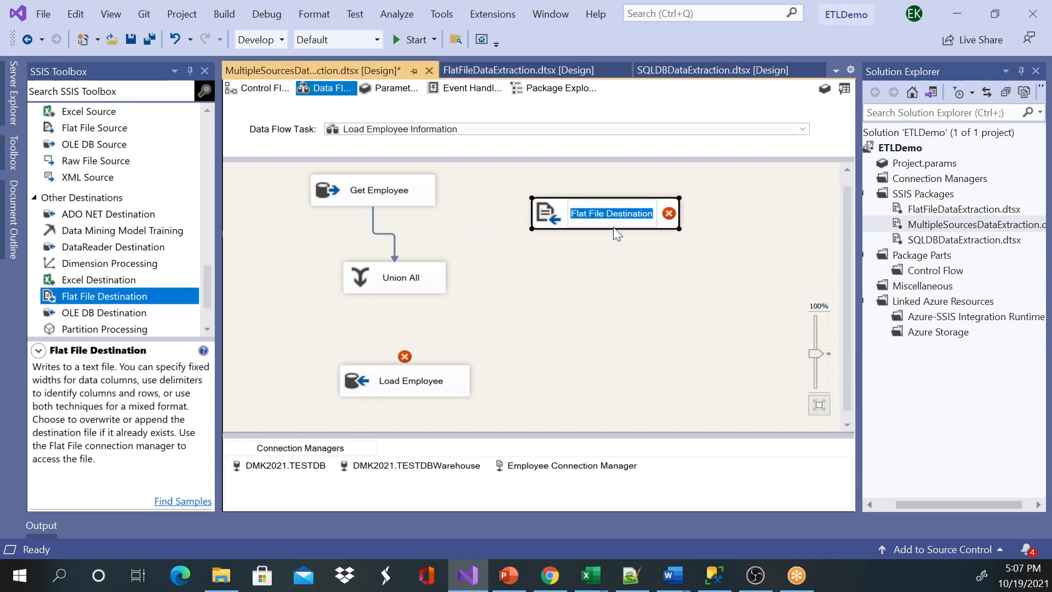
pyautogui.write('Get Emp')
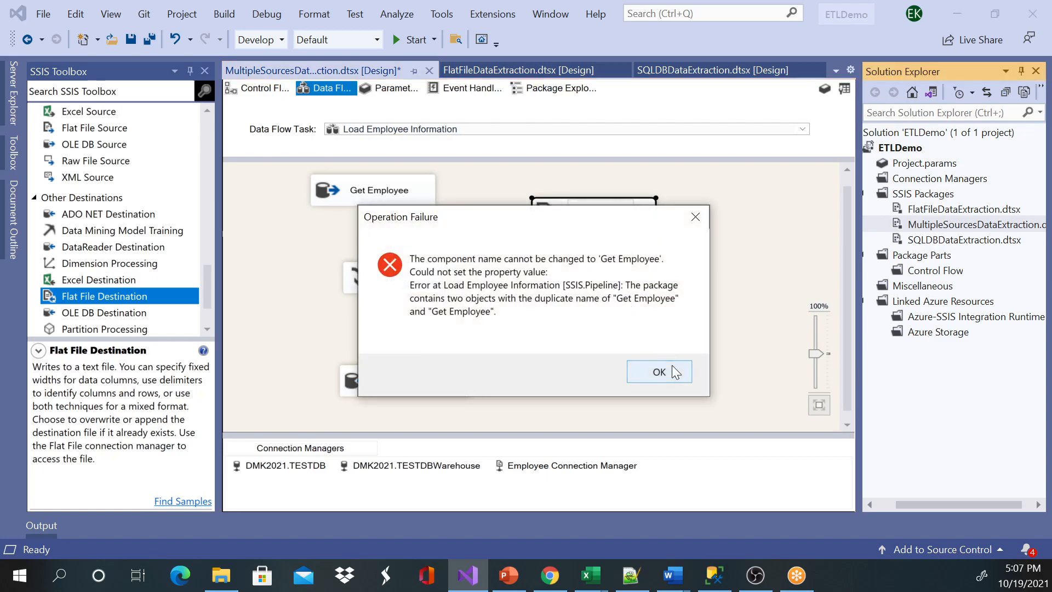
pyautogui.click(659, 372)
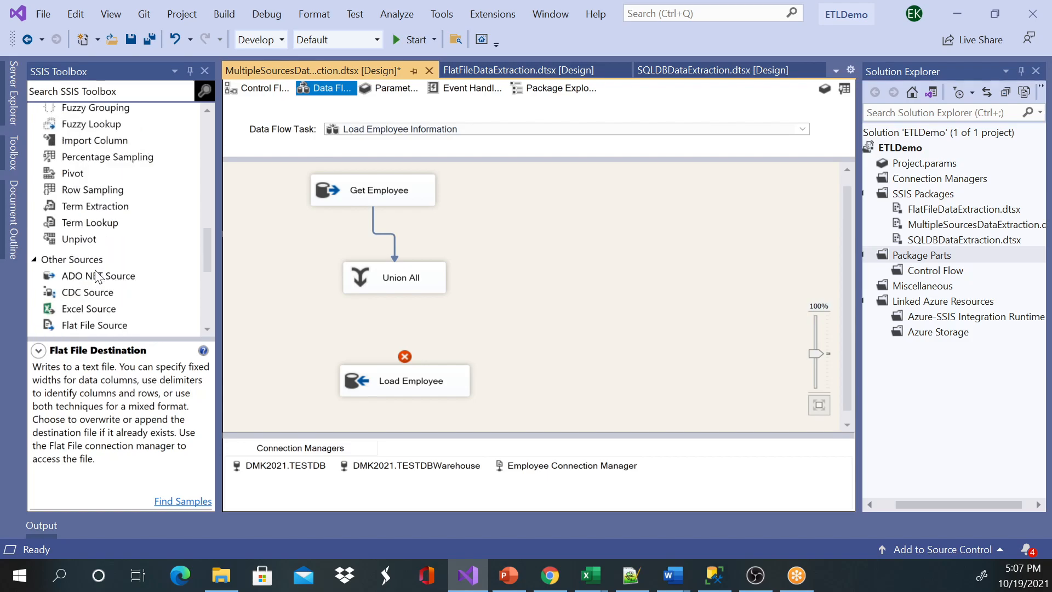
# Add a Flat File Source to the data flow right of Get Employee
pyautogui.scroll(-3)
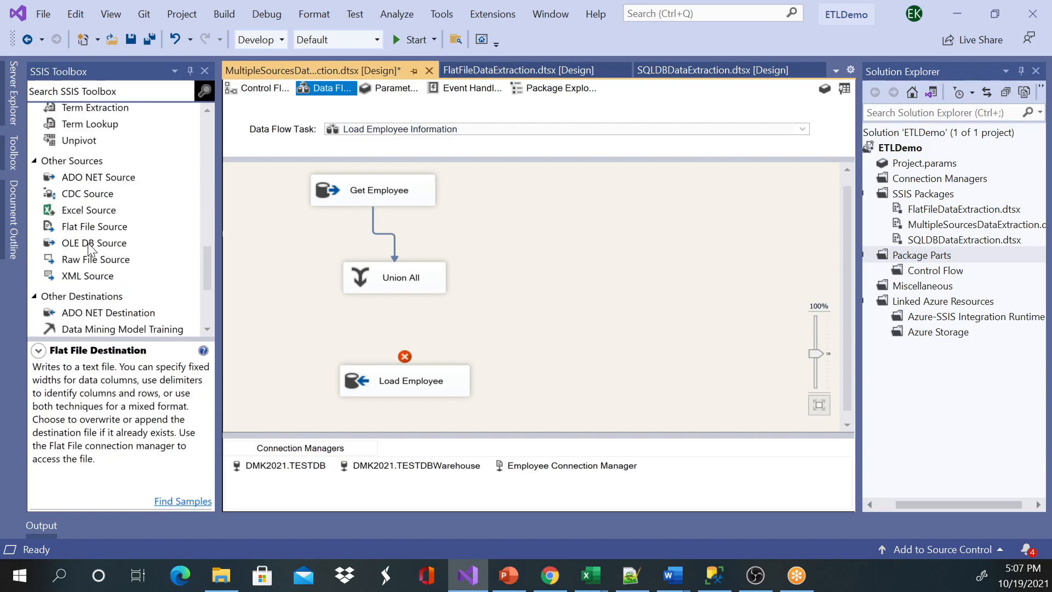
pyautogui.click(94, 226)
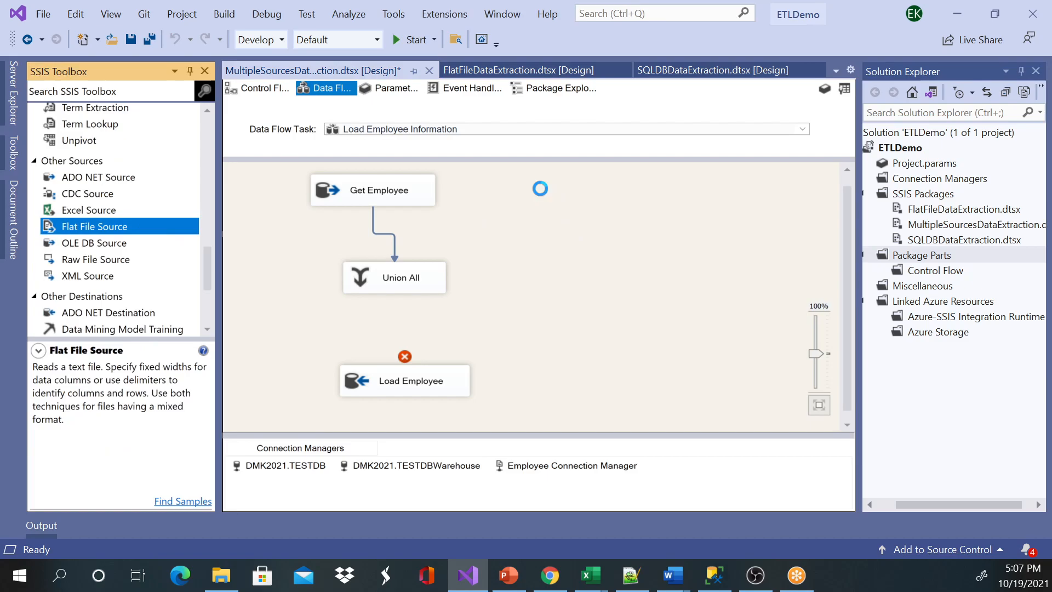
pyautogui.moveTo(94, 225); pyautogui.dragTo(604, 205)
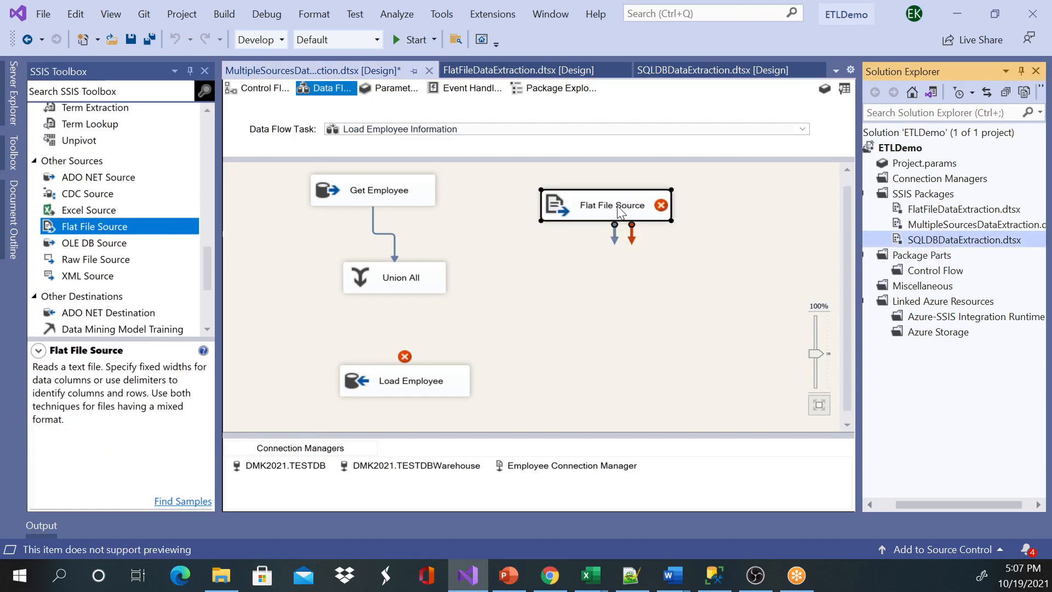
pyautogui.rightClick(965, 239)
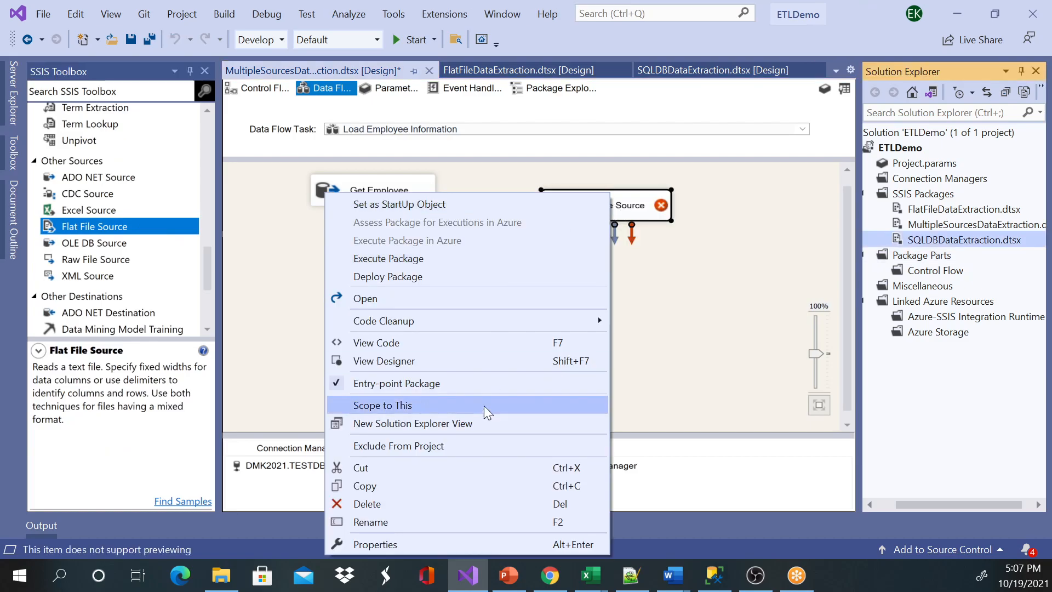
pyautogui.click(371, 522)
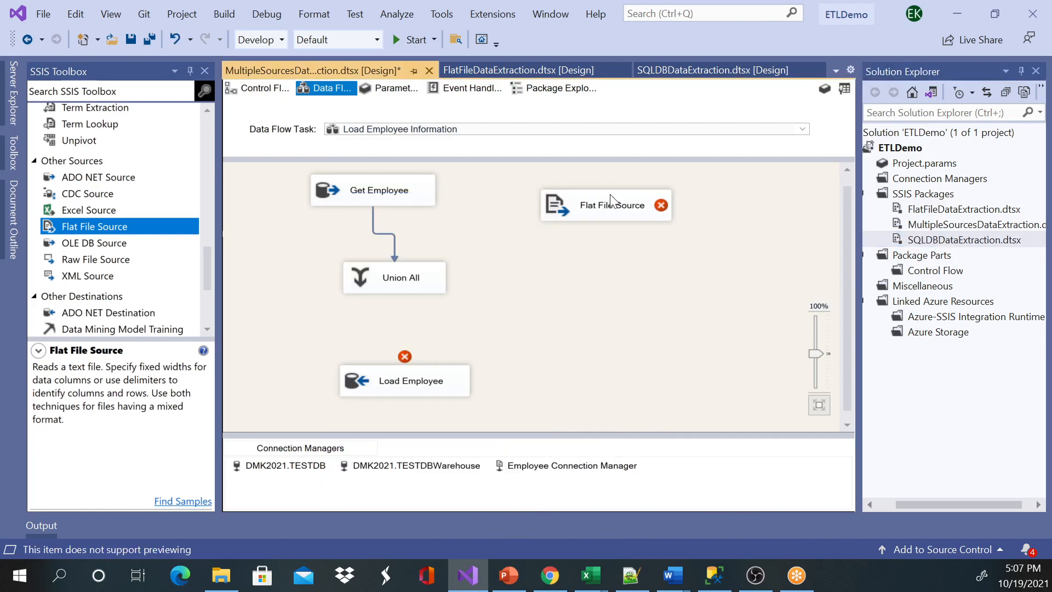
# Rename the flat file source to 'Get Employee from text file' and open its source editor
pyautogui.rightClick(604, 205)
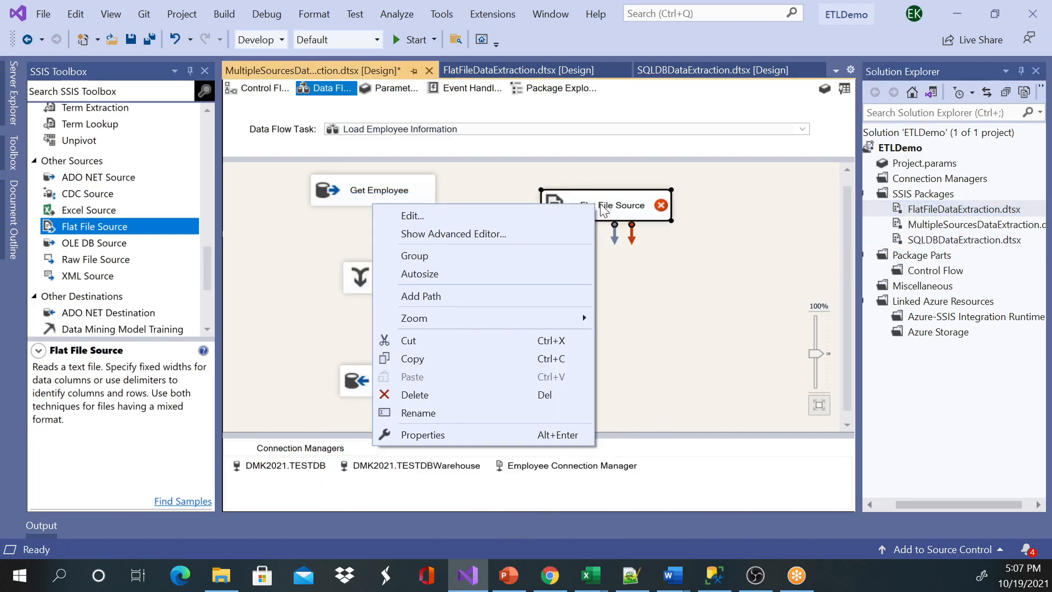
pyautogui.click(419, 412)
pyautogui.write('Get Employee (')
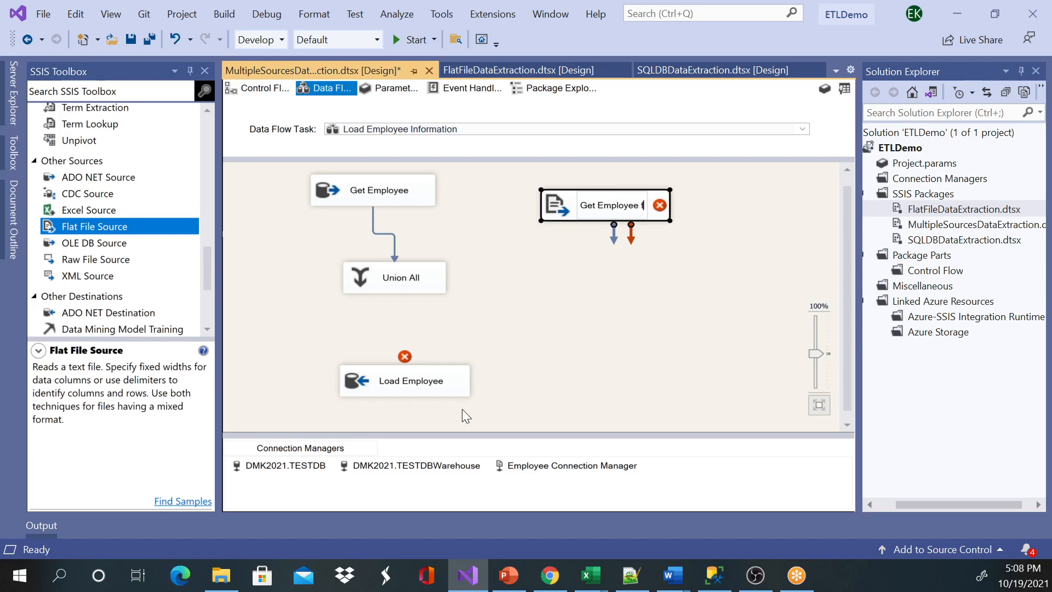
pyautogui.write('from text file')
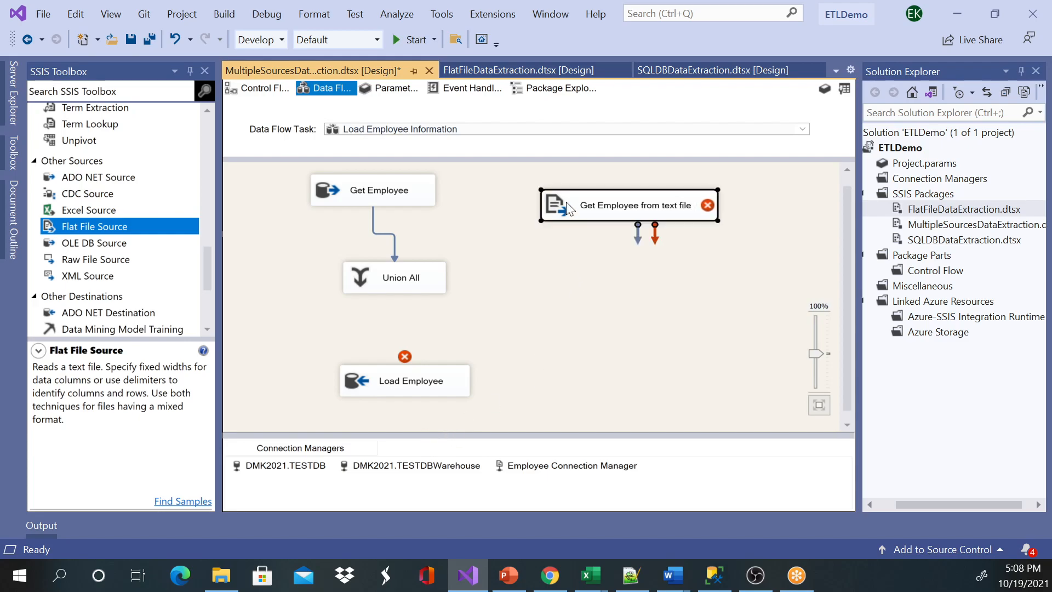
pyautogui.doubleClick(629, 205)
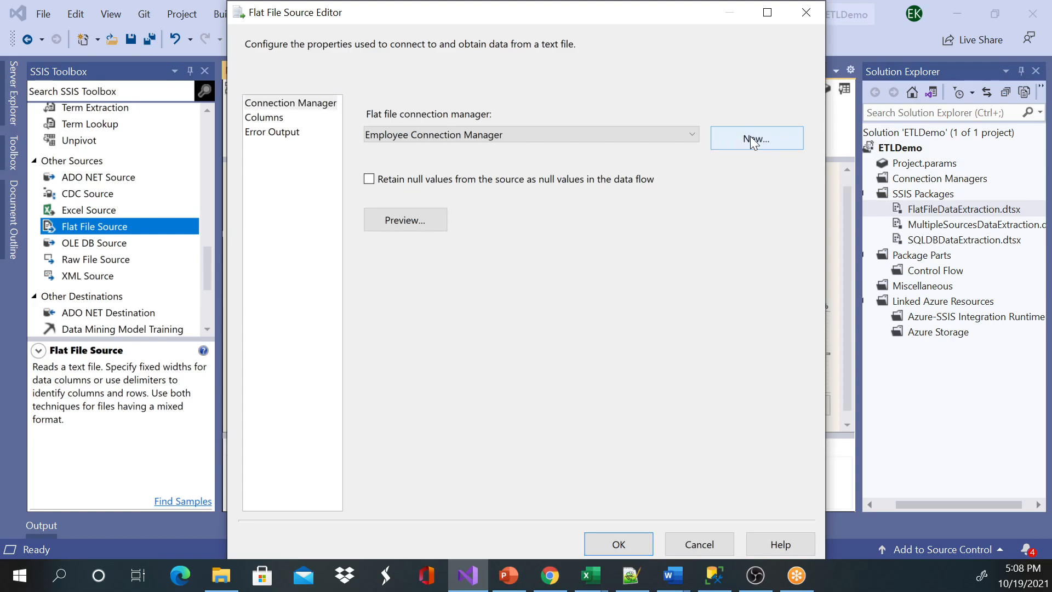
# Keep Employee Connection Manager, check the EmployeeID, EmployeeName and HireDate columns, and accept the settings
pyautogui.click(756, 138)
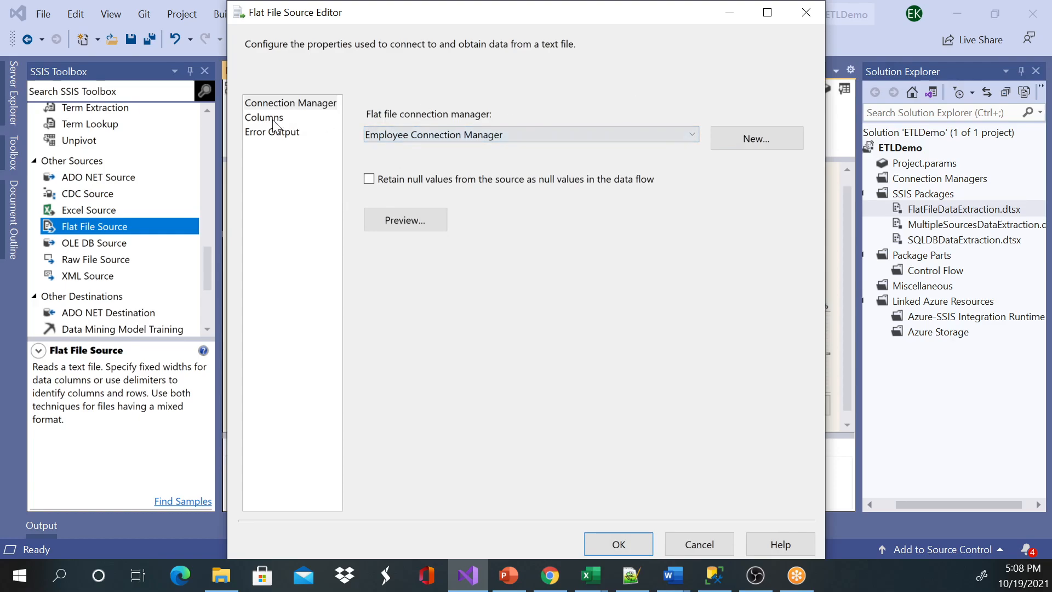
pyautogui.click(263, 117)
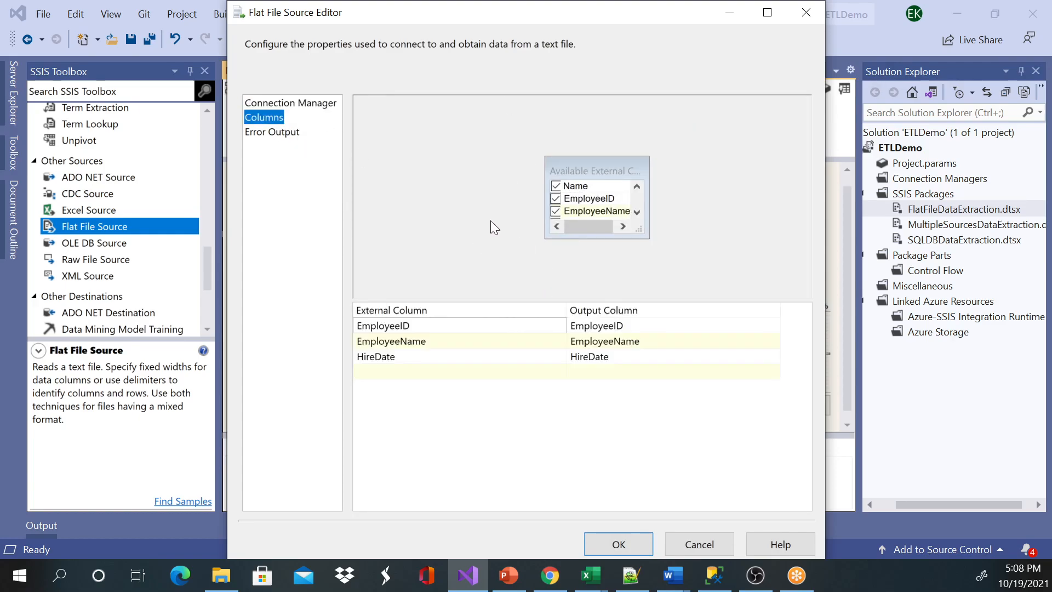
pyautogui.moveTo(622, 541)
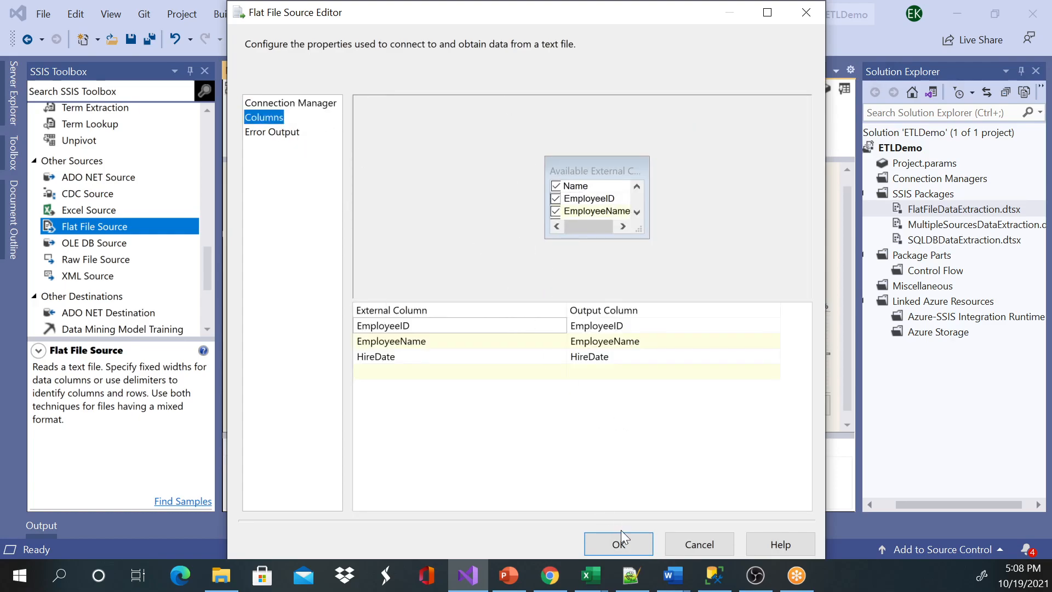
pyautogui.click(618, 544)
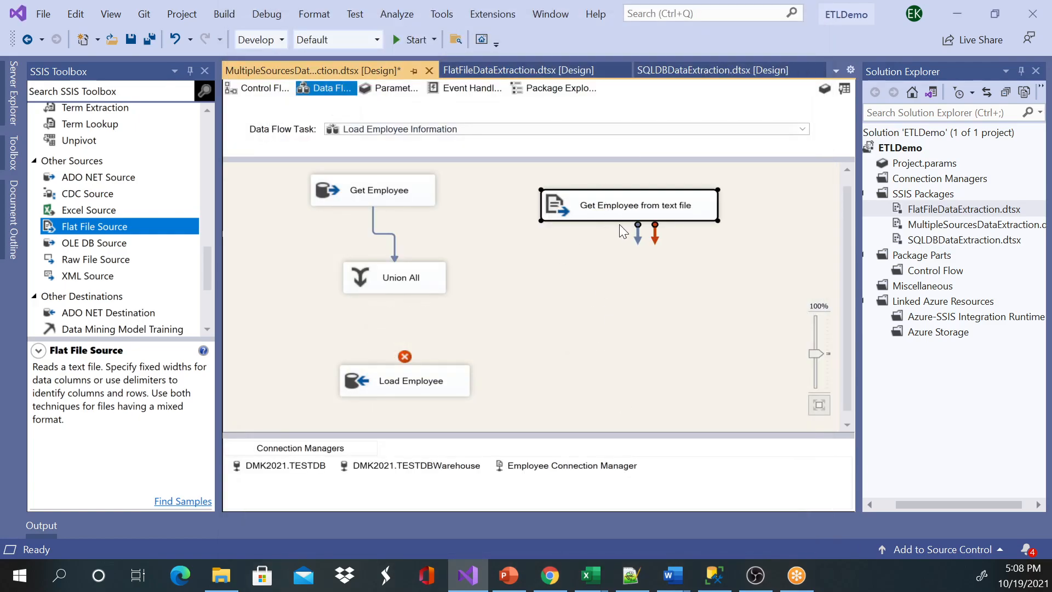
# Connect the text-file source into Union All with the OLE DB source, linking Union All to Load Employee
pyautogui.moveTo(635, 228); pyautogui.dragTo(402, 278)
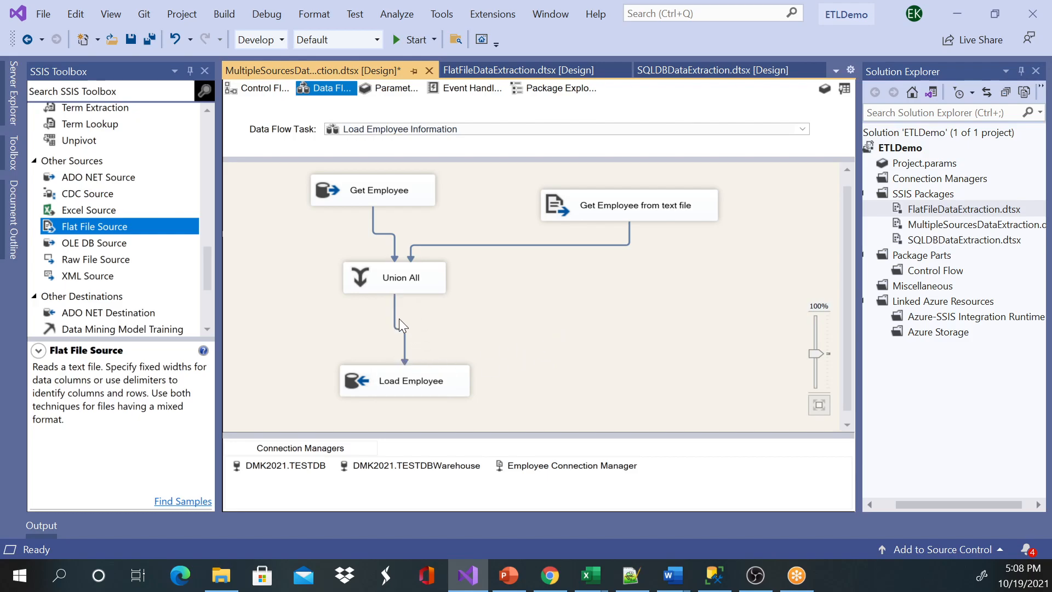
pyautogui.click(558, 197)
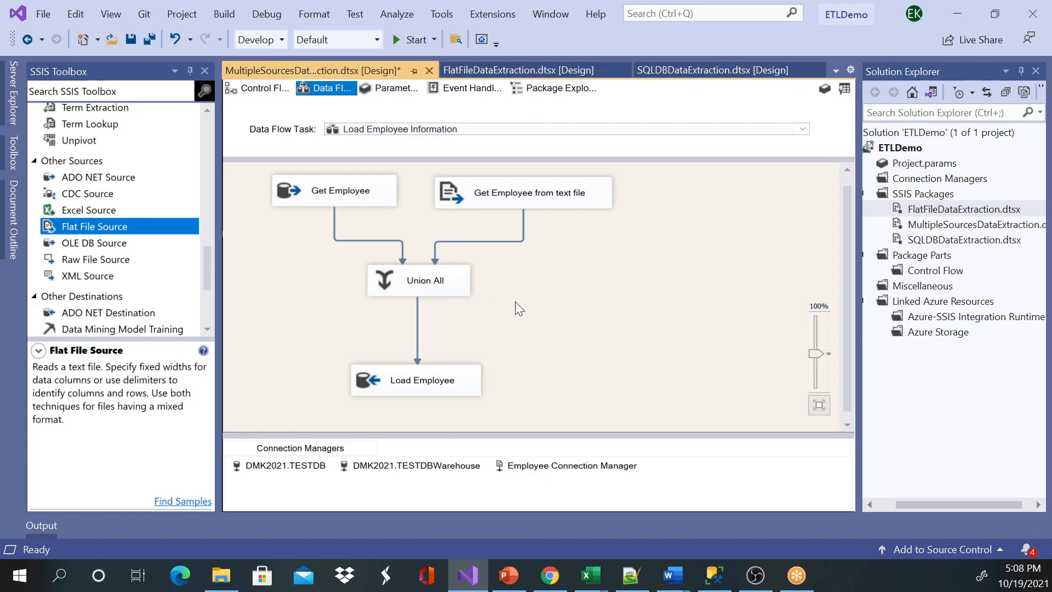
pyautogui.moveTo(624, 247)
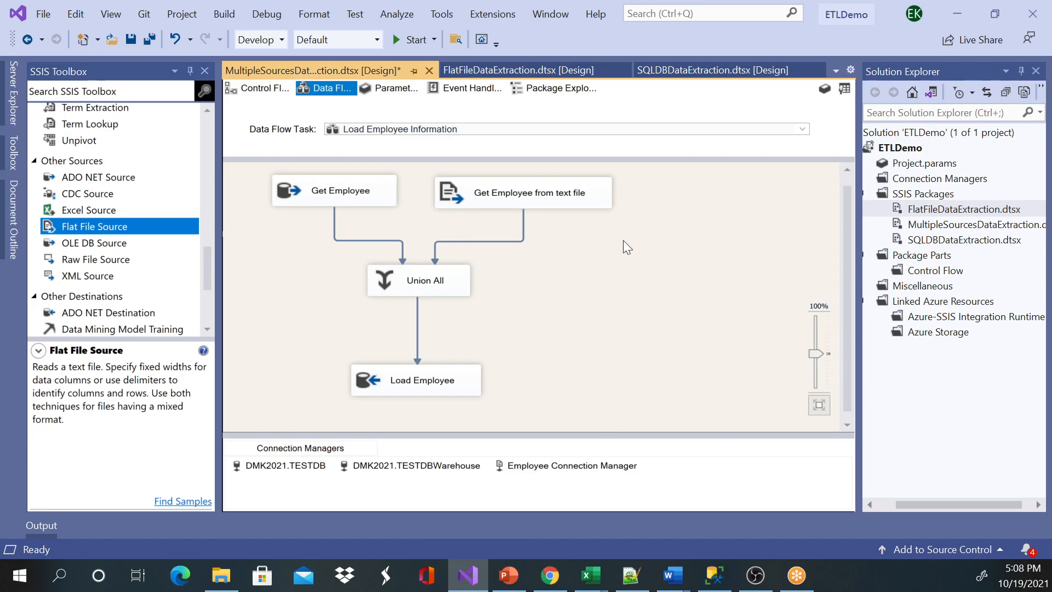
pyautogui.moveTo(639, 273)
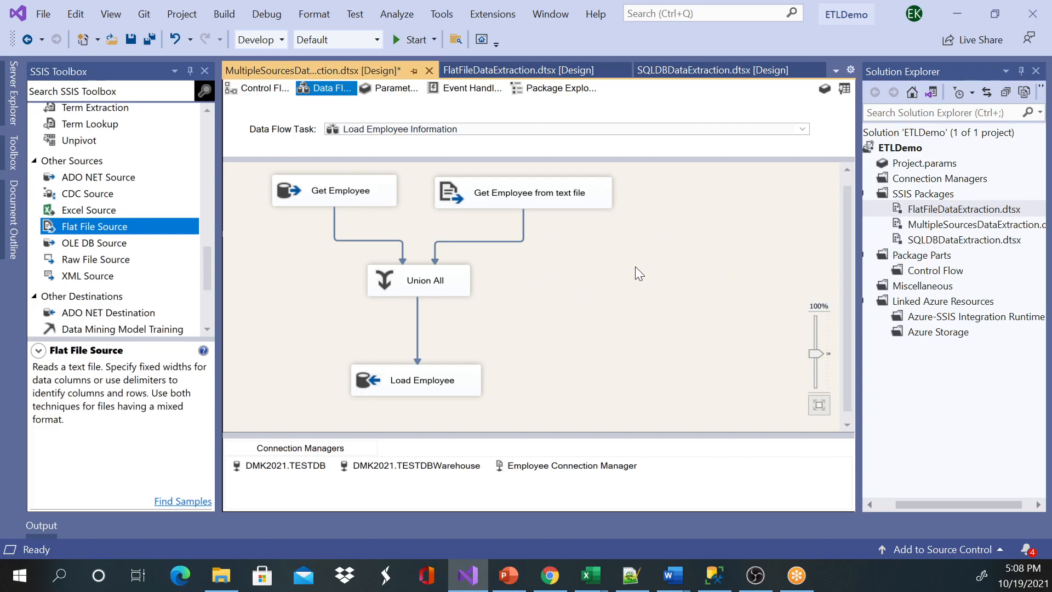
pyautogui.click(522, 192)
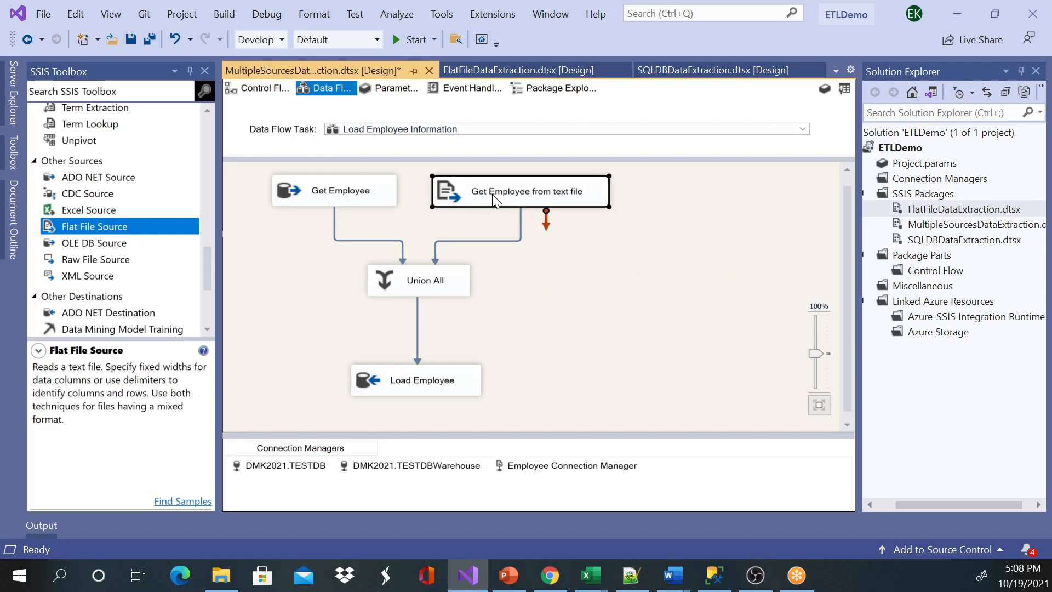
pyautogui.click(417, 380)
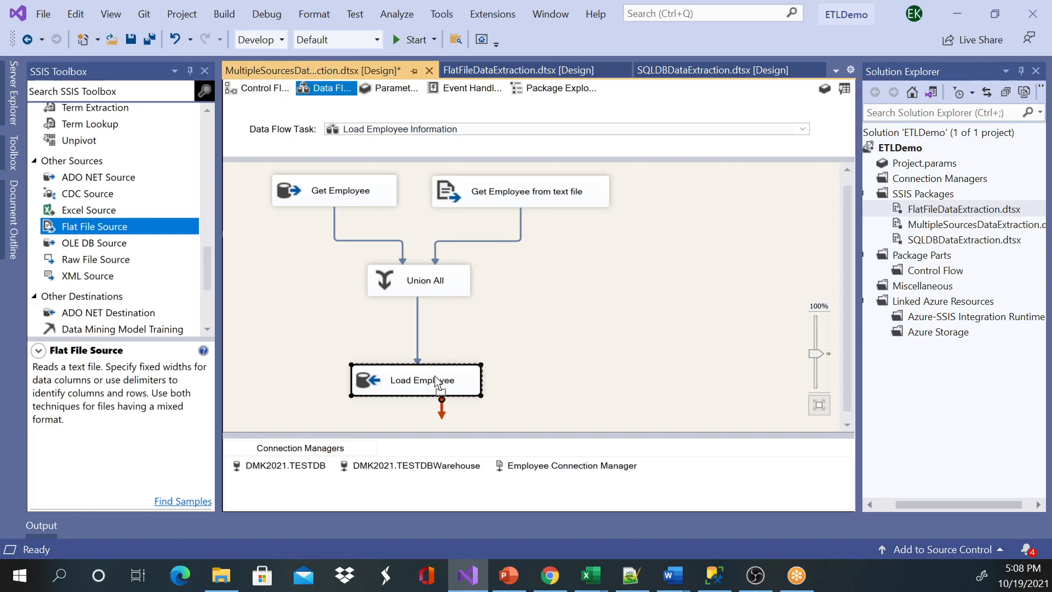
pyautogui.click(667, 208)
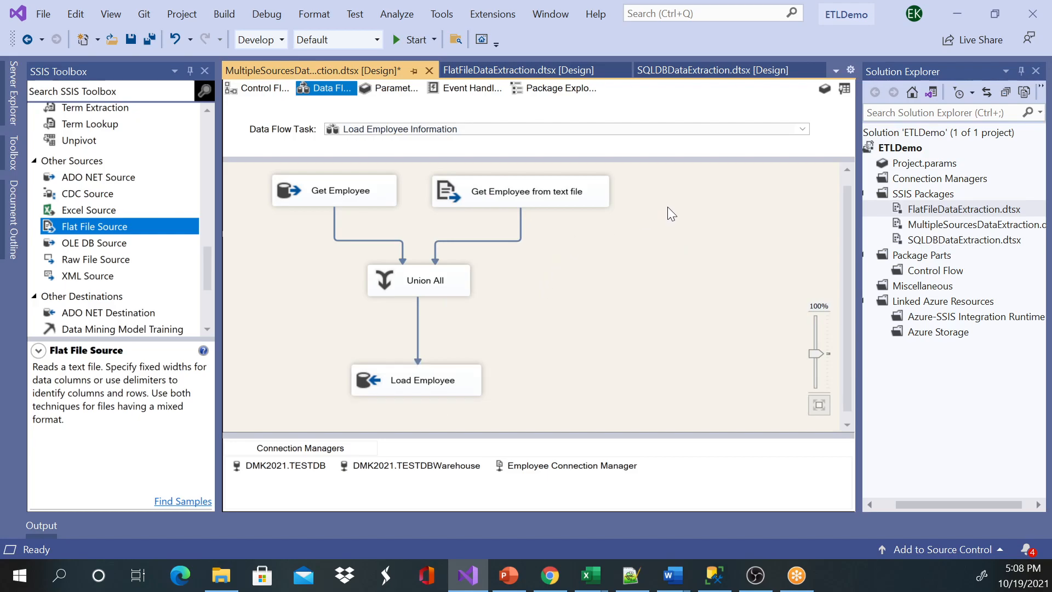
pyautogui.moveTo(574, 198)
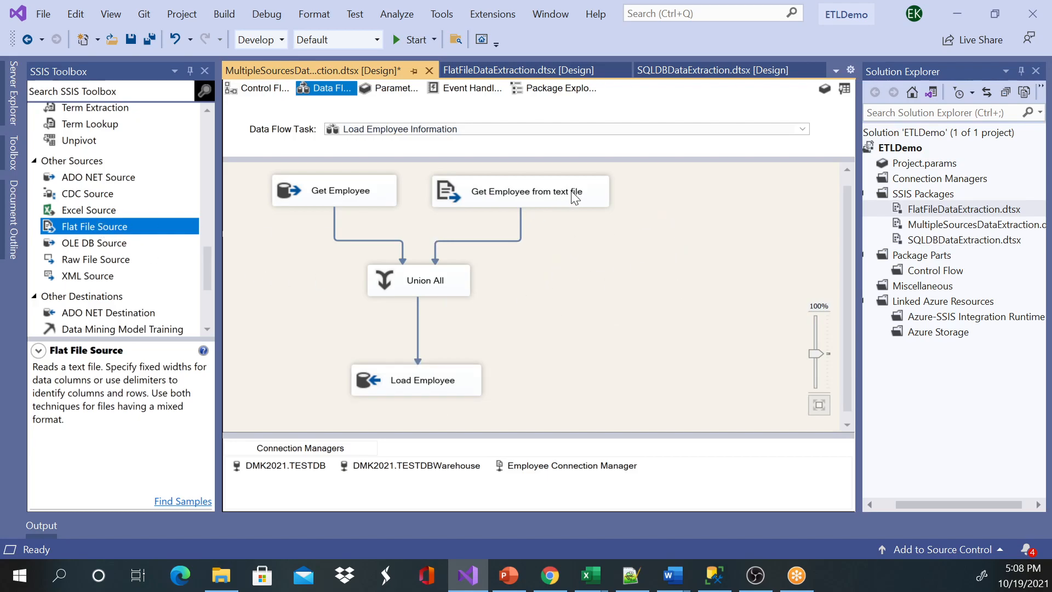
pyautogui.moveTo(415, 287)
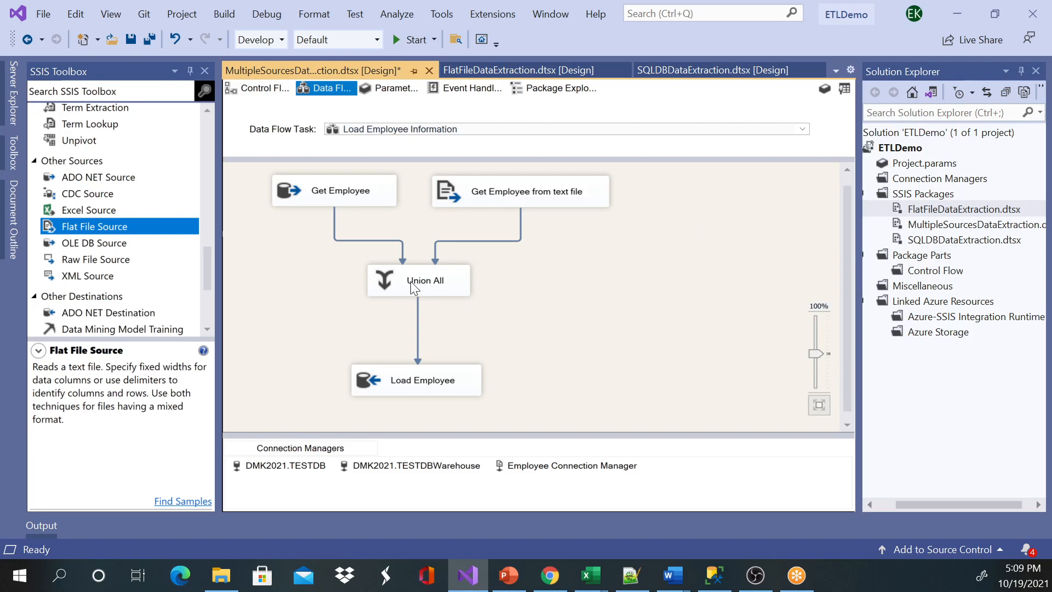
pyautogui.moveTo(442, 247)
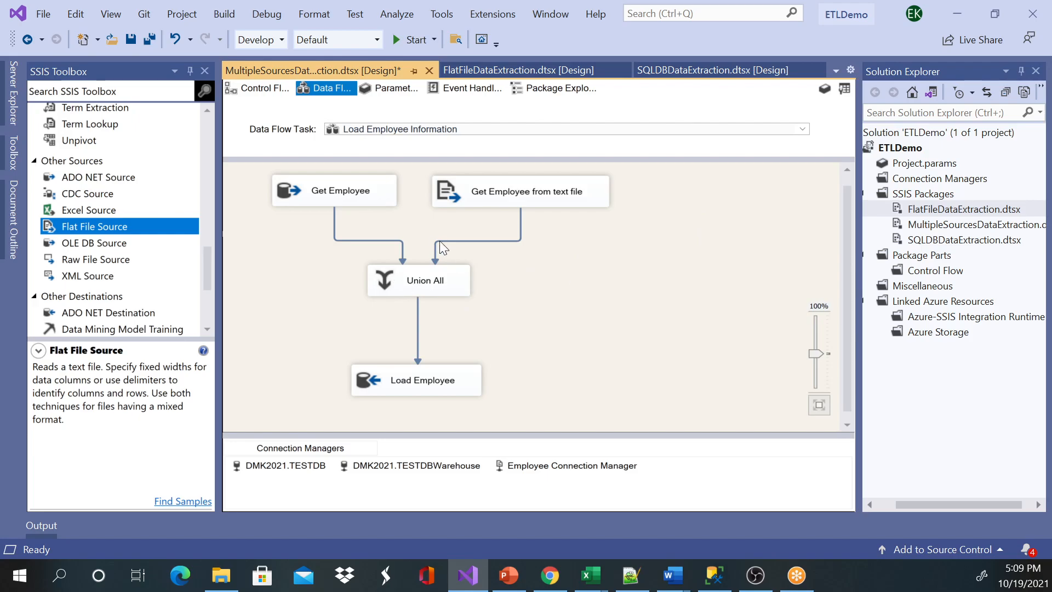
pyautogui.click(419, 280)
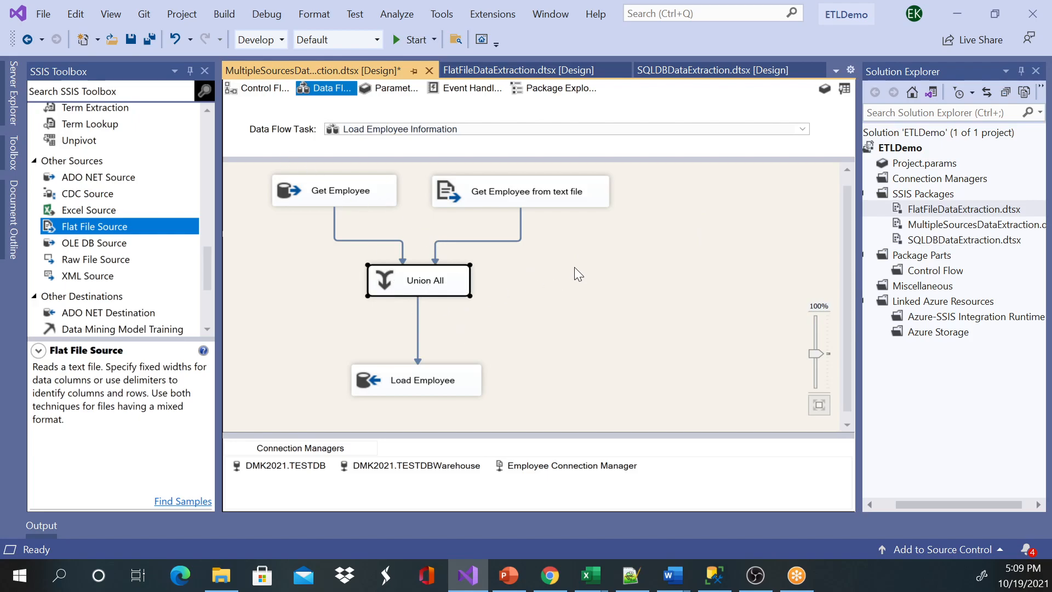
pyautogui.moveTo(97, 207)
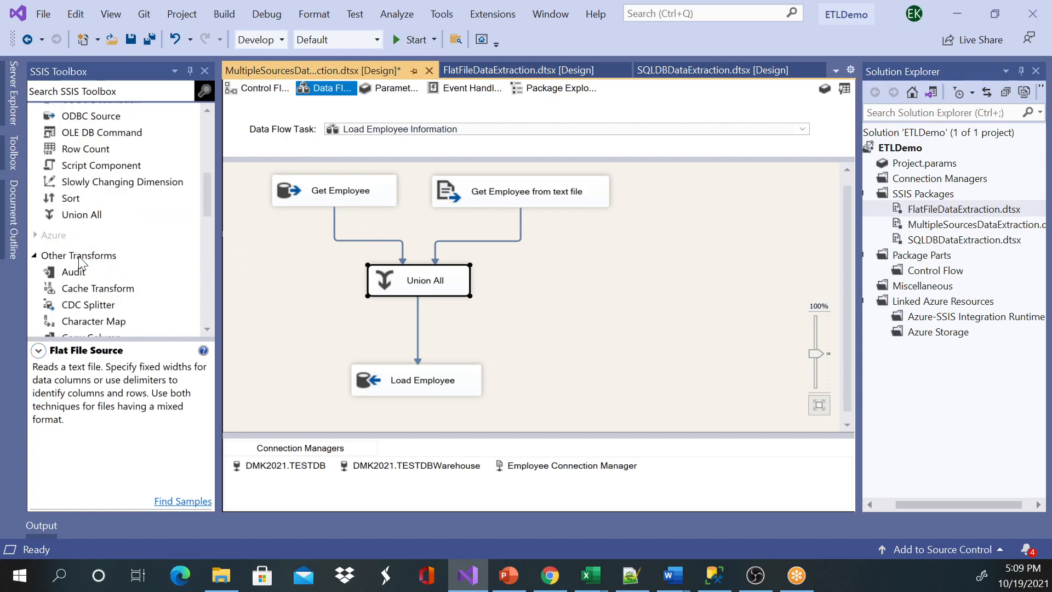
pyautogui.moveTo(85, 199)
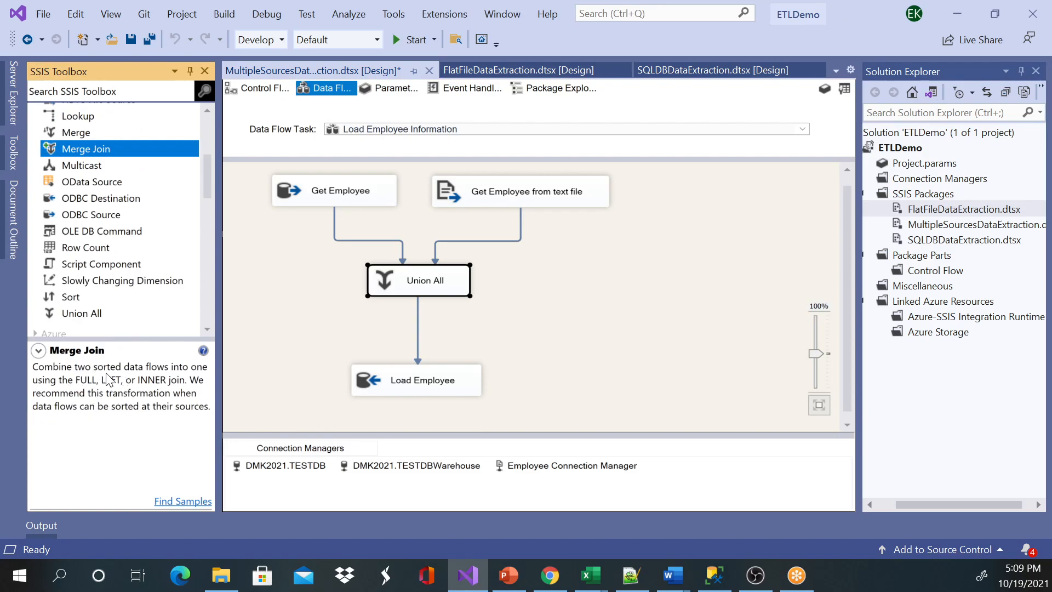
pyautogui.moveTo(147, 382)
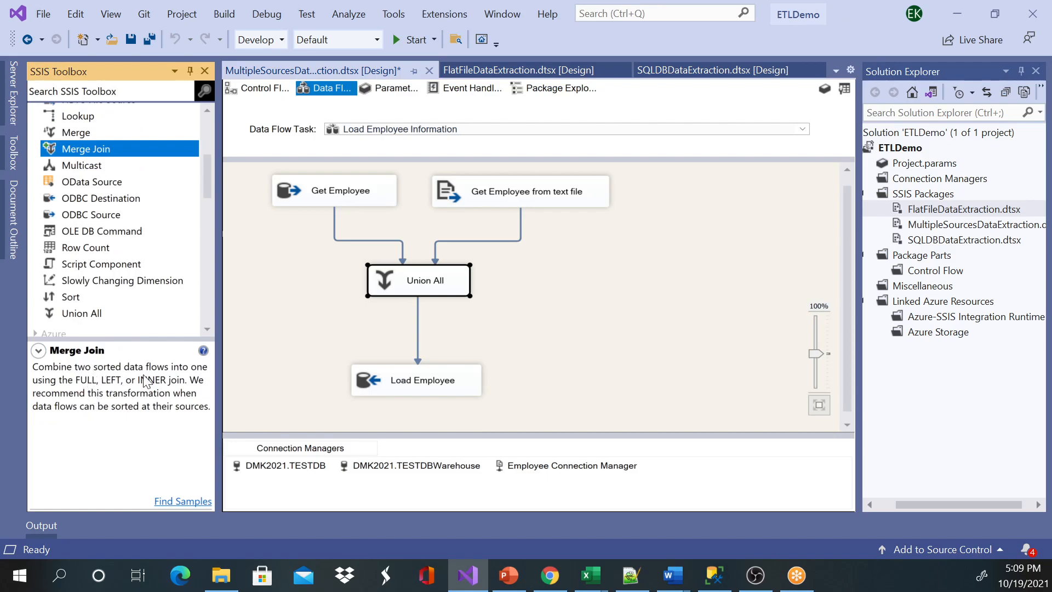
pyautogui.moveTo(185, 382)
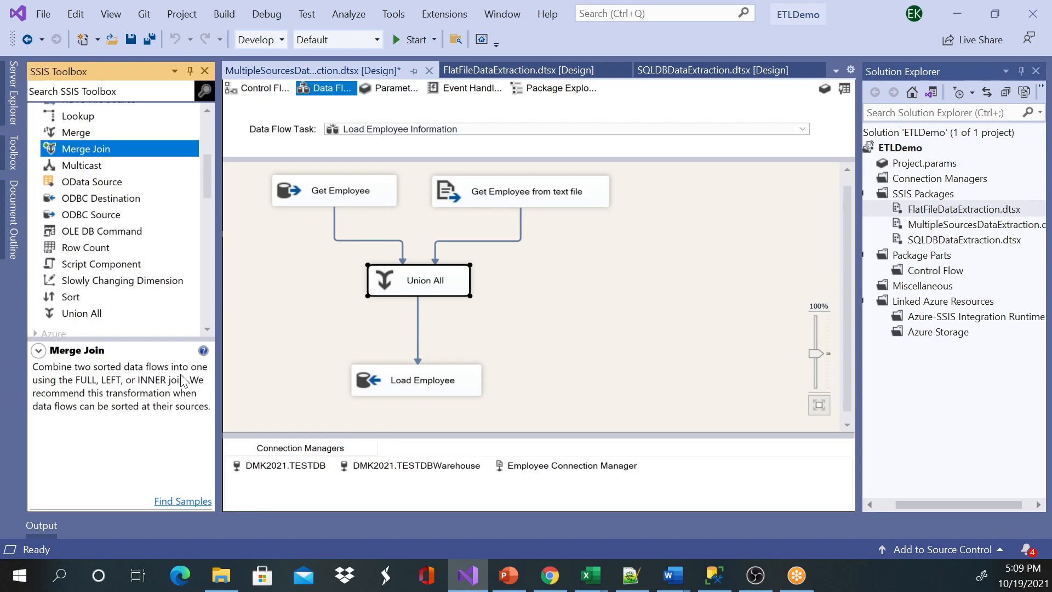
pyautogui.moveTo(171, 377)
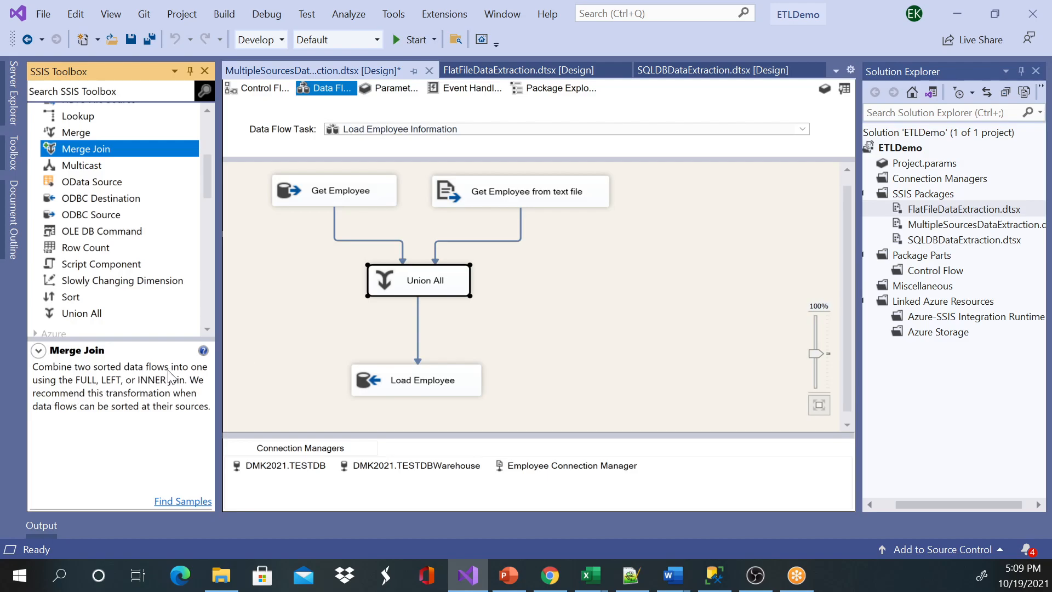
pyautogui.moveTo(674, 307)
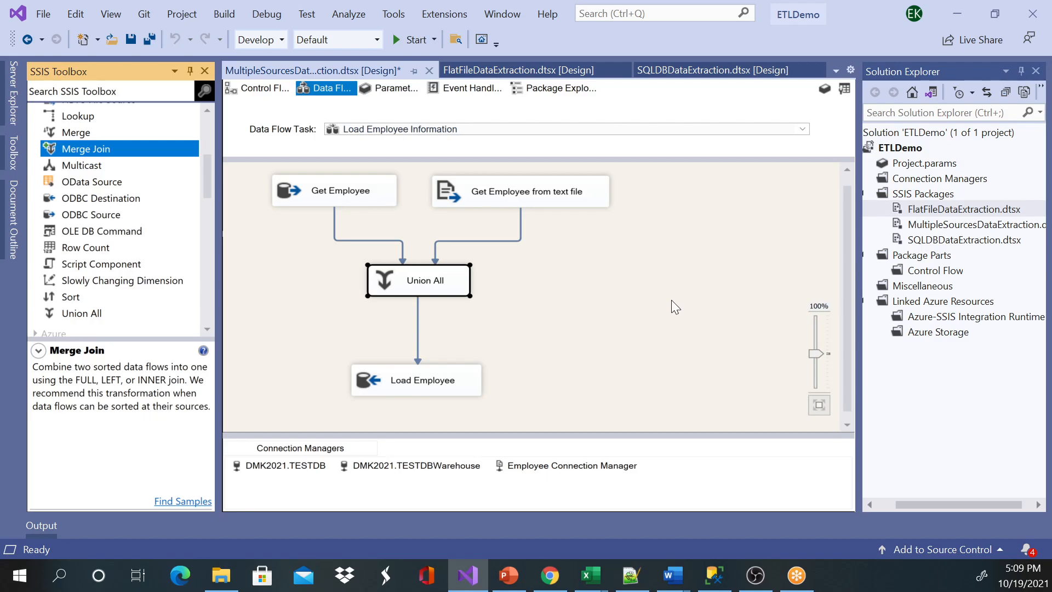
pyautogui.moveTo(611, 253)
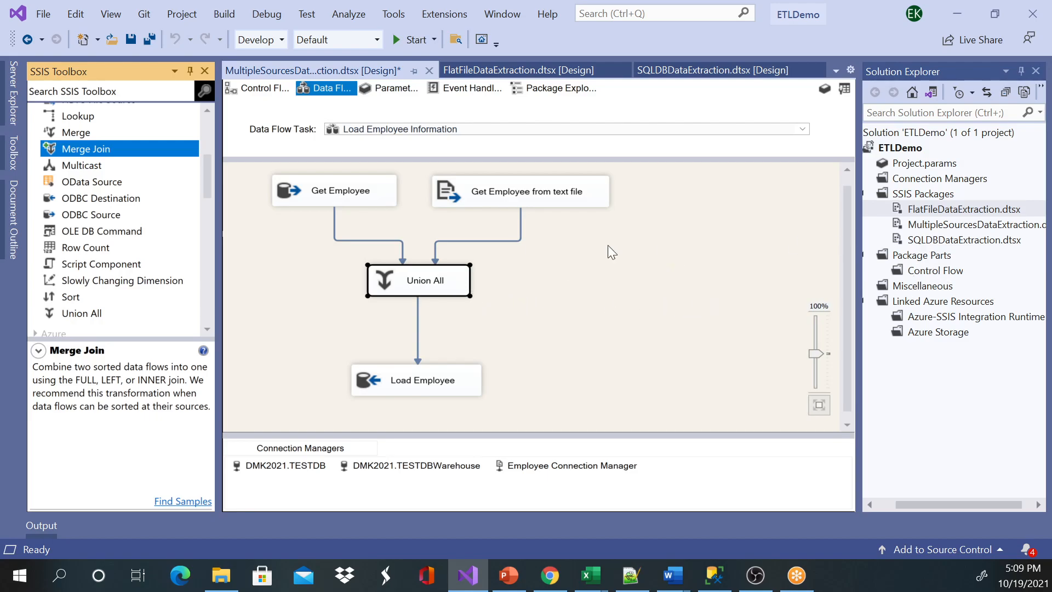
pyautogui.click(263, 88)
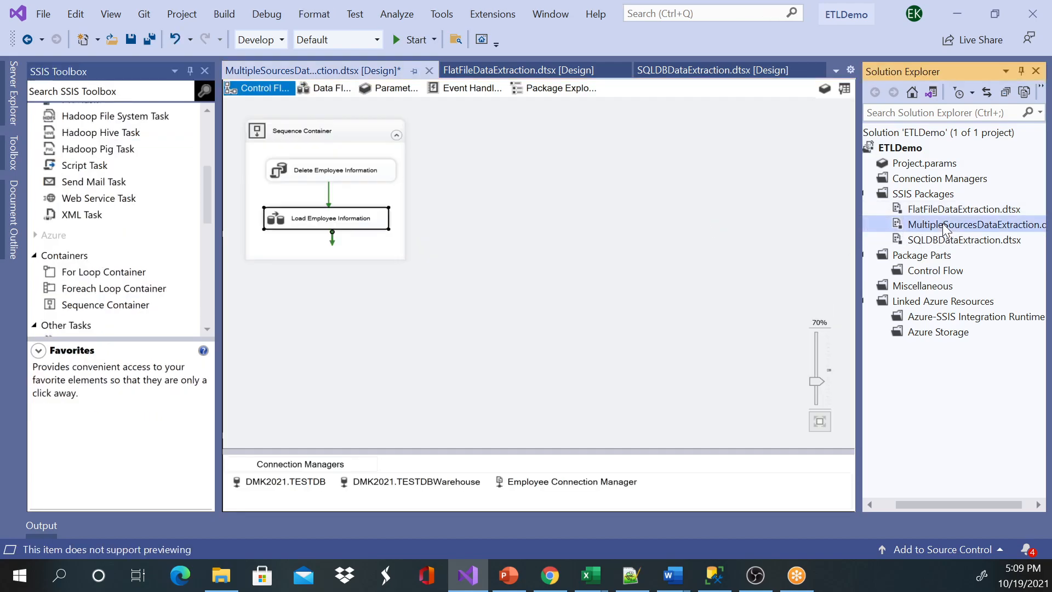
# Run MultipleSourcesDataExtraction.dtsx and watch Load Employee Information merge 5 + 5 rows into 10
pyautogui.rightClick(946, 224)
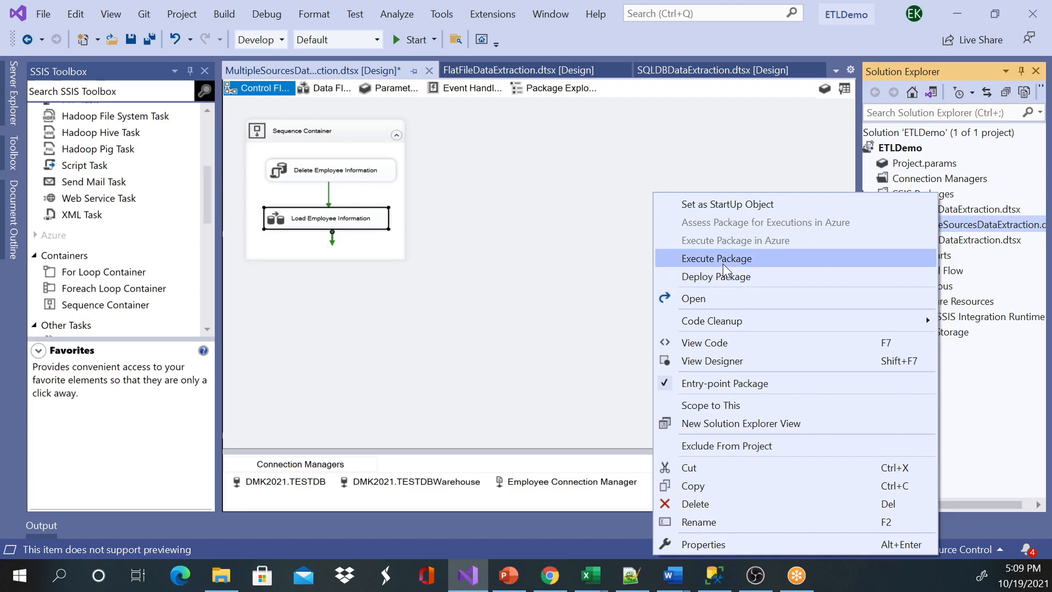
pyautogui.click(717, 259)
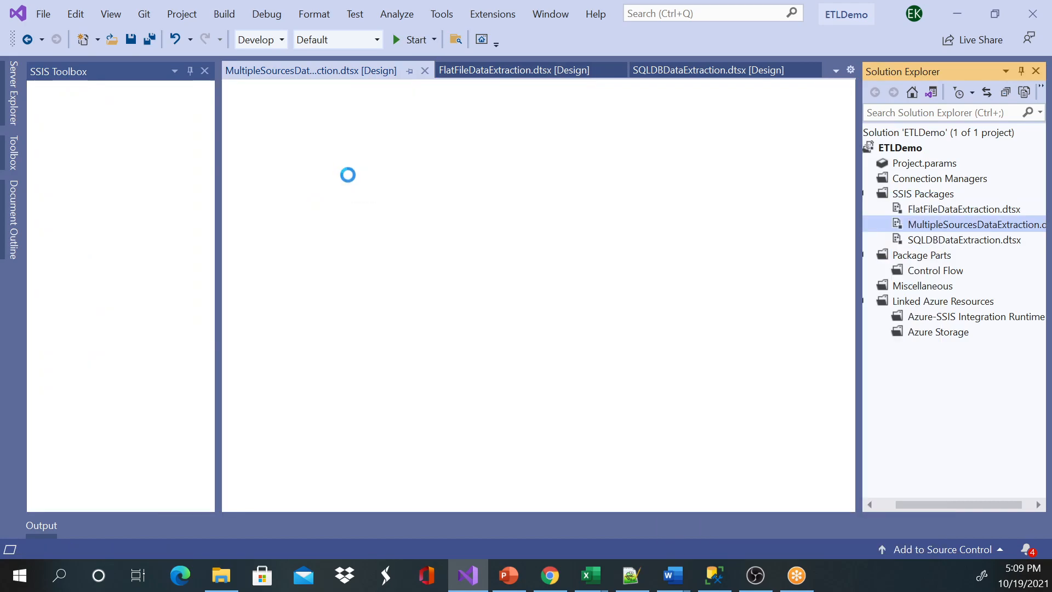
pyautogui.click(412, 39)
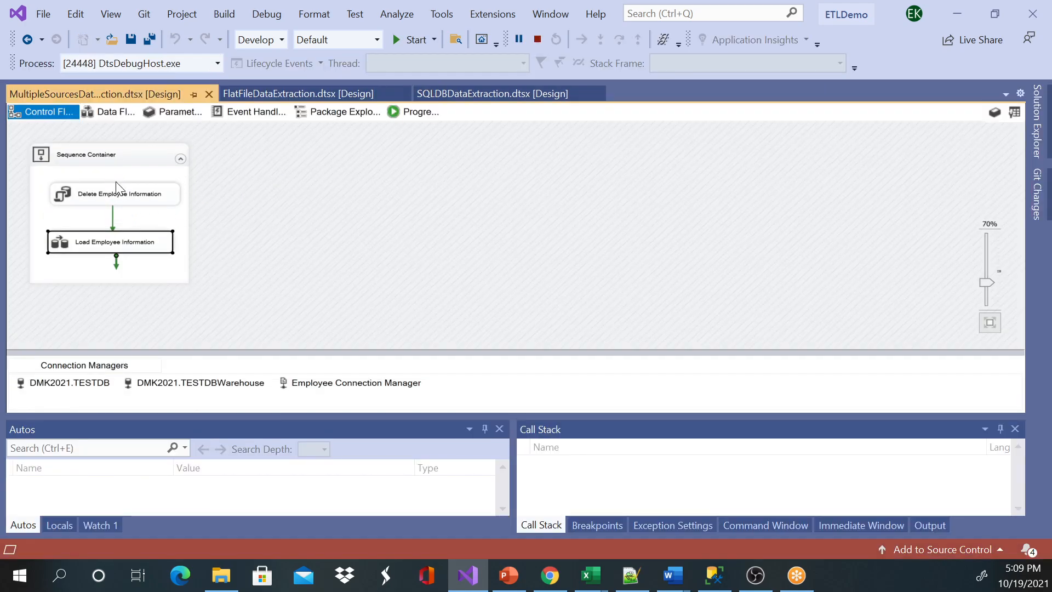
pyautogui.click(409, 39)
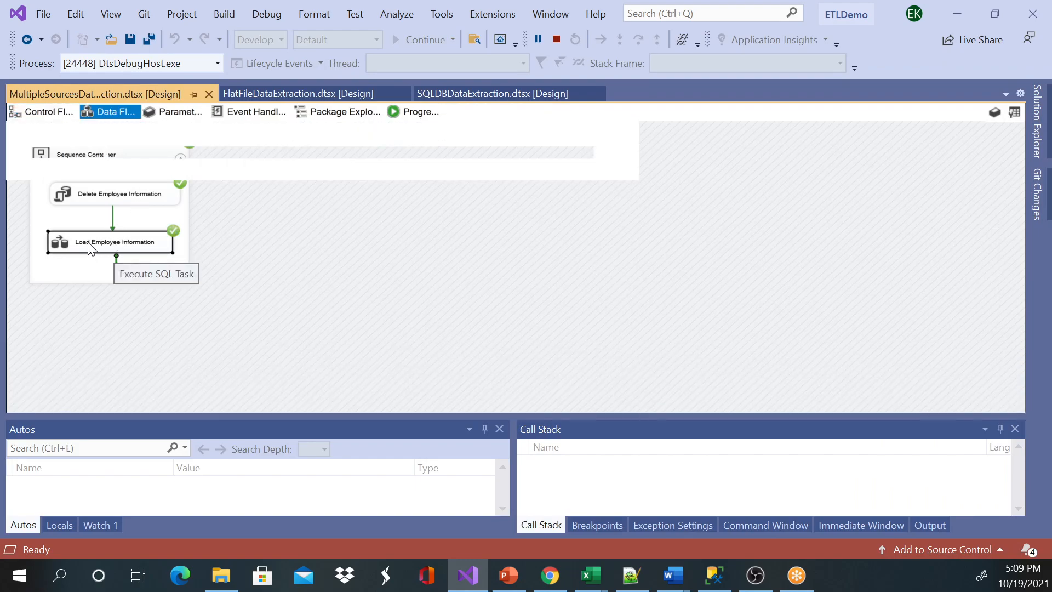
pyautogui.doubleClick(110, 241)
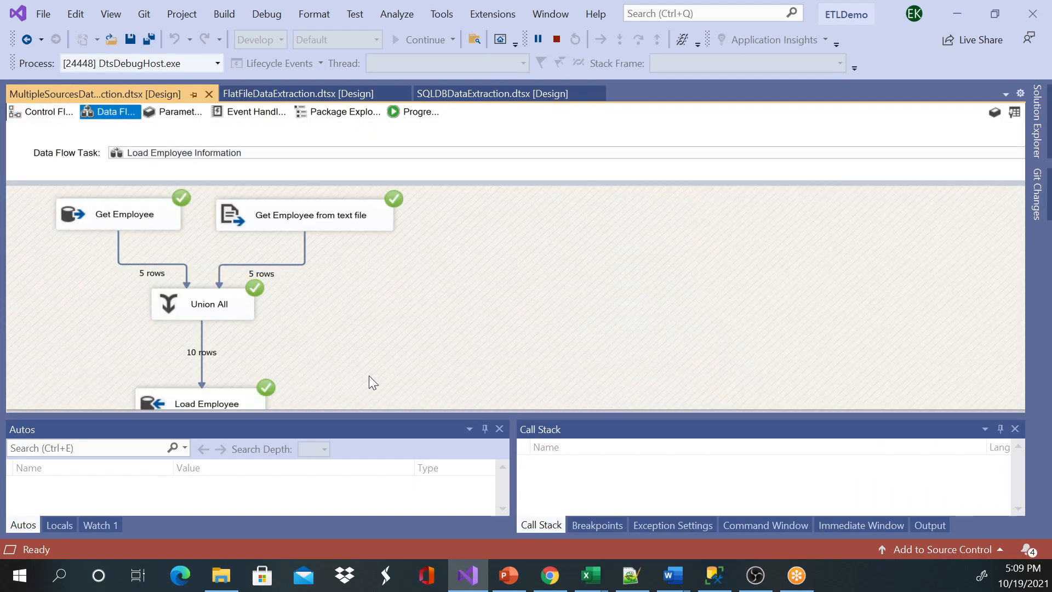
pyautogui.moveTo(131, 267)
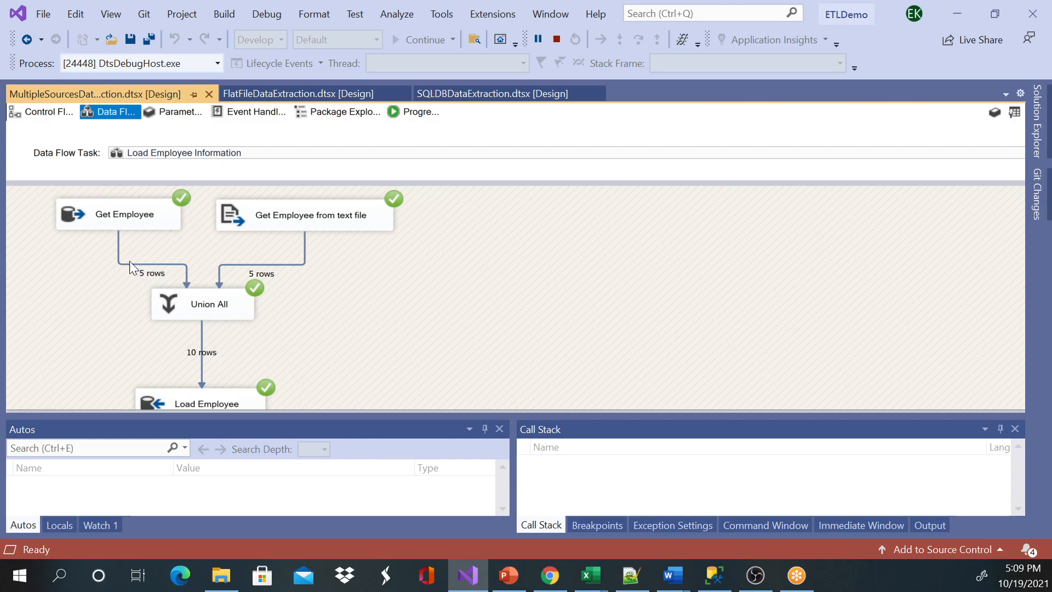
pyautogui.moveTo(207, 375)
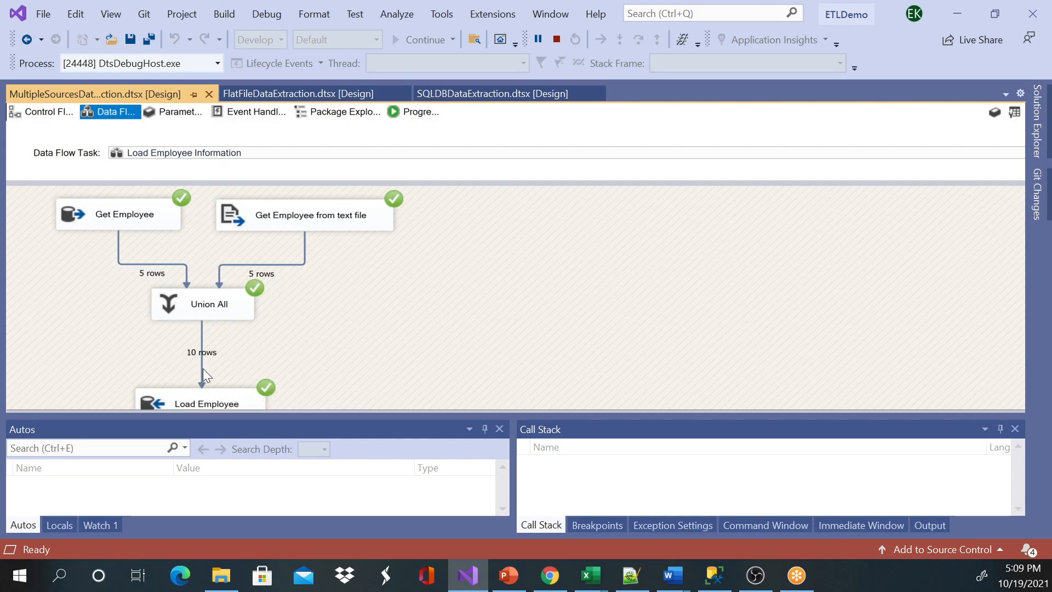
pyautogui.moveTo(329, 421)
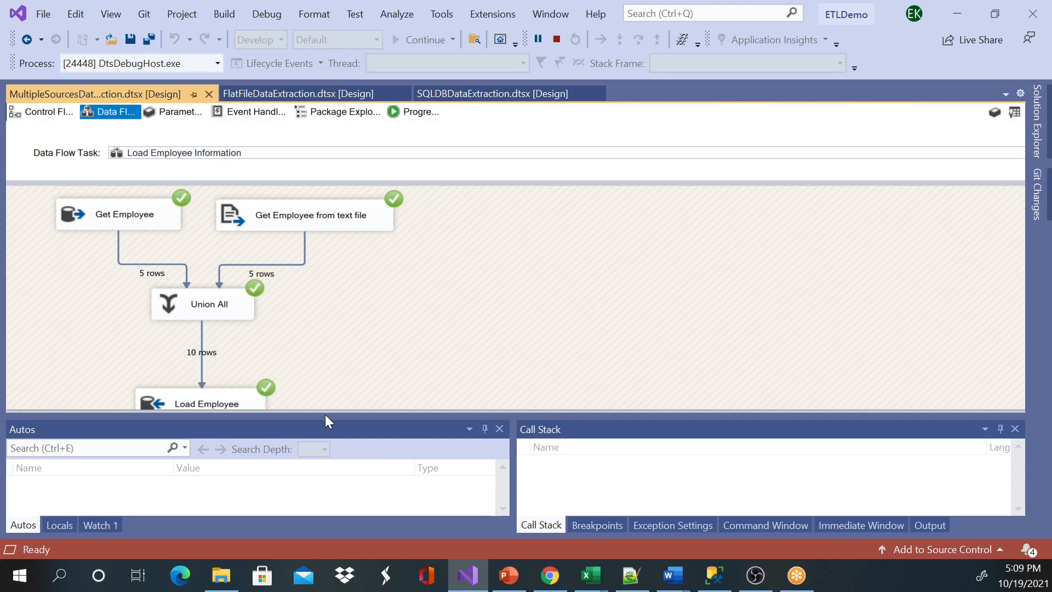
pyautogui.moveTo(331, 430)
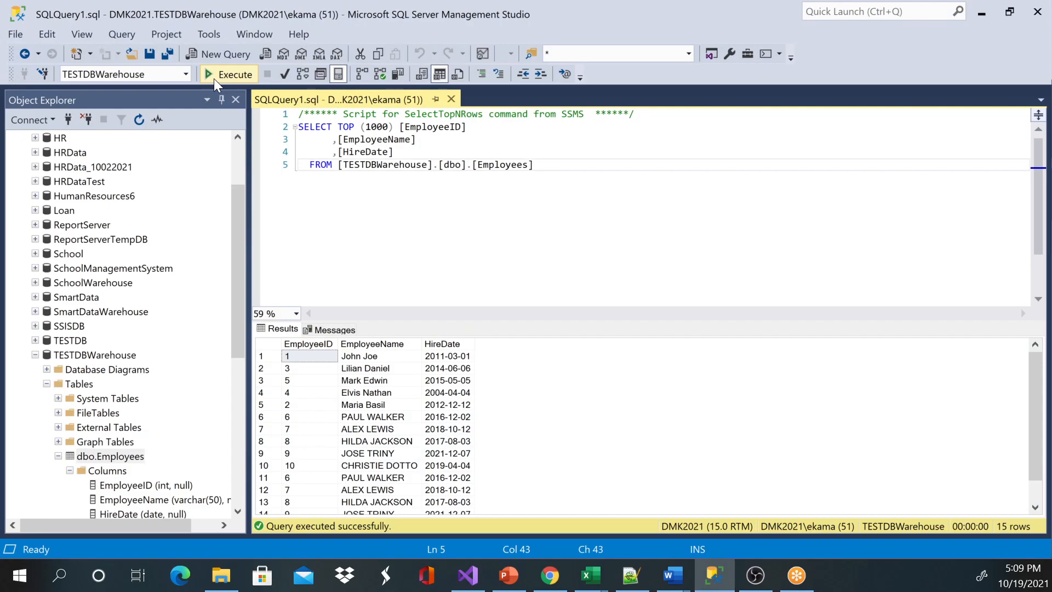
# Rerun the Employees SELECT; rows 6–10 from the text file show NULL EmployeeID and HireDate
pyautogui.click(228, 73)
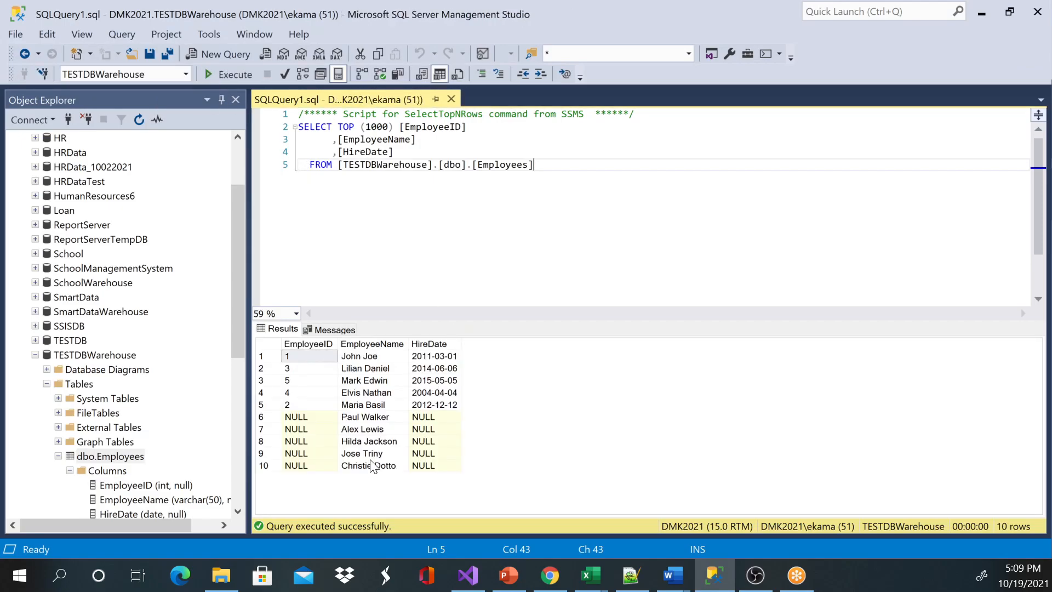
pyautogui.click(371, 343)
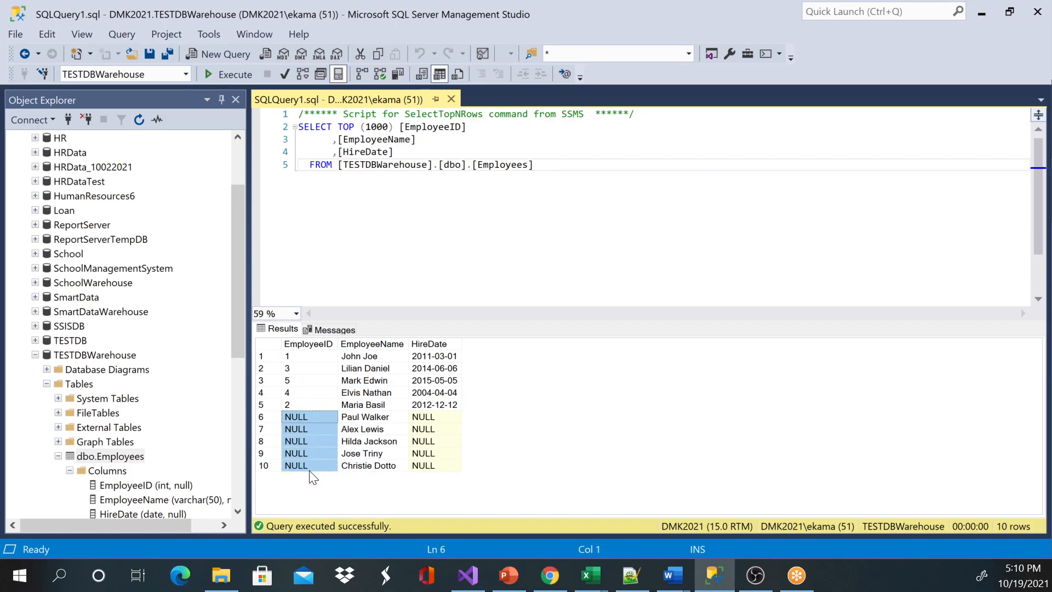
pyautogui.click(432, 417)
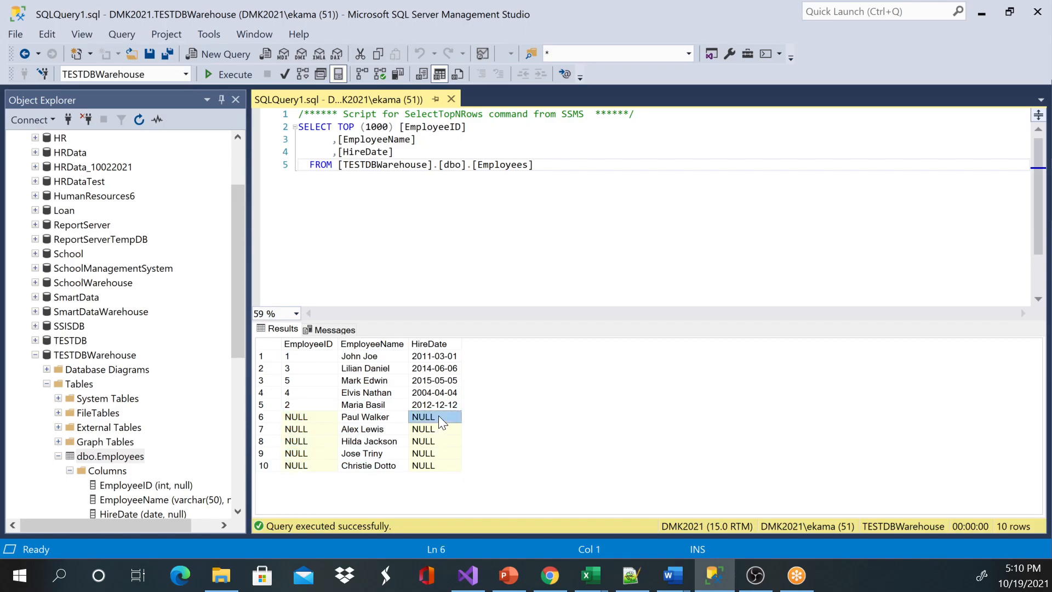
pyautogui.moveTo(434, 417); pyautogui.dragTo(434, 465)
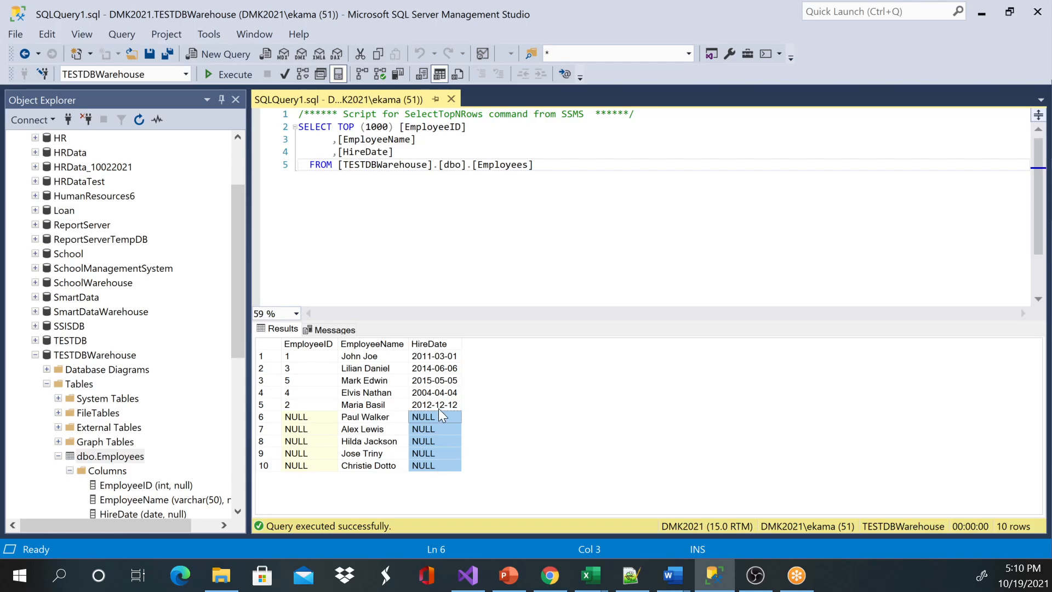
pyautogui.moveTo(616, 228)
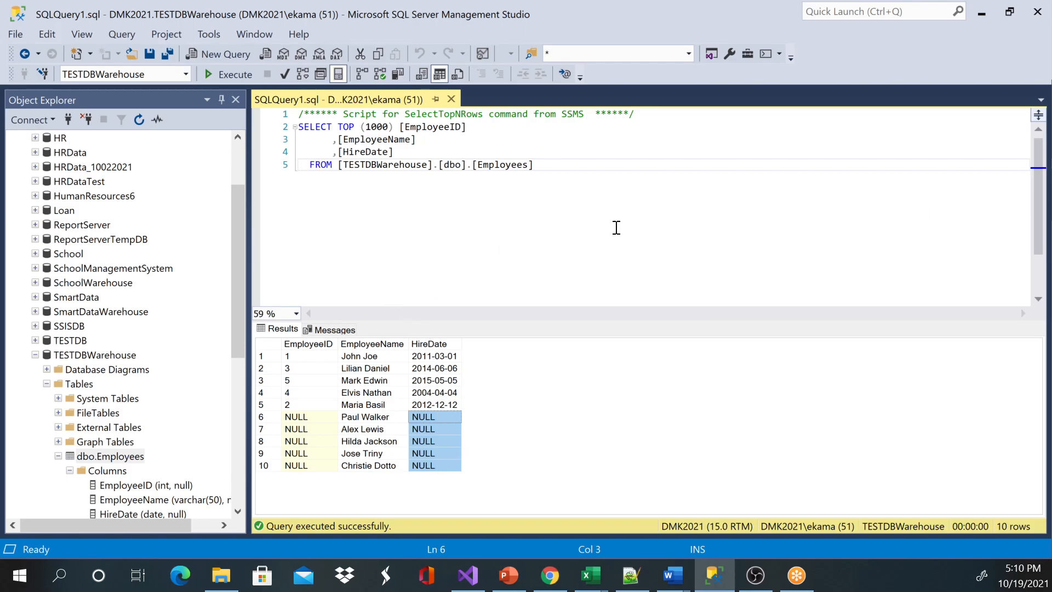
pyautogui.moveTo(984, 16)
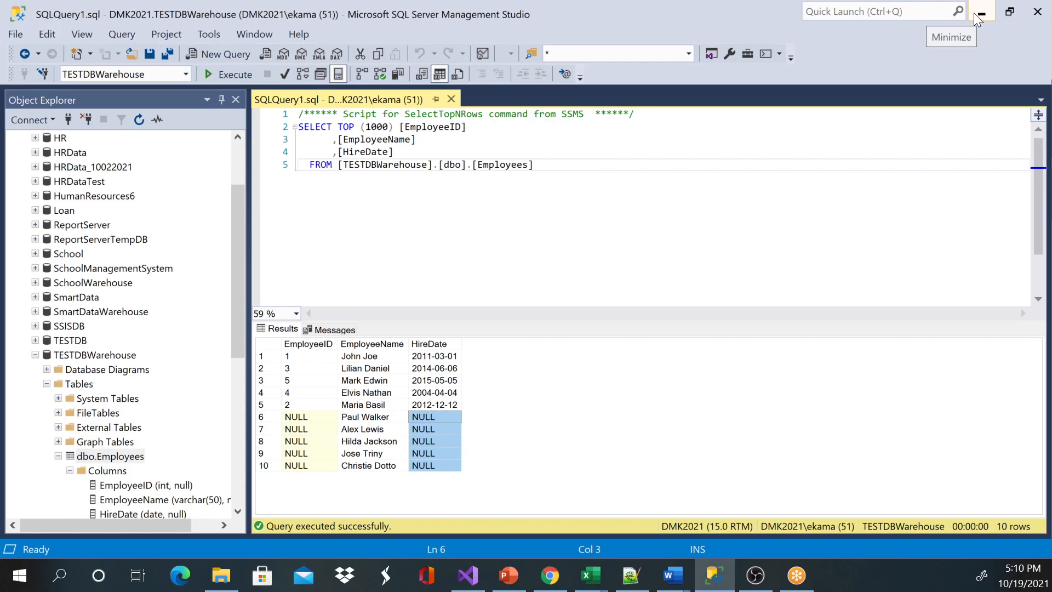
pyautogui.moveTo(980, 17)
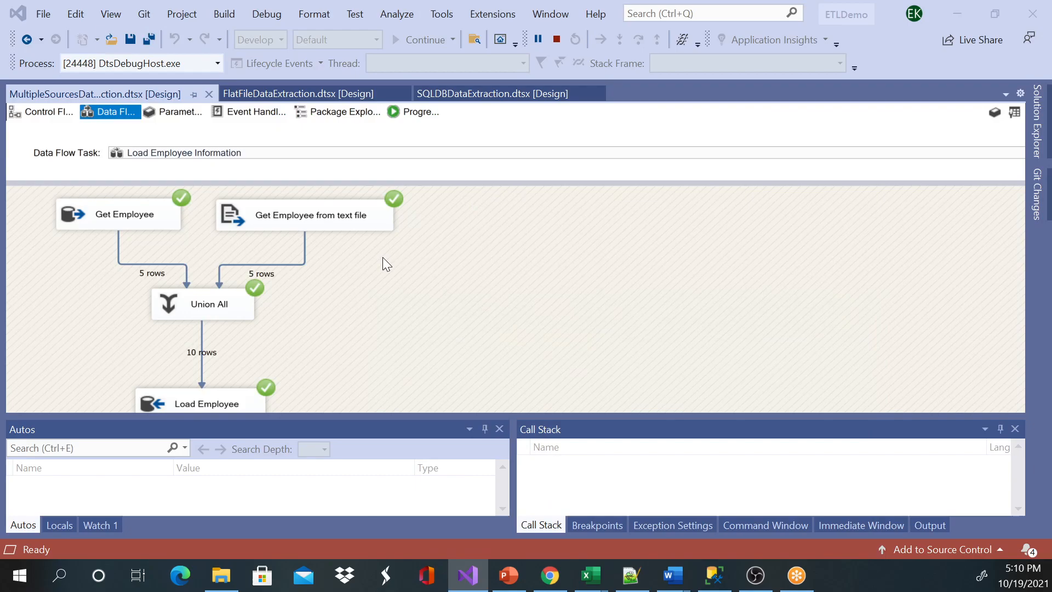
# Stop the package run and return to designing the Load Employee Information data flow
pyautogui.scroll(-3)
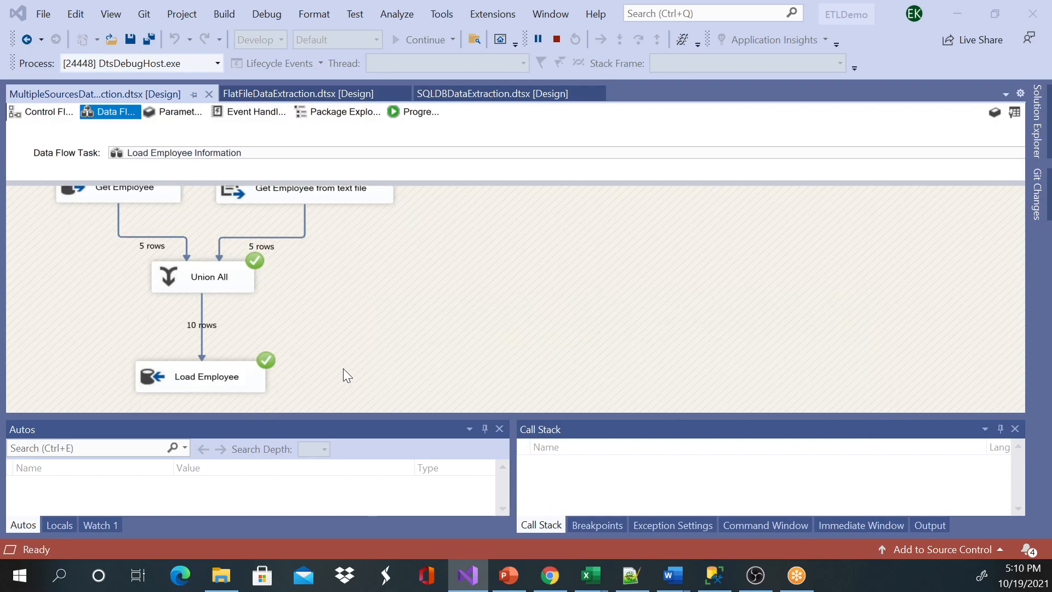
pyautogui.moveTo(316, 224)
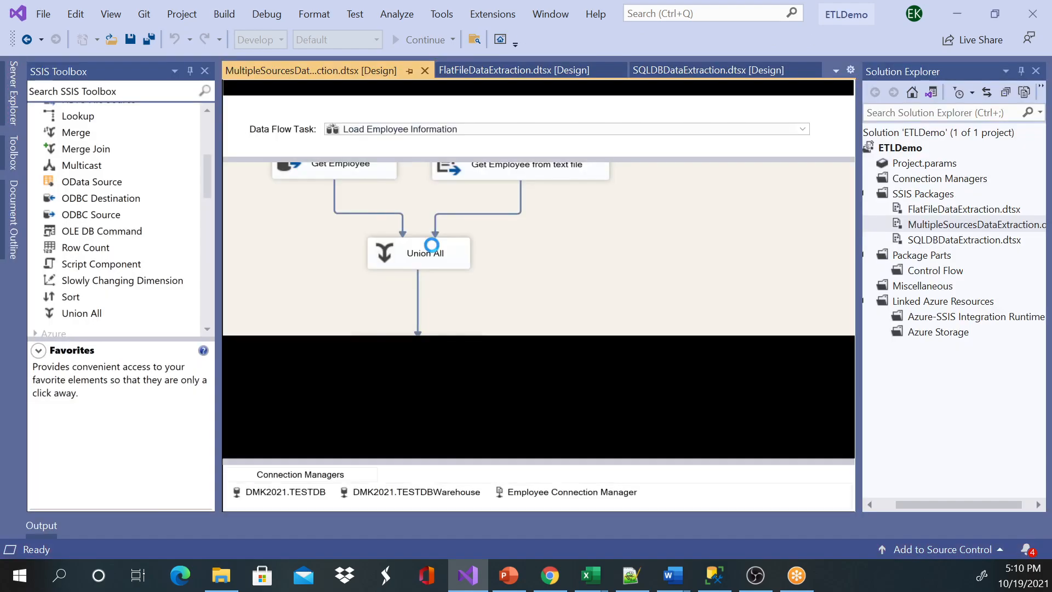
pyautogui.doubleClick(520, 170)
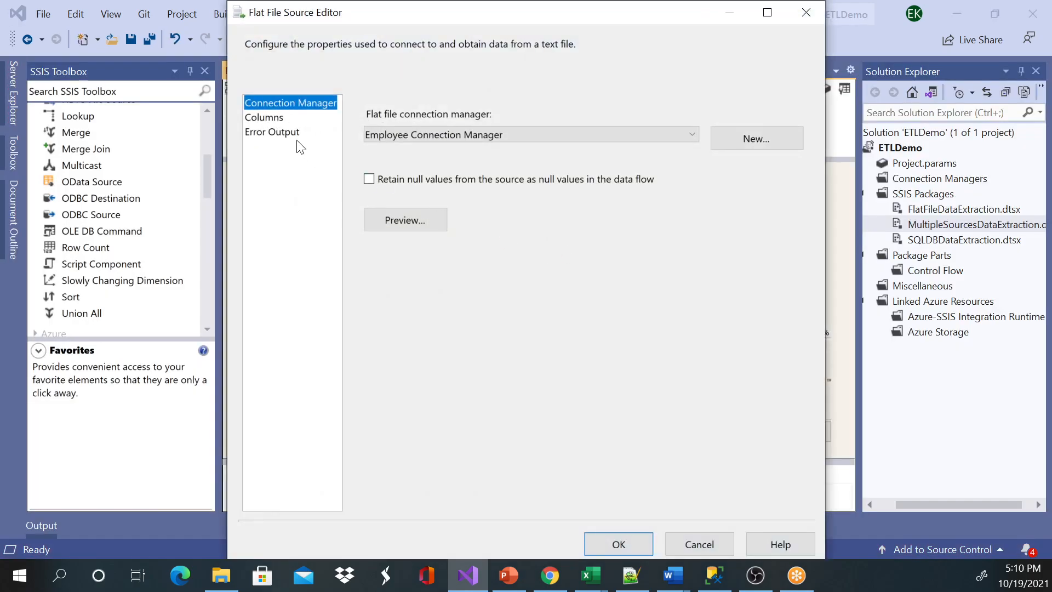
pyautogui.click(263, 117)
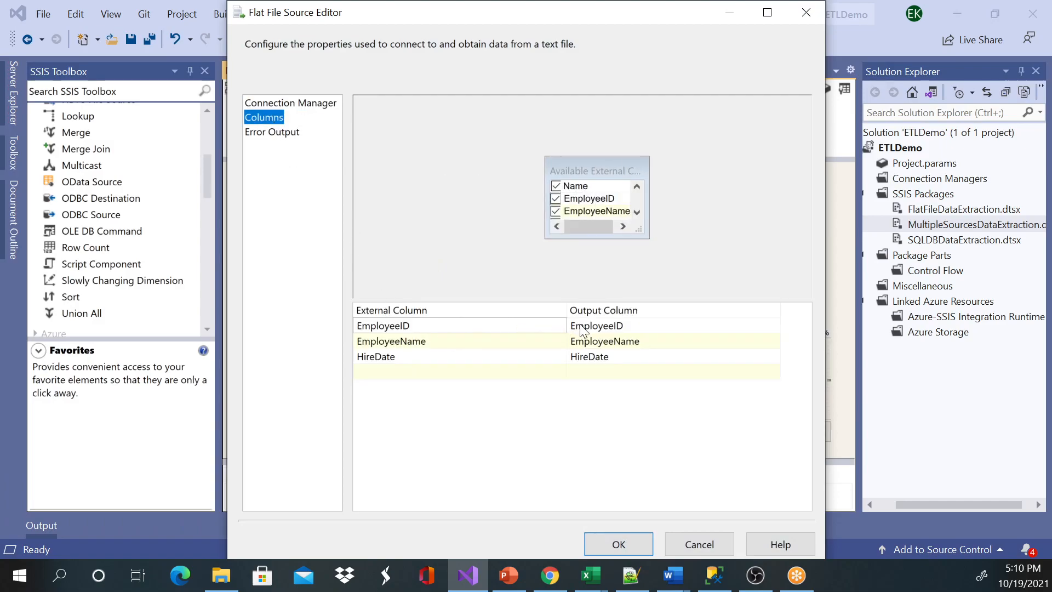
pyautogui.click(618, 544)
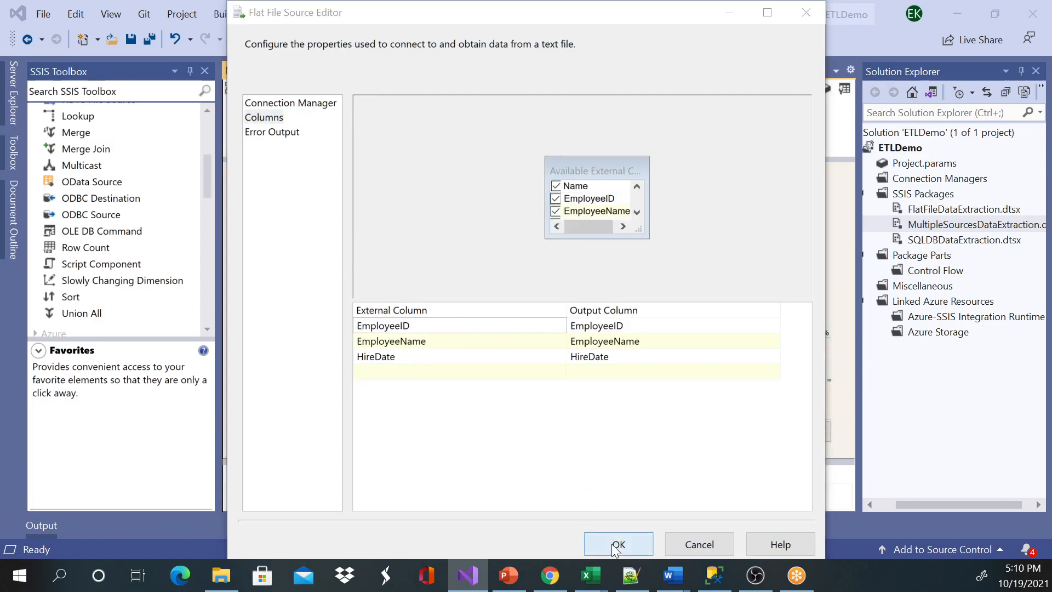
pyautogui.click(619, 544)
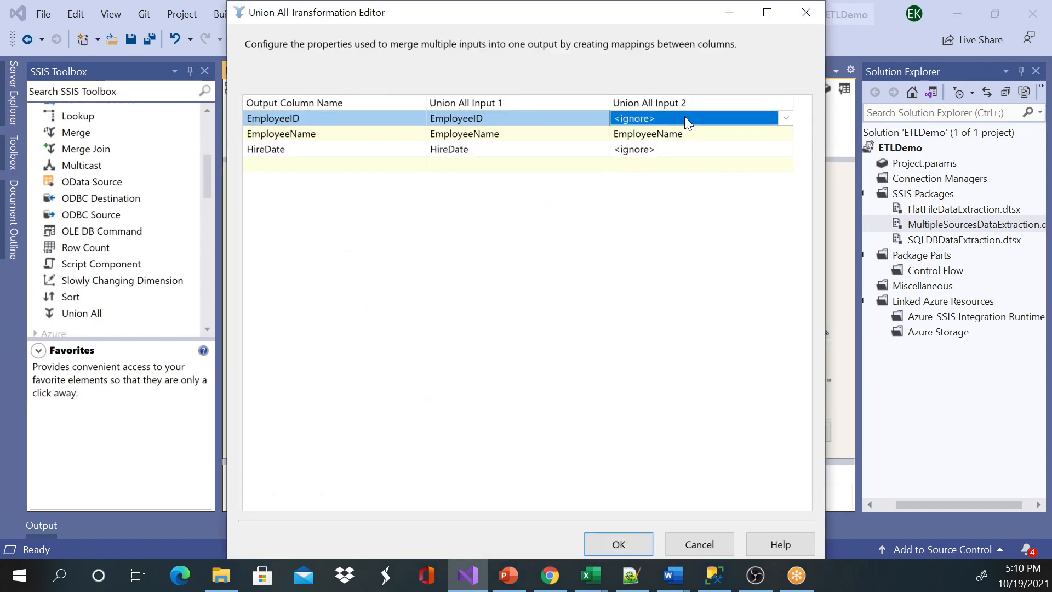
# Try mapping input 2's EmployeeID in Union All; the metadata mismatch error rejects it
pyautogui.click(787, 118)
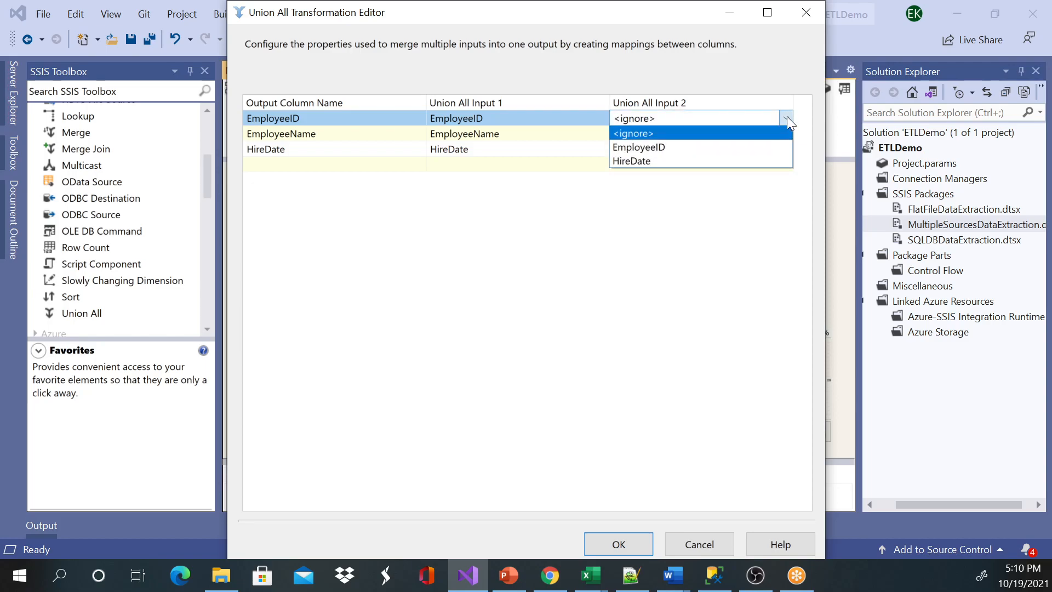
pyautogui.click(639, 147)
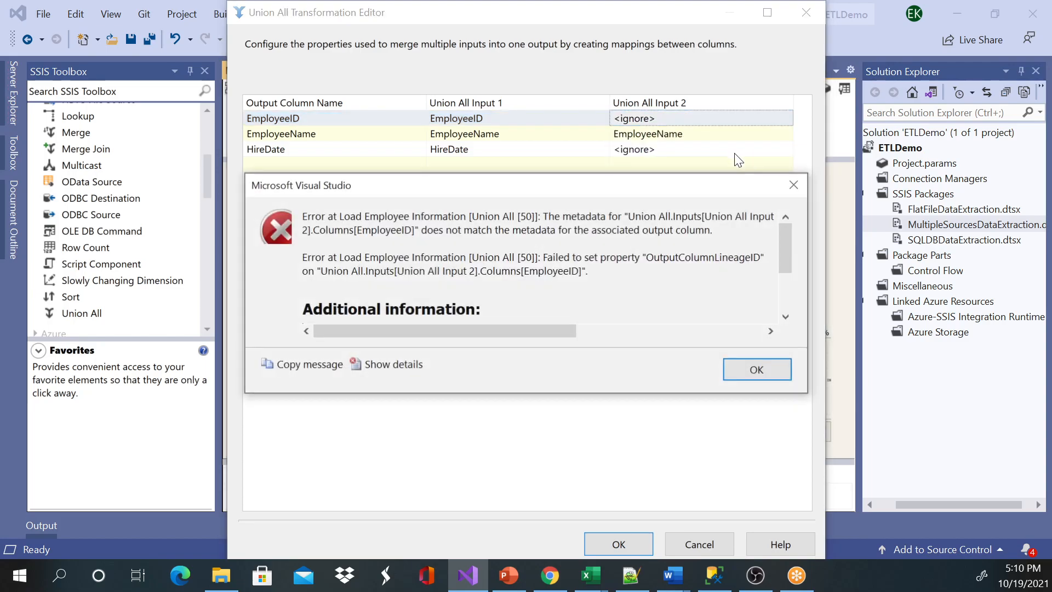
pyautogui.moveTo(795, 184)
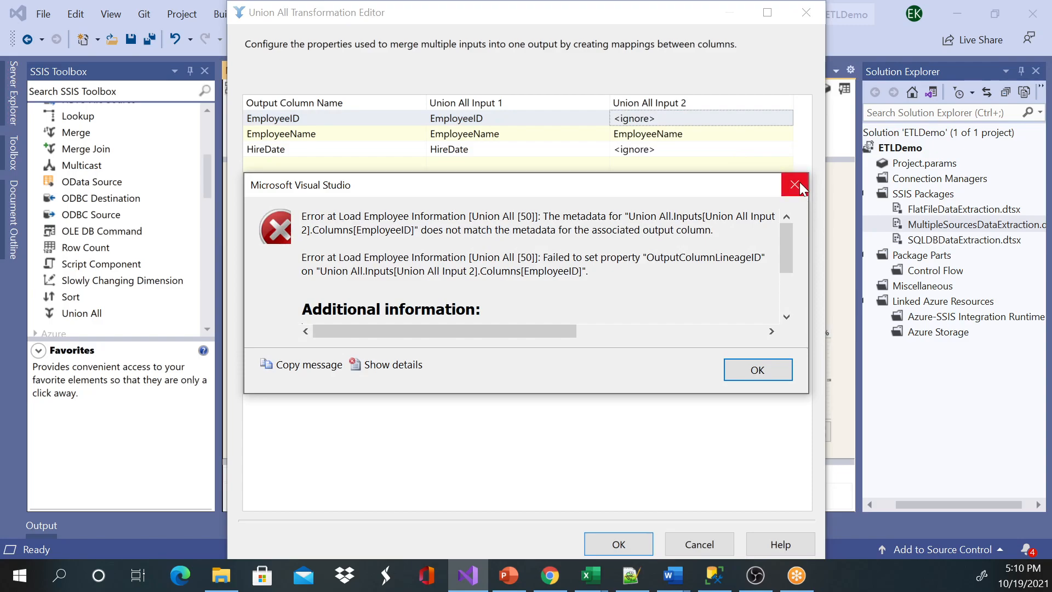
pyautogui.click(795, 184)
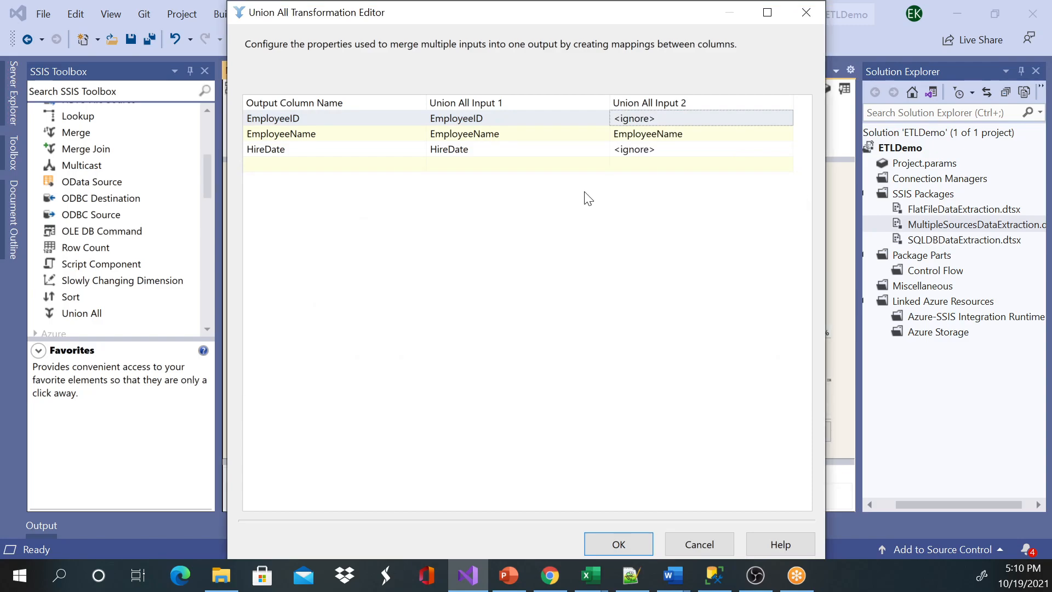
pyautogui.moveTo(612, 186)
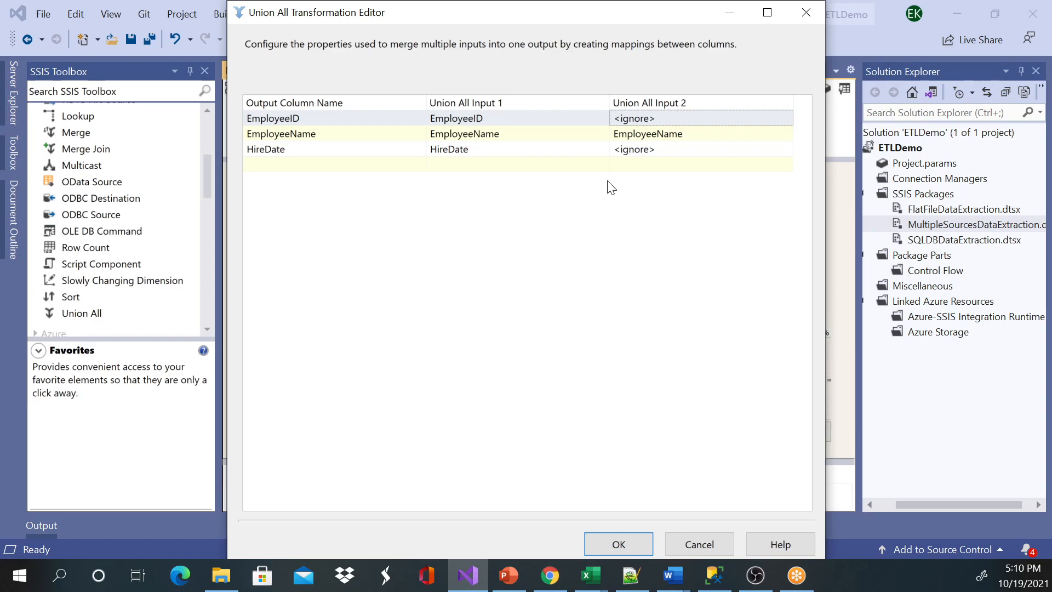
pyautogui.moveTo(664, 196)
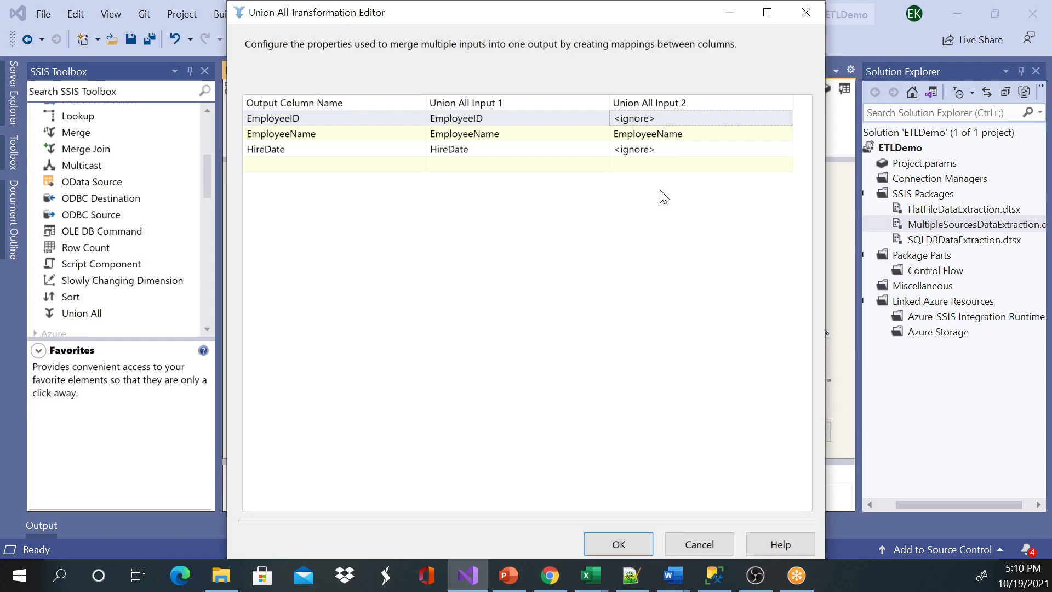
pyautogui.moveTo(671, 191)
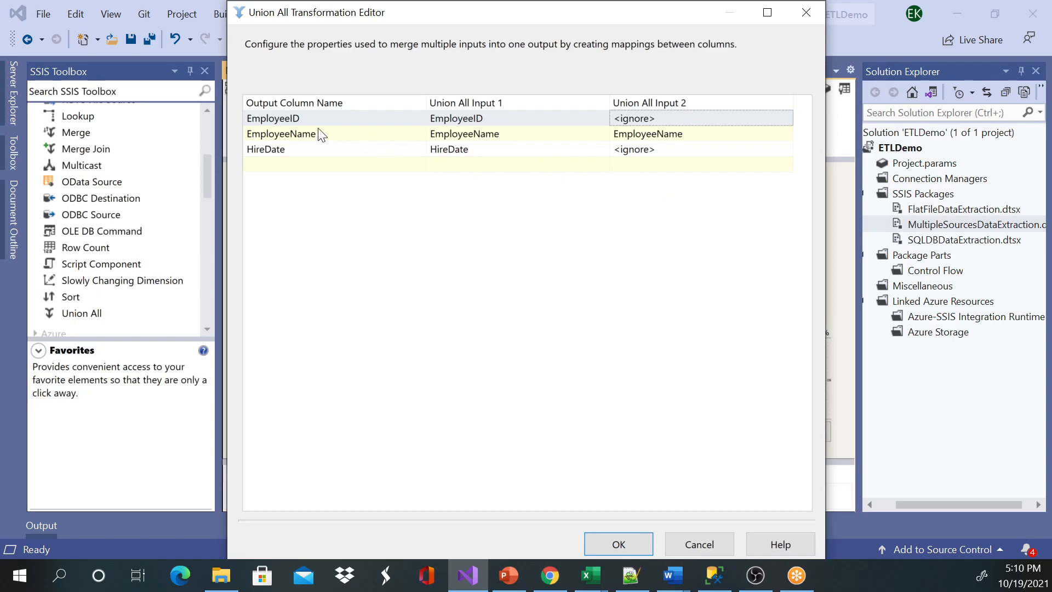
pyautogui.moveTo(460, 228)
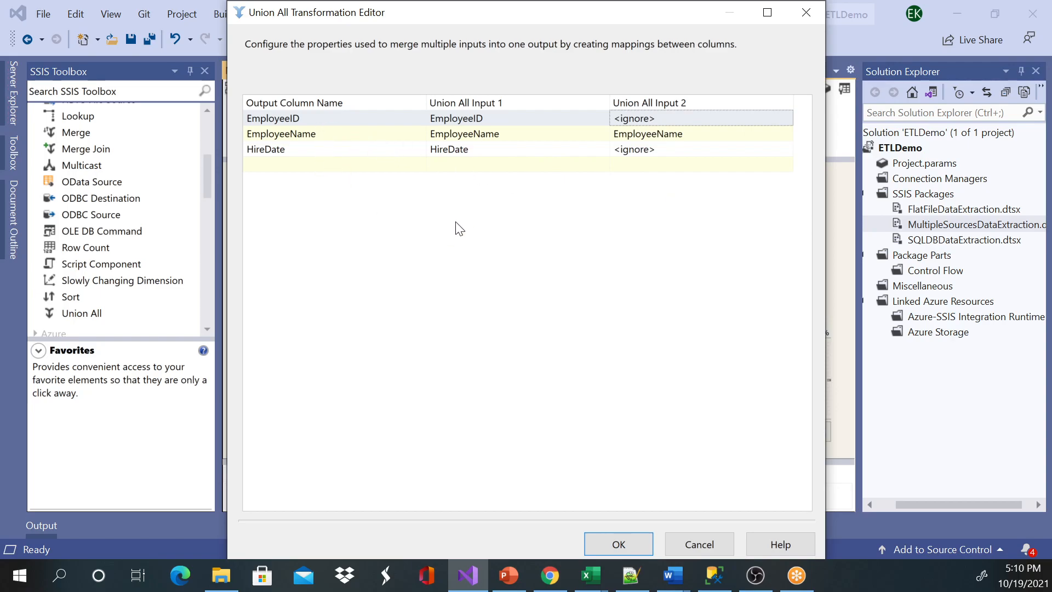
pyautogui.moveTo(614, 370)
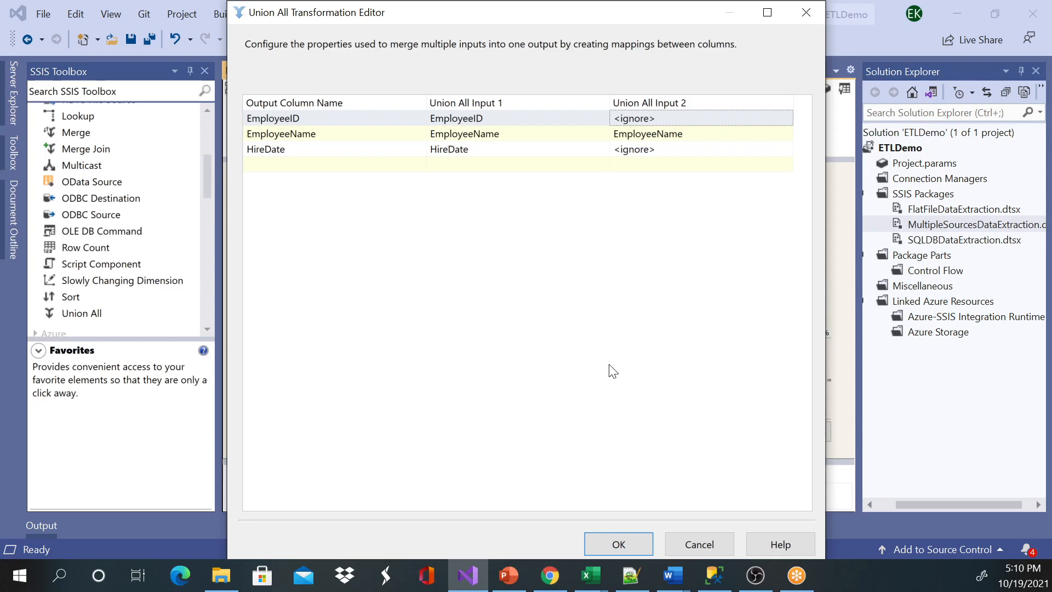
pyautogui.moveTo(702, 269)
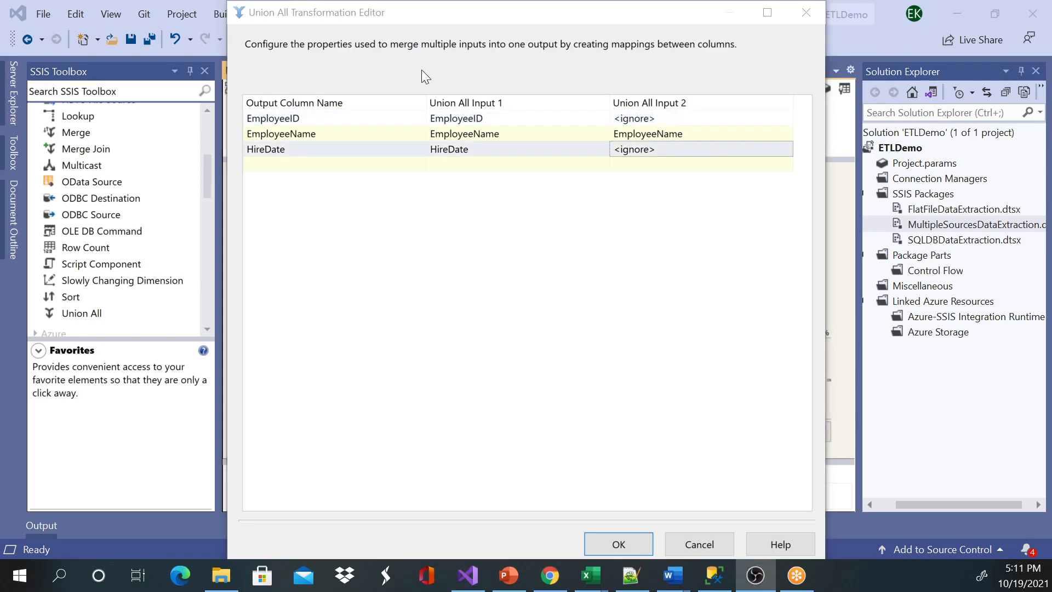
# Recheck input 2's EmployeeID mapping against the Employees table; it remains ignored
pyautogui.click(697, 118)
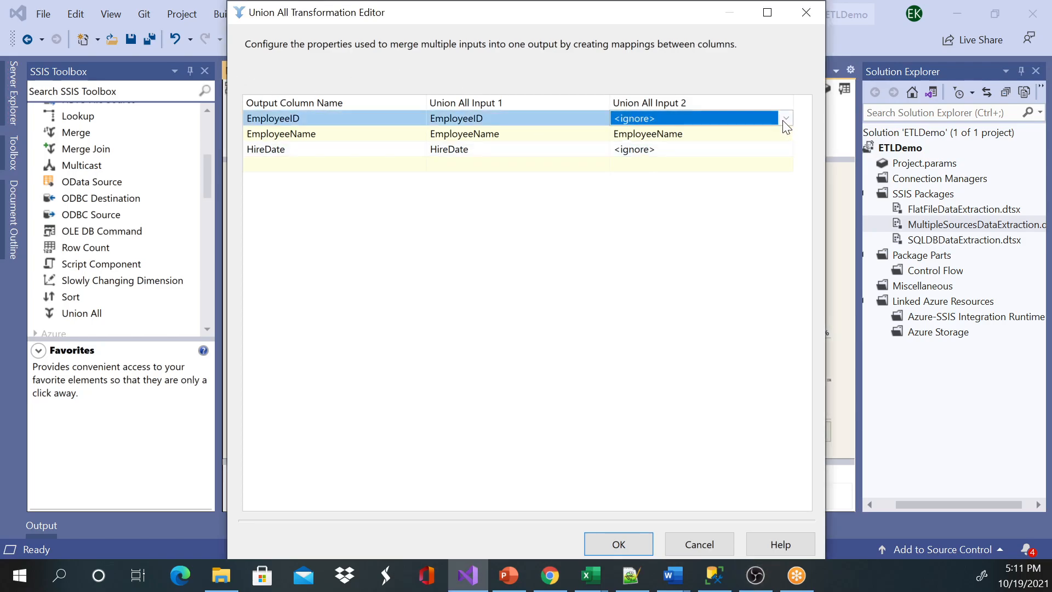
pyautogui.click(786, 119)
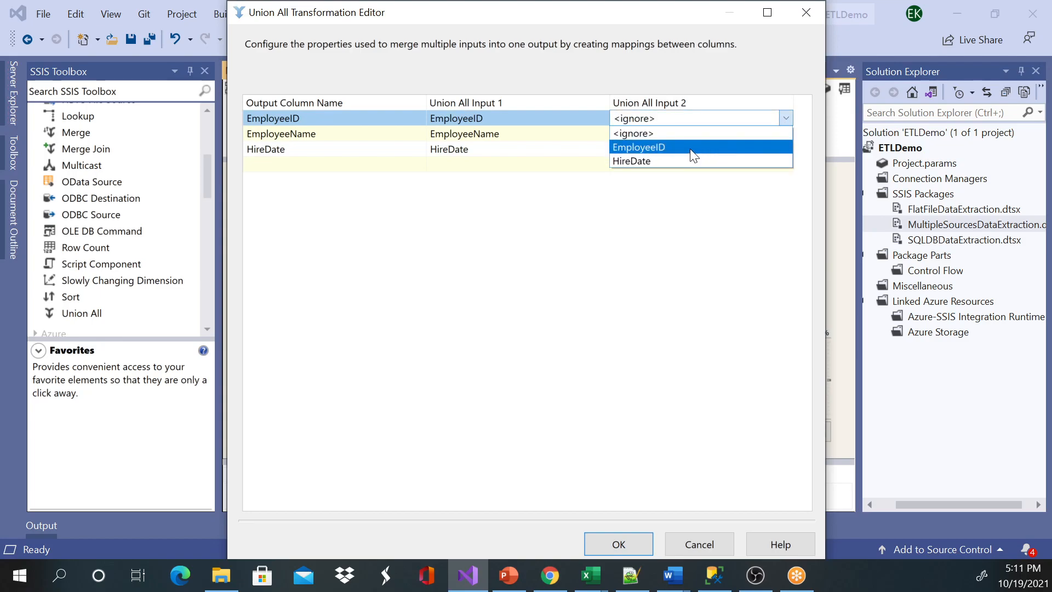
pyautogui.click(638, 147)
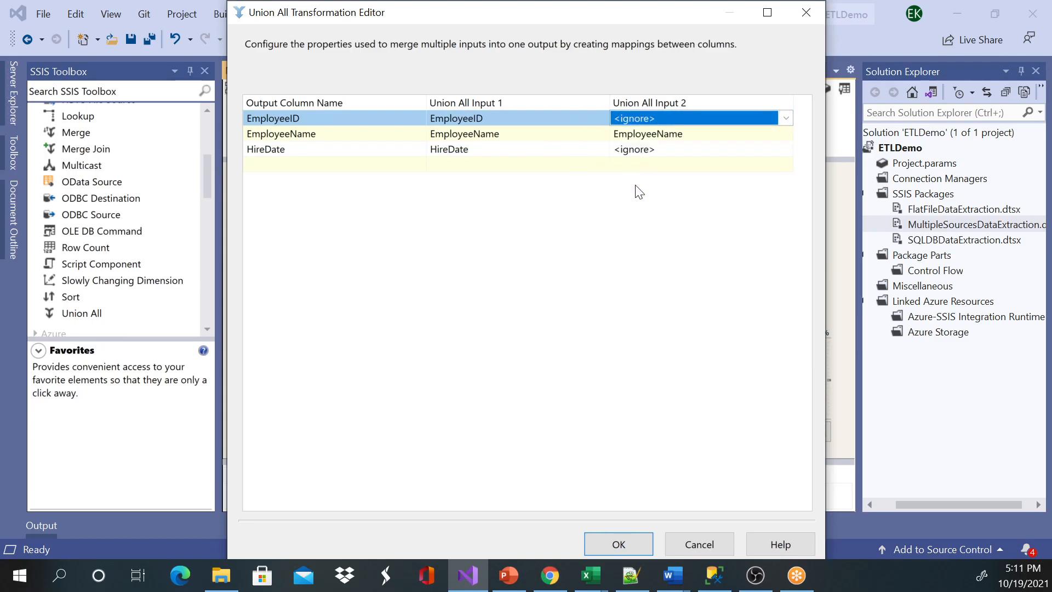
pyautogui.moveTo(716, 574)
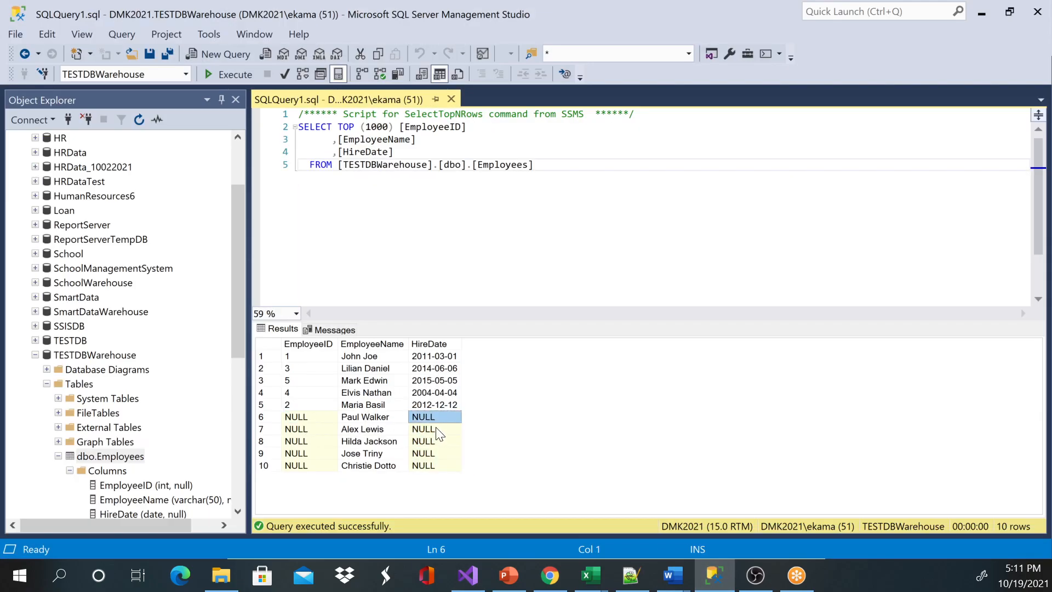
pyautogui.click(309, 416)
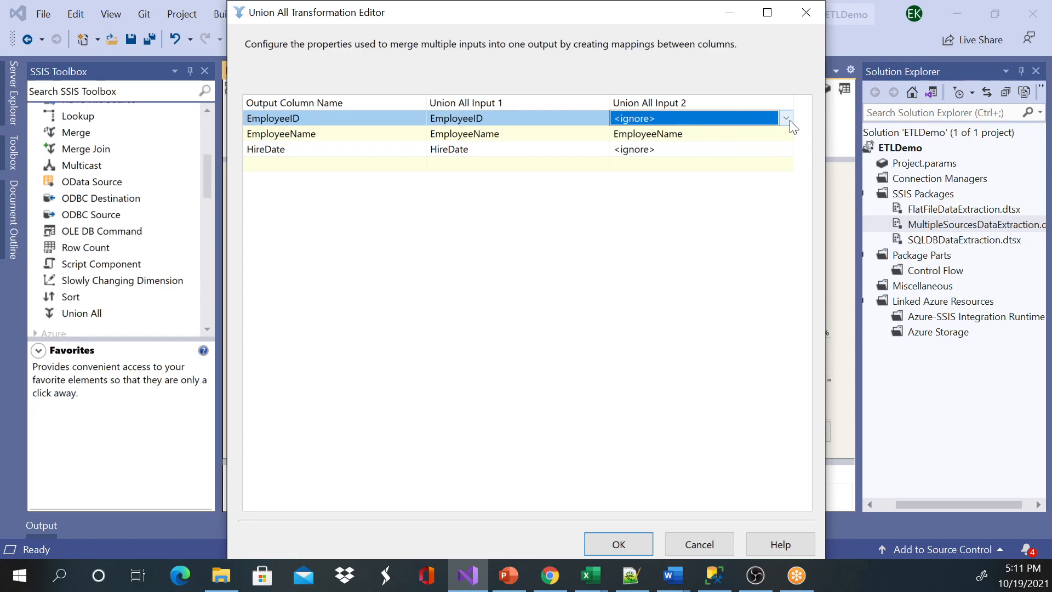
# Map input 2's EmployeeID again; the metadata mismatch error reappears and is dismissed
pyautogui.click(786, 118)
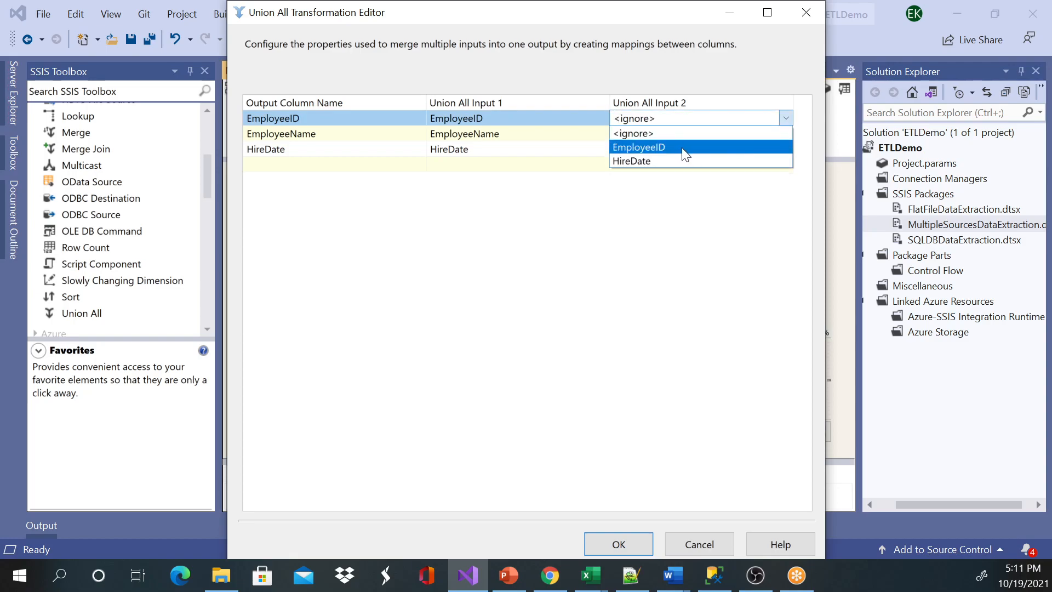
pyautogui.click(640, 146)
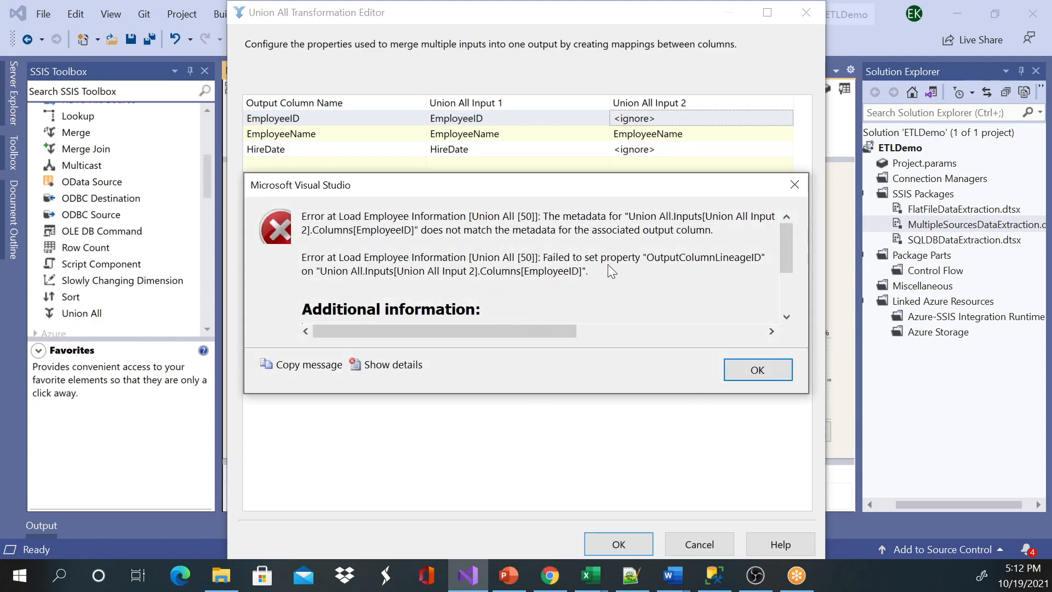
pyautogui.moveTo(413, 283)
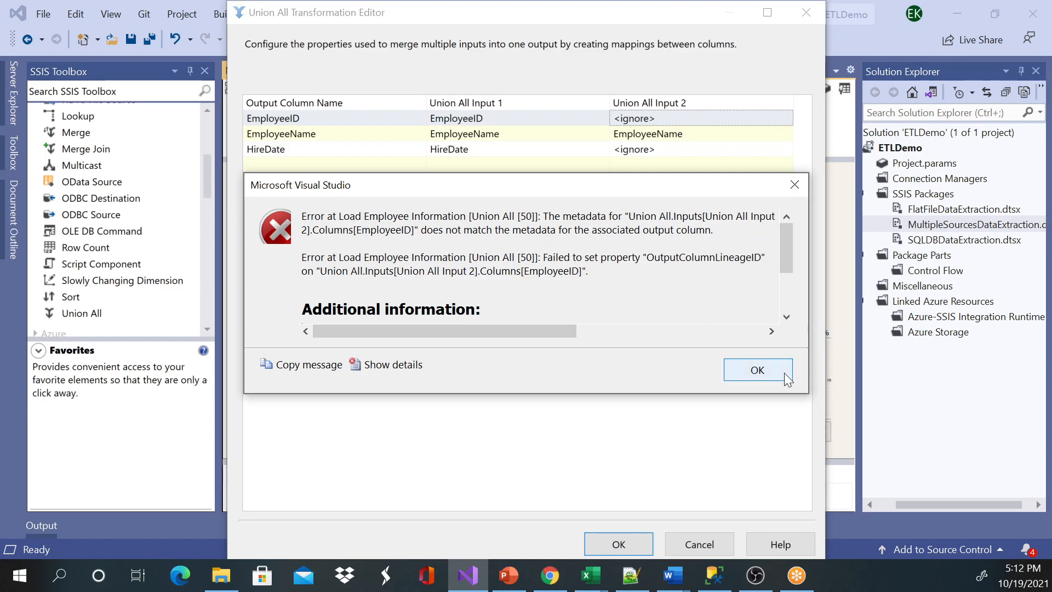
pyautogui.click(757, 371)
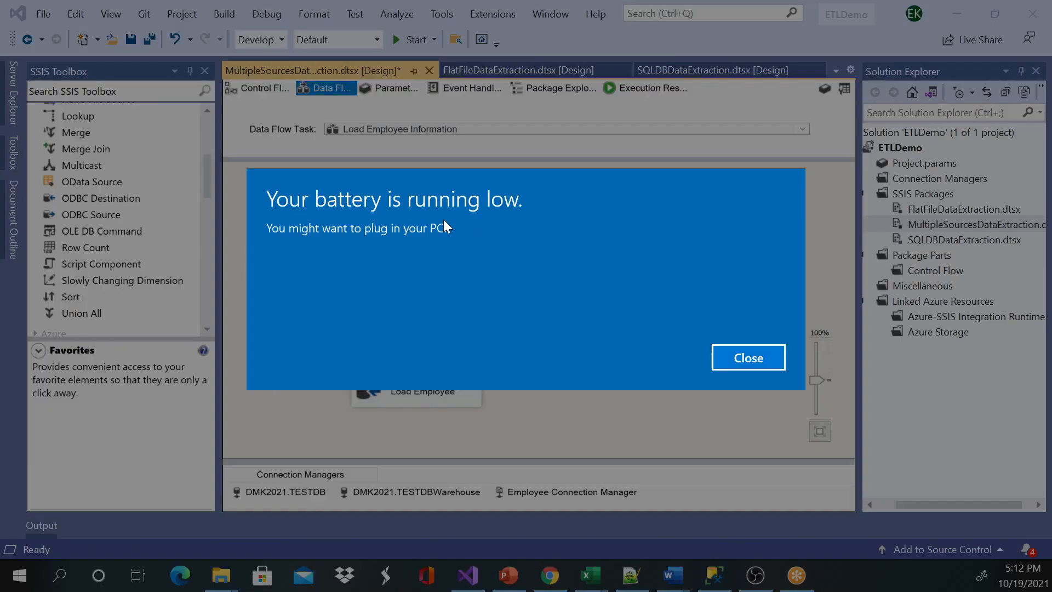
pyautogui.moveTo(790, 342)
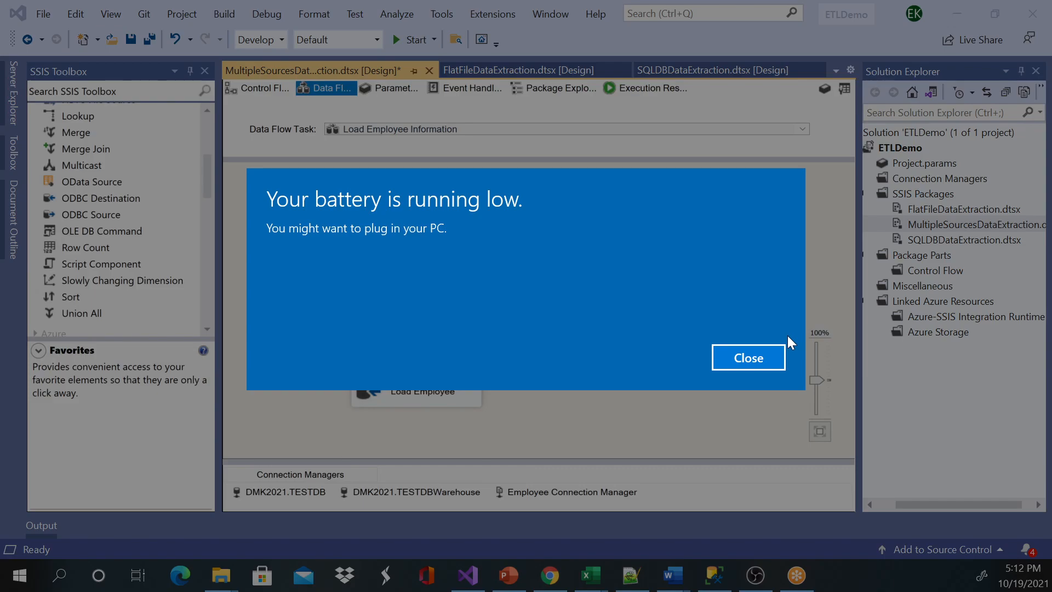
pyautogui.click(748, 358)
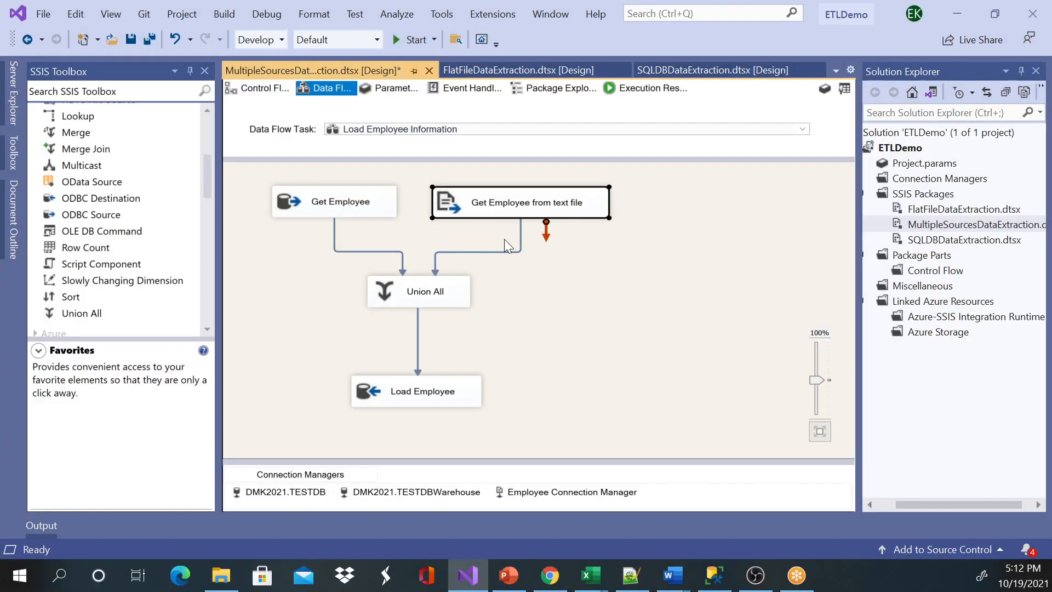
pyautogui.moveTo(410, 246)
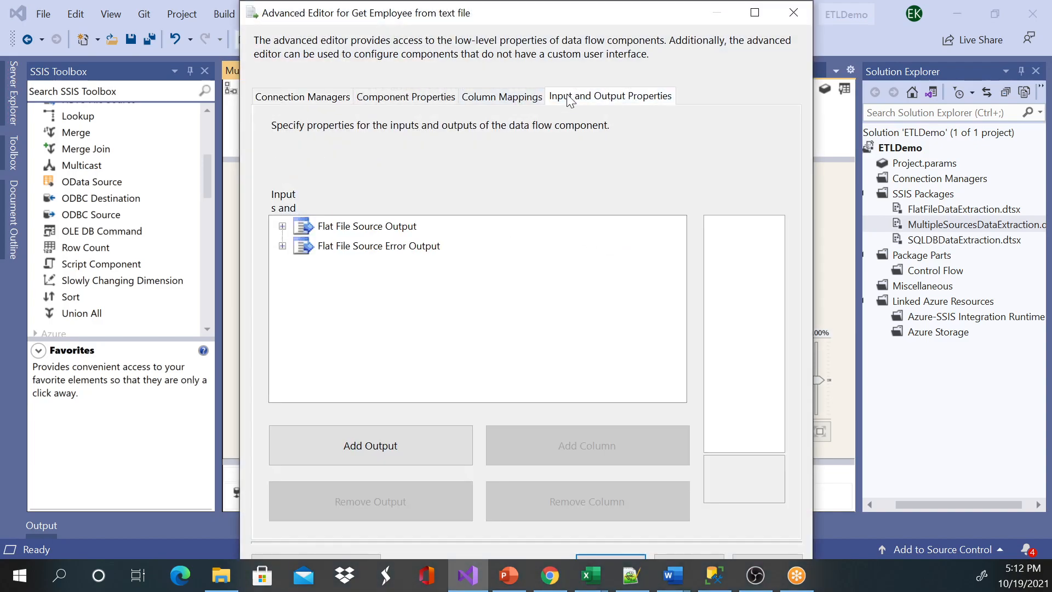
pyautogui.click(282, 225)
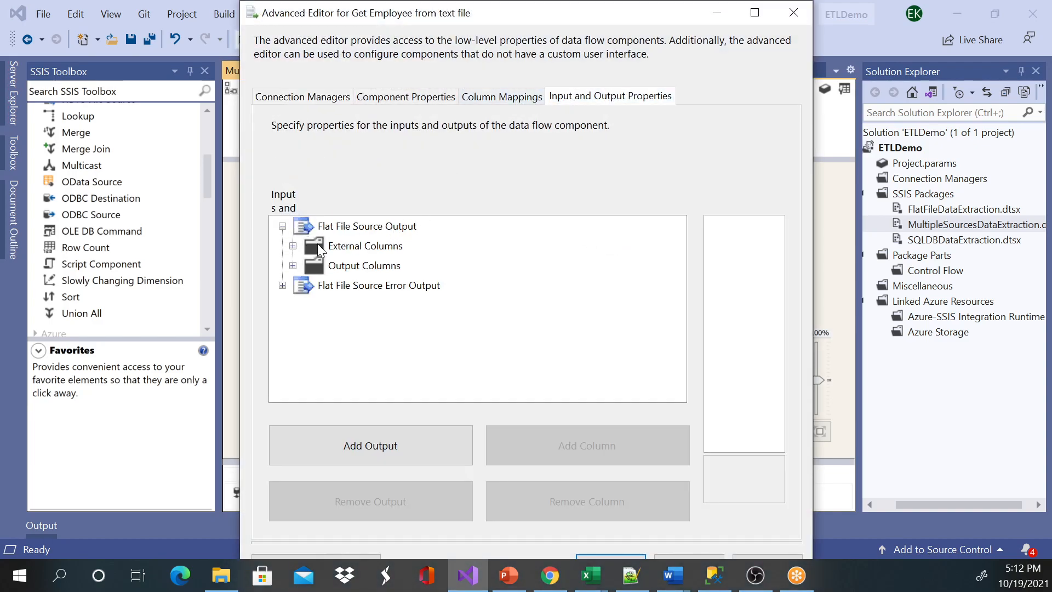
pyautogui.click(291, 265)
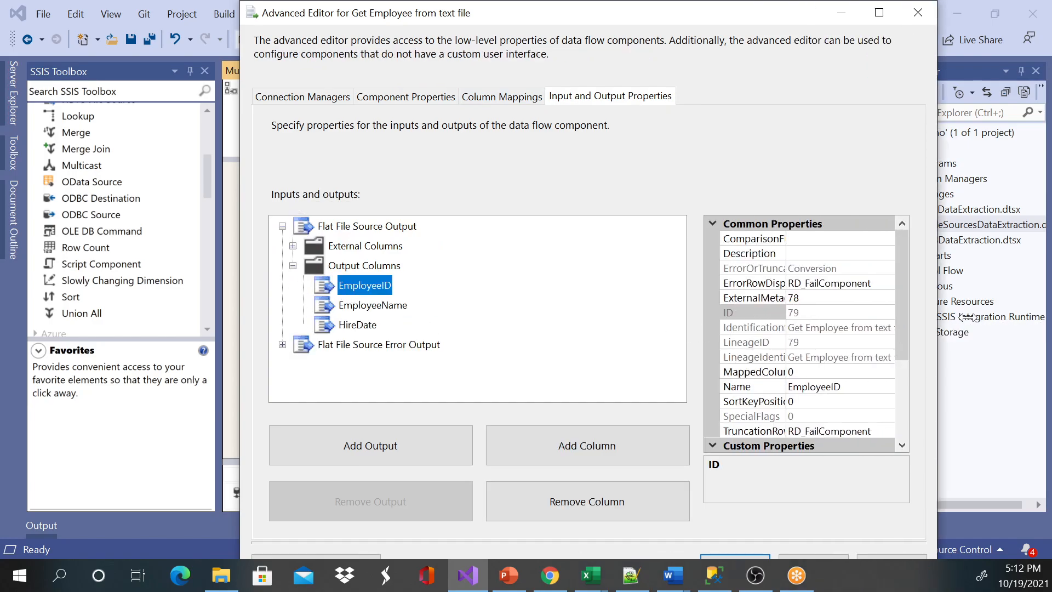
pyautogui.scroll(-3)
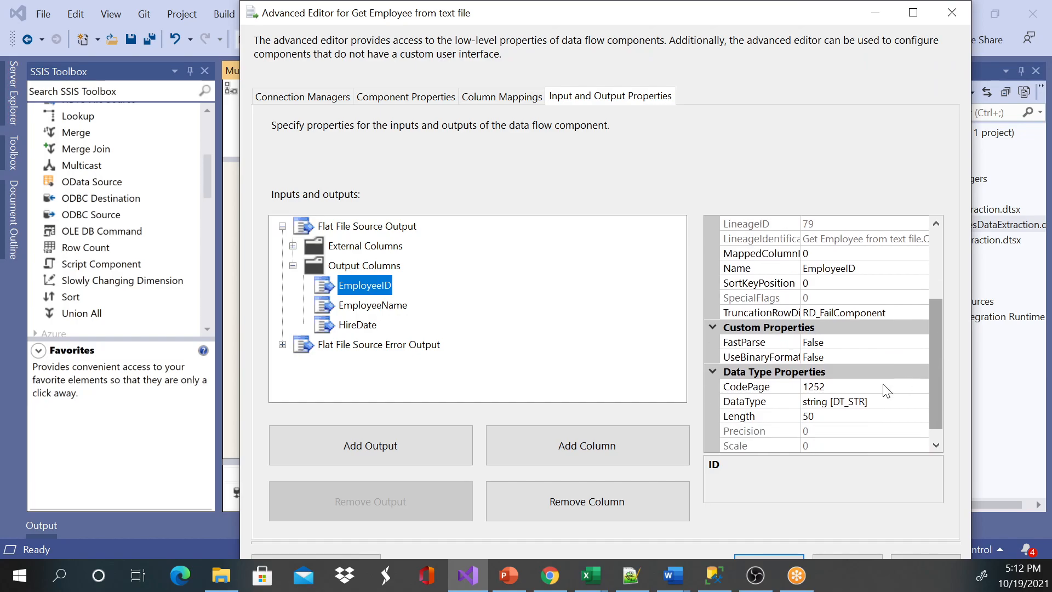
pyautogui.moveTo(364, 331)
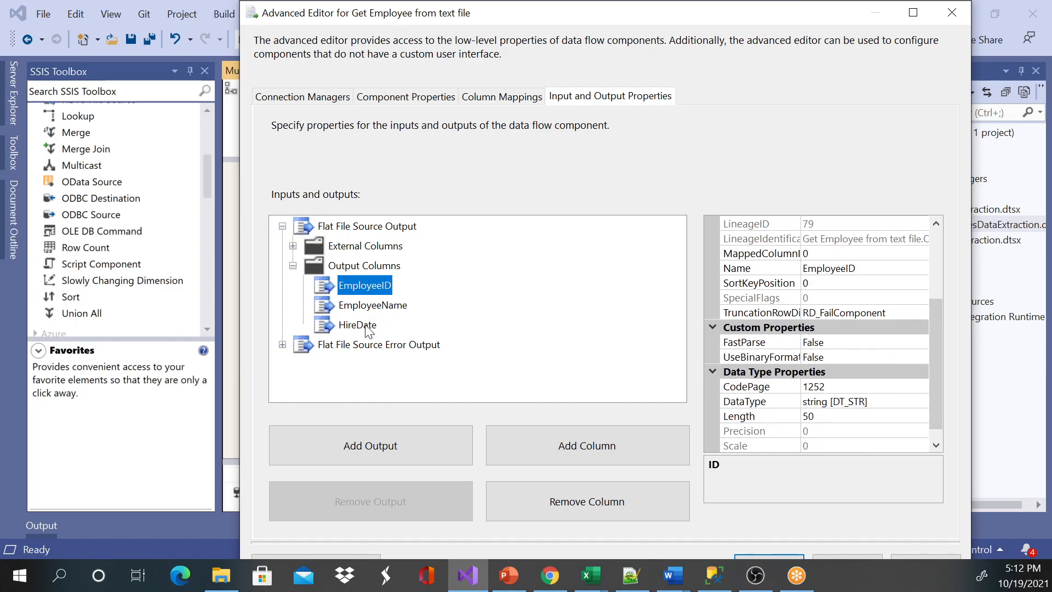
pyautogui.click(357, 325)
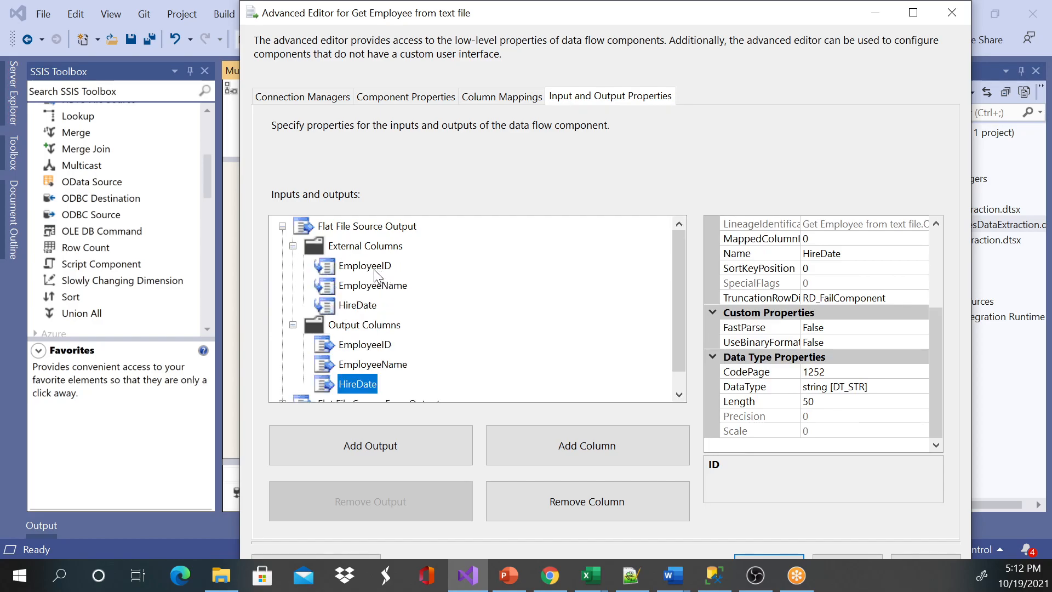
pyautogui.click(357, 305)
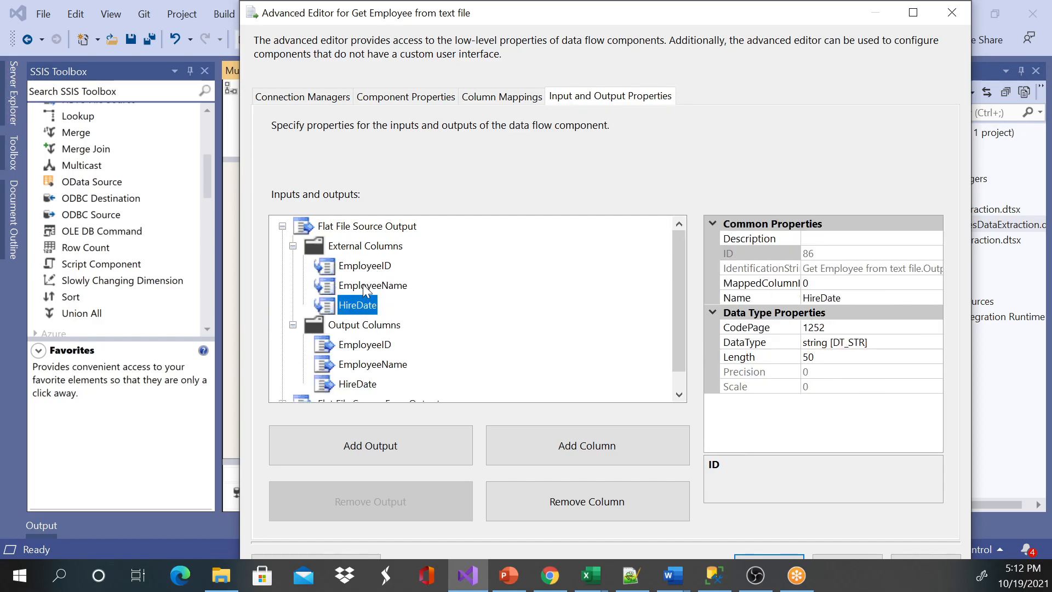
pyautogui.click(364, 265)
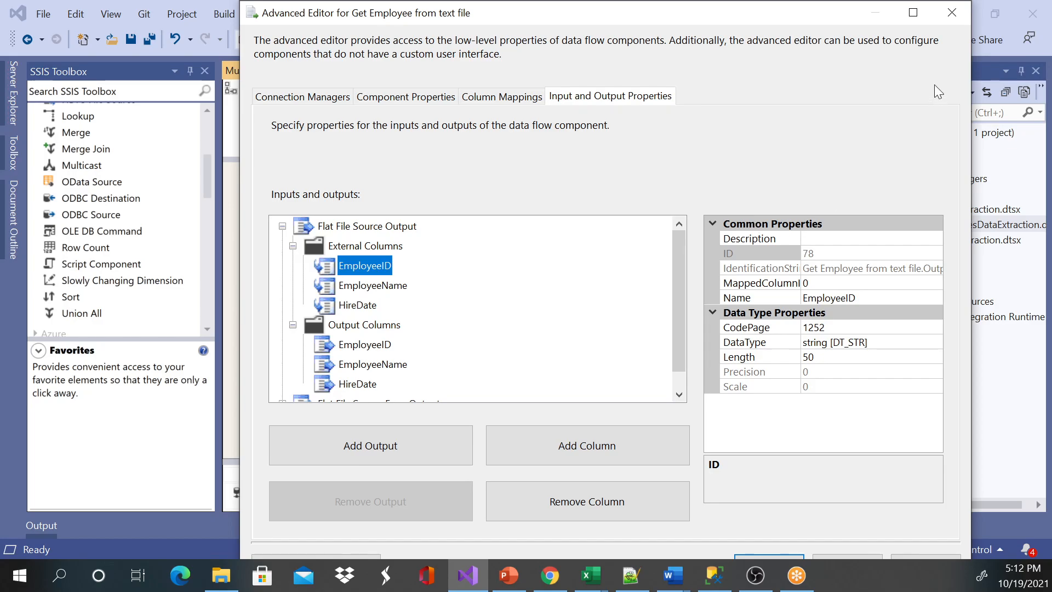
pyautogui.click(951, 13)
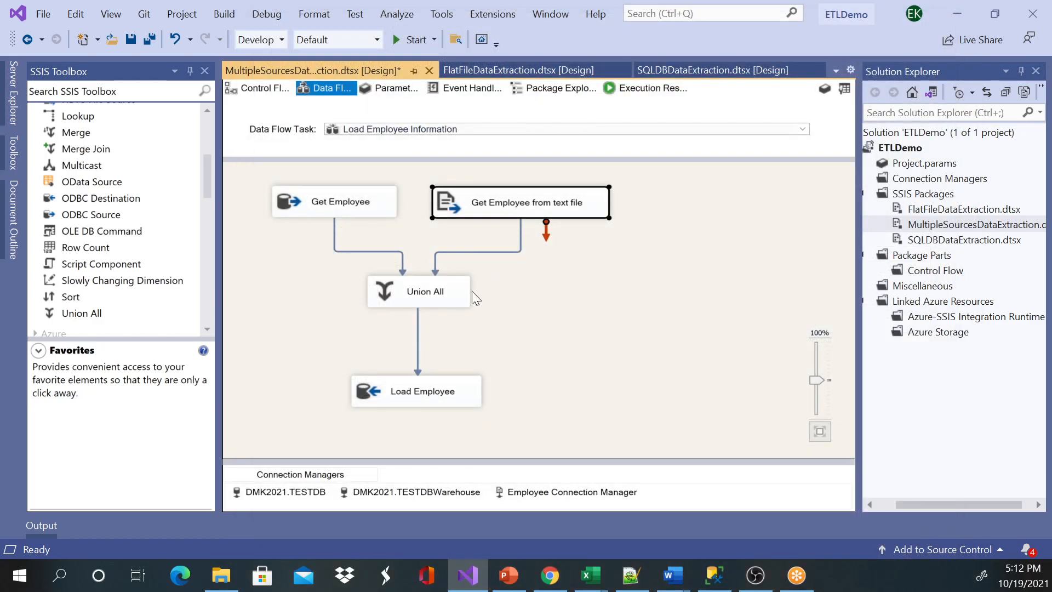
pyautogui.doubleClick(418, 292)
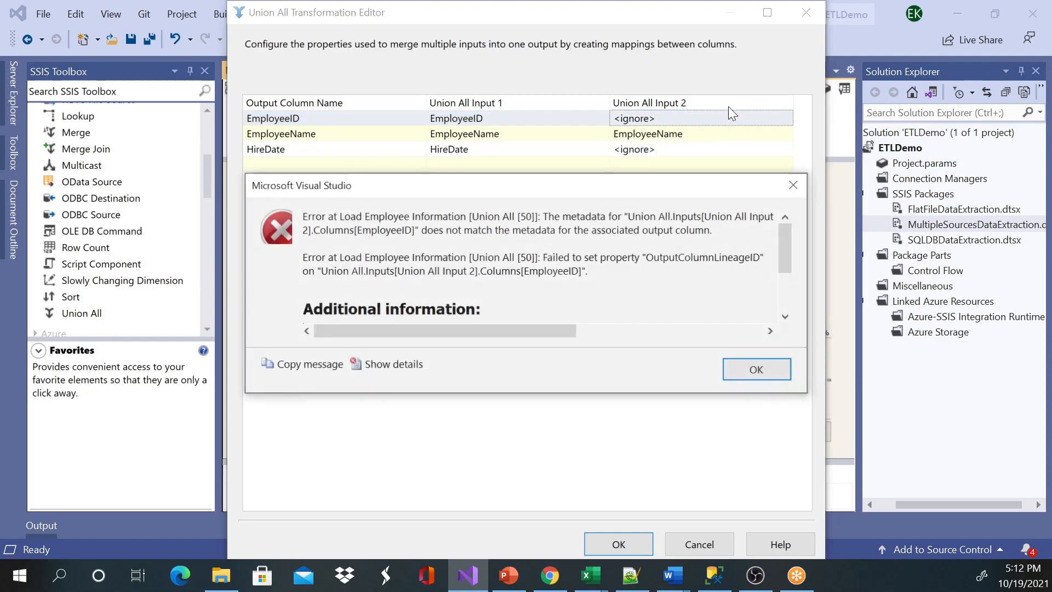
pyautogui.click(757, 369)
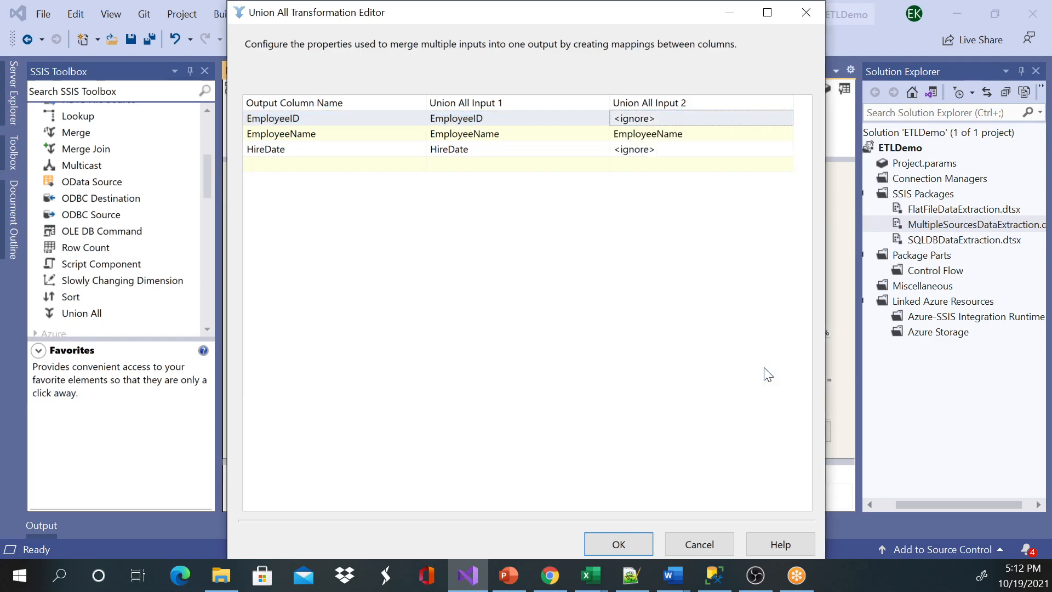
pyautogui.moveTo(806, 12)
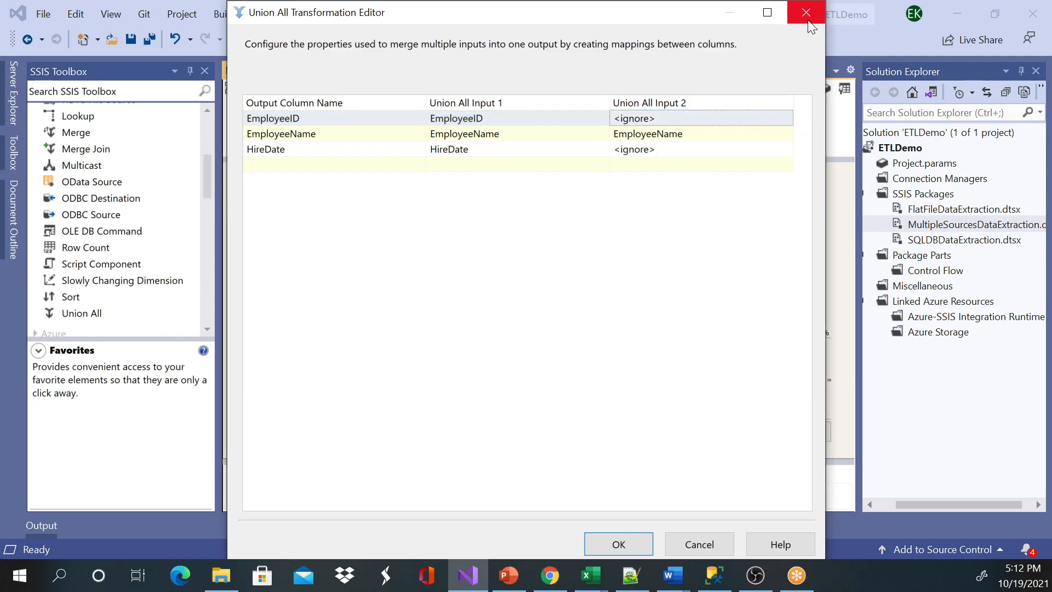
pyautogui.click(805, 12)
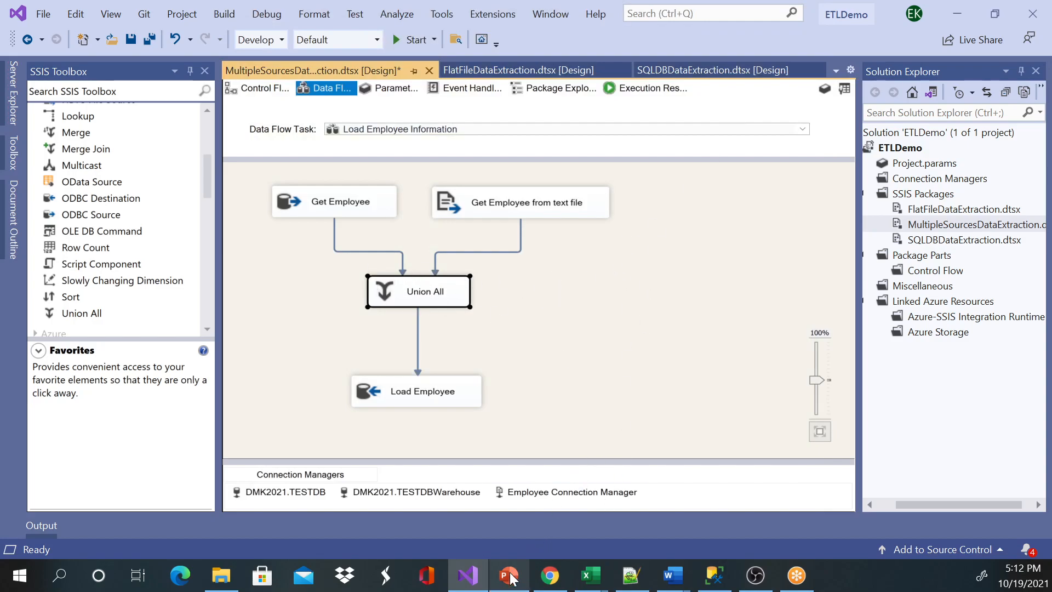
pyautogui.click(509, 575)
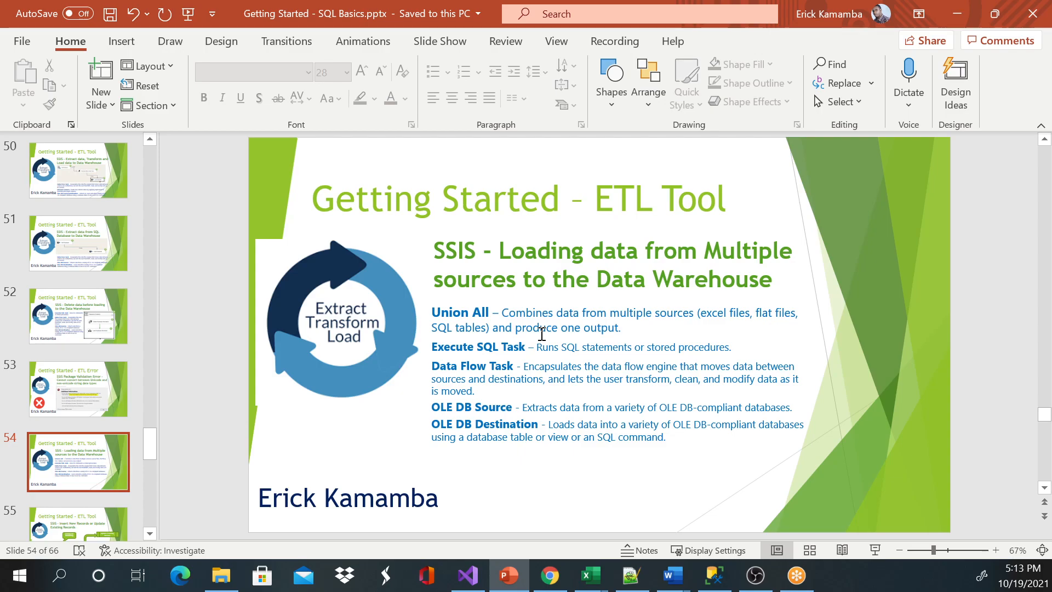
pyautogui.moveTo(614, 327)
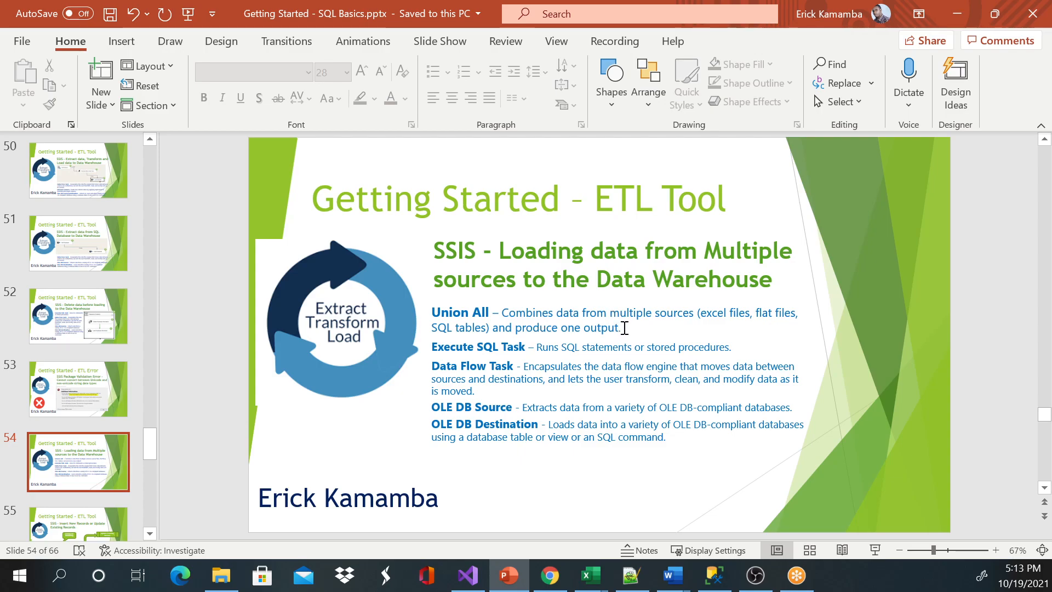
pyautogui.moveTo(713, 250)
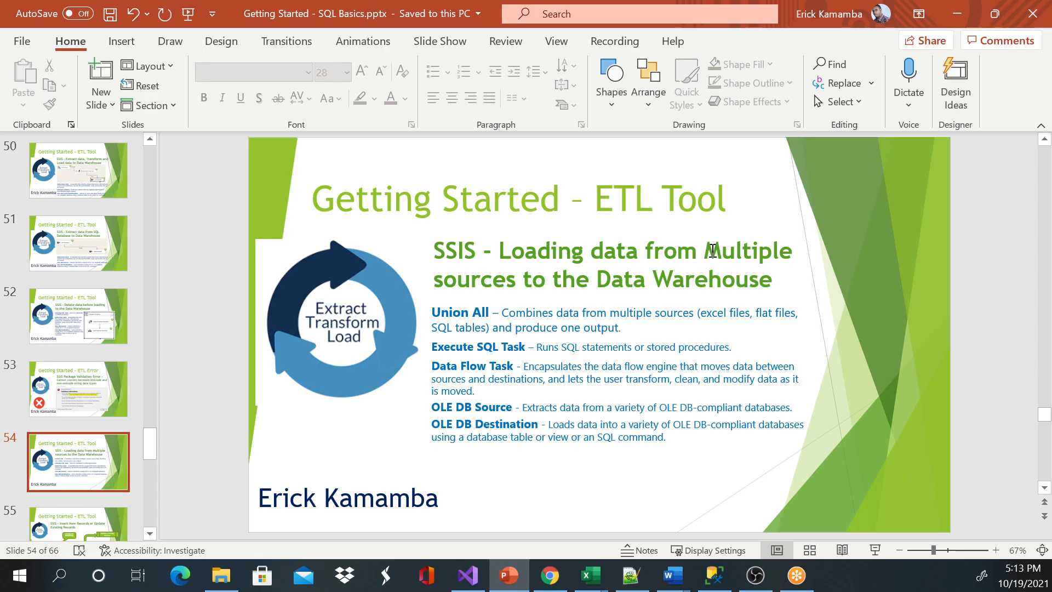
pyautogui.moveTo(765, 274)
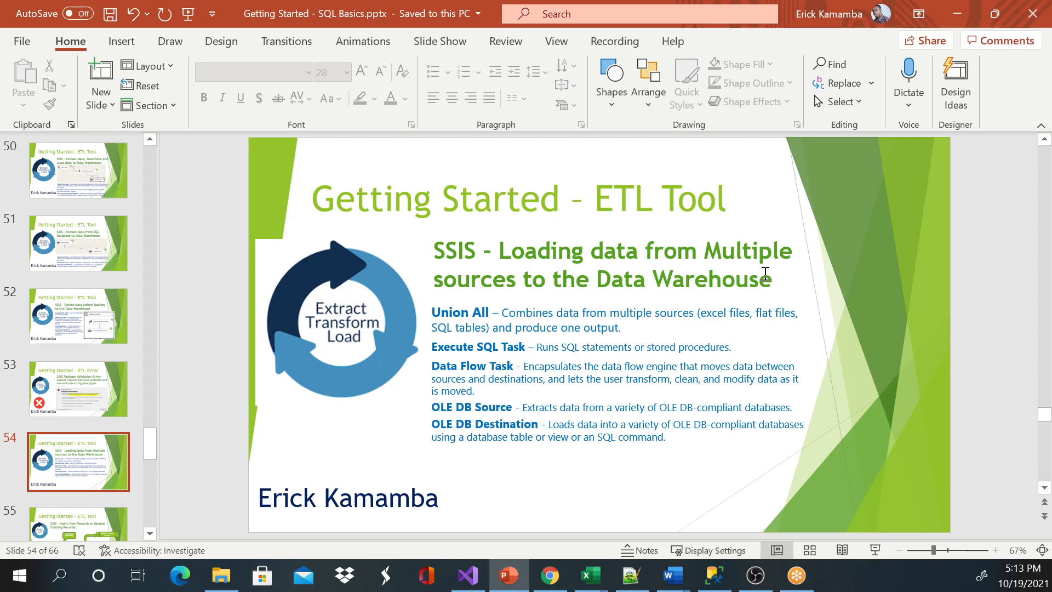